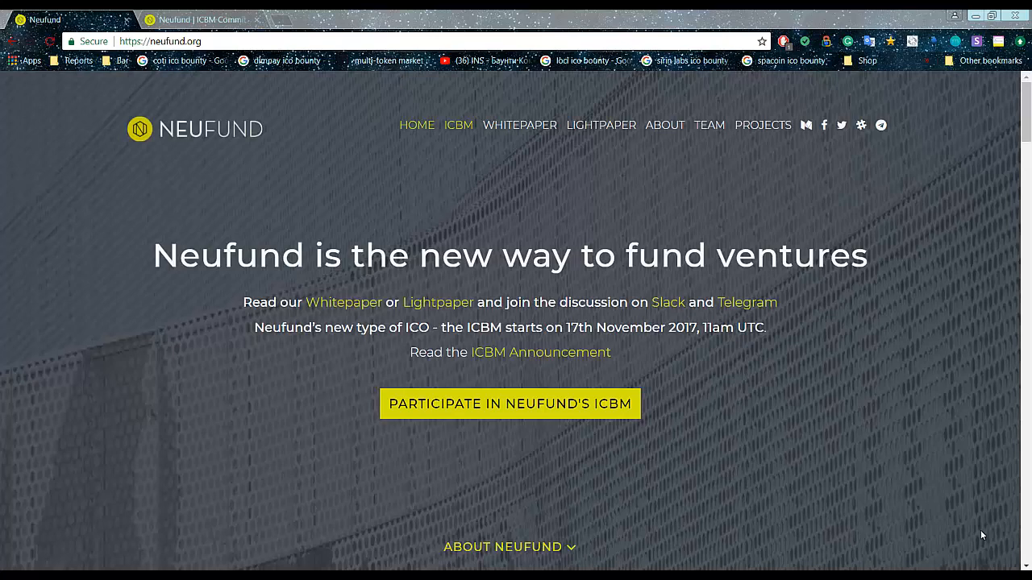
Skim down through the Neufund page and return toward the 'Participate in Neufund's ICBM' link.
right_click(600, 125)
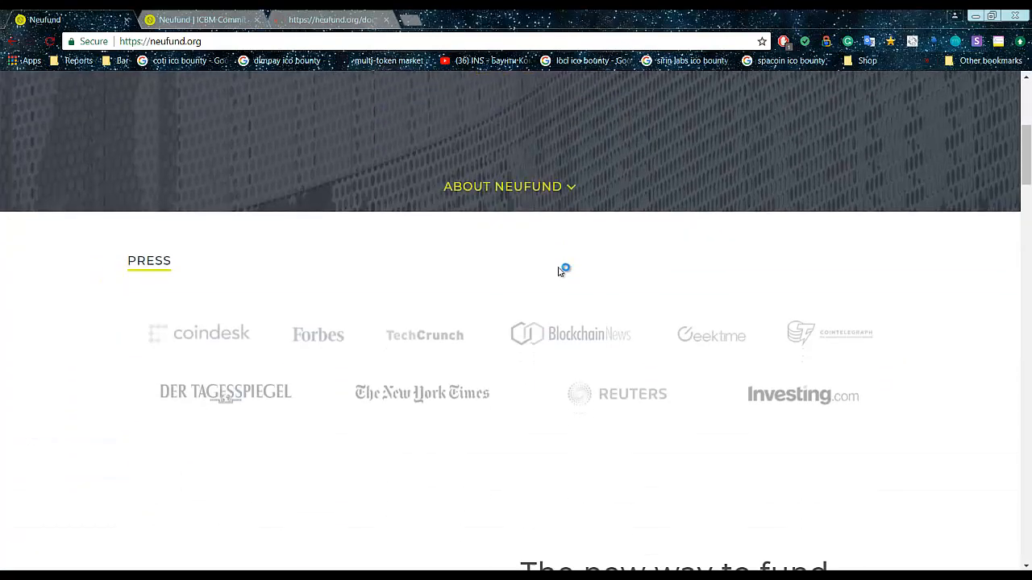
scroll("down", 3)
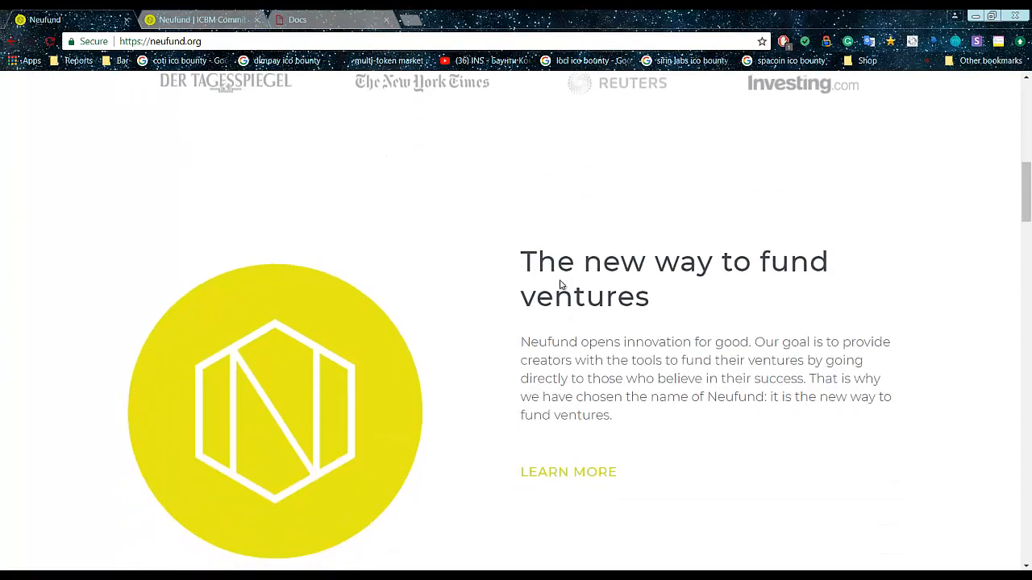
scroll("down", 3)
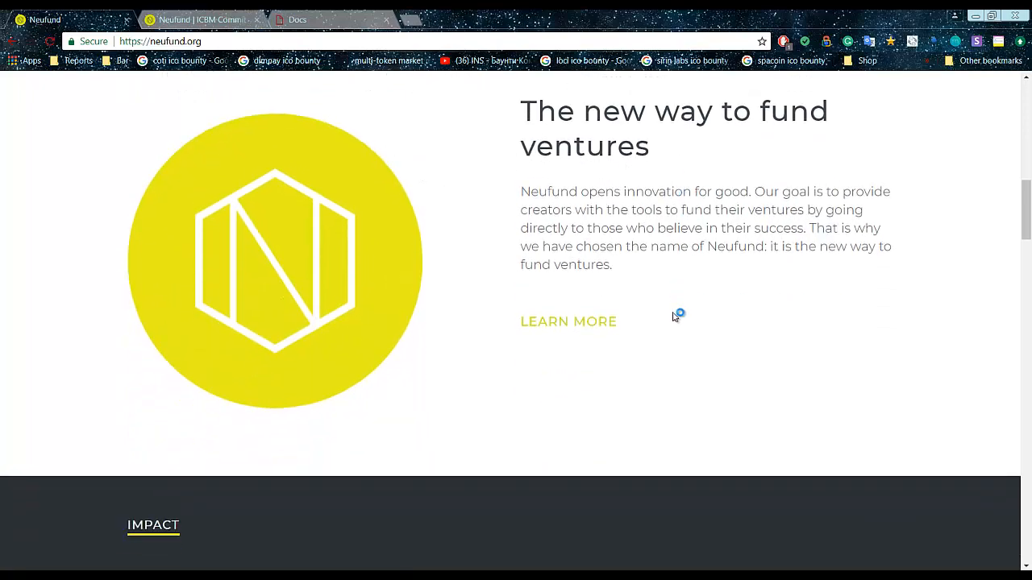
scroll("down", 3)
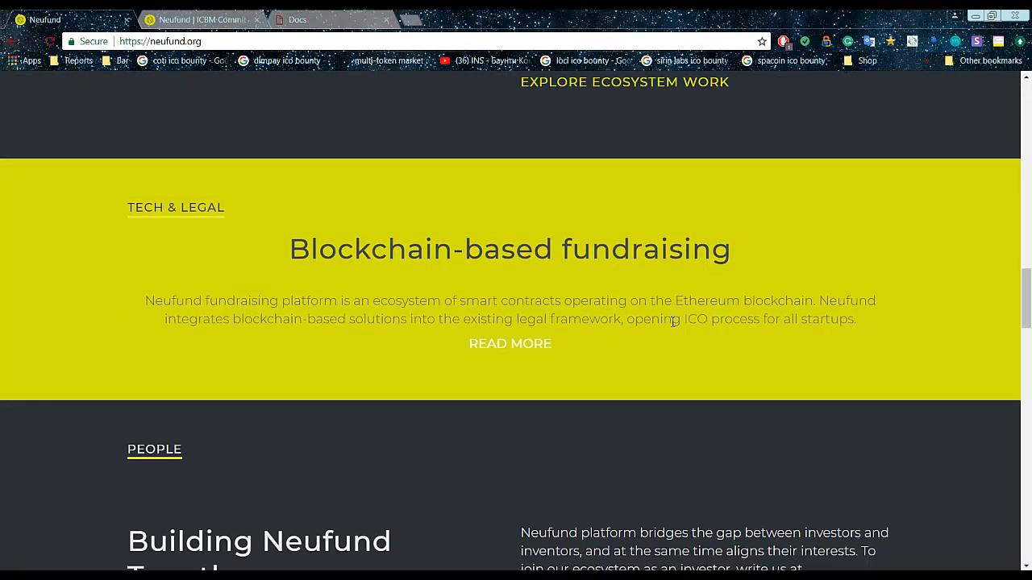
scroll("down", 3)
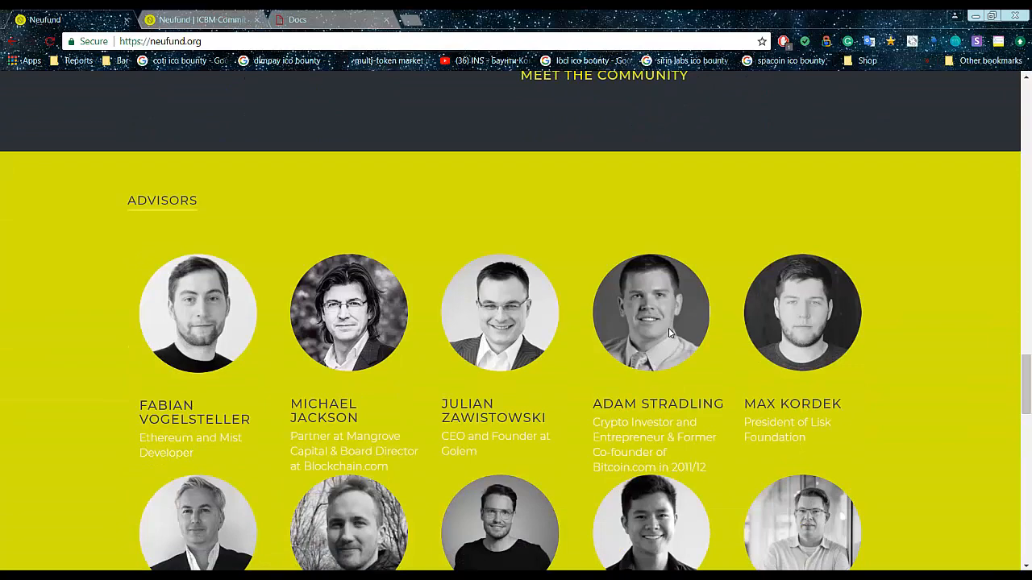
scroll("down", 3)
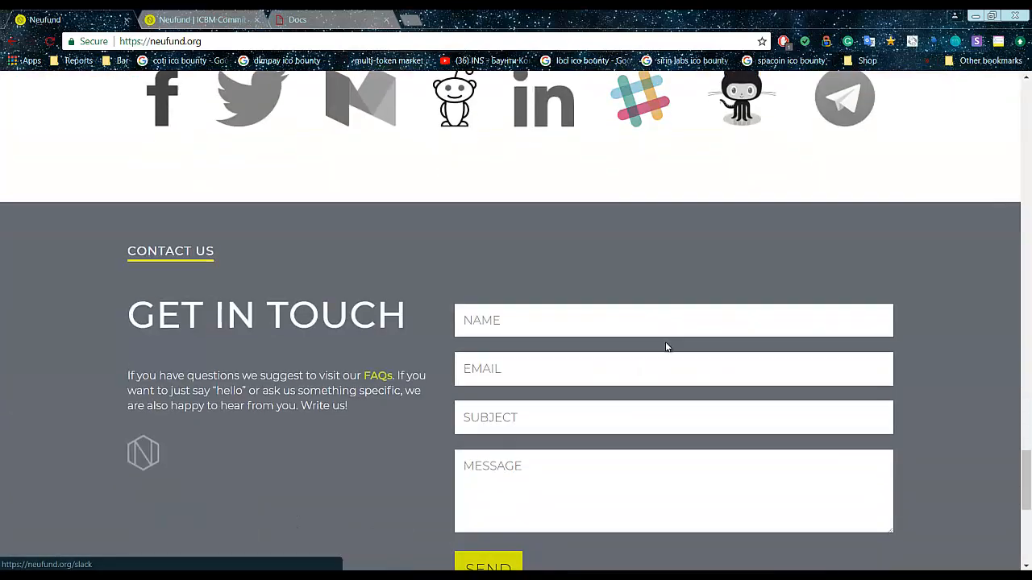
scroll("down", 3)
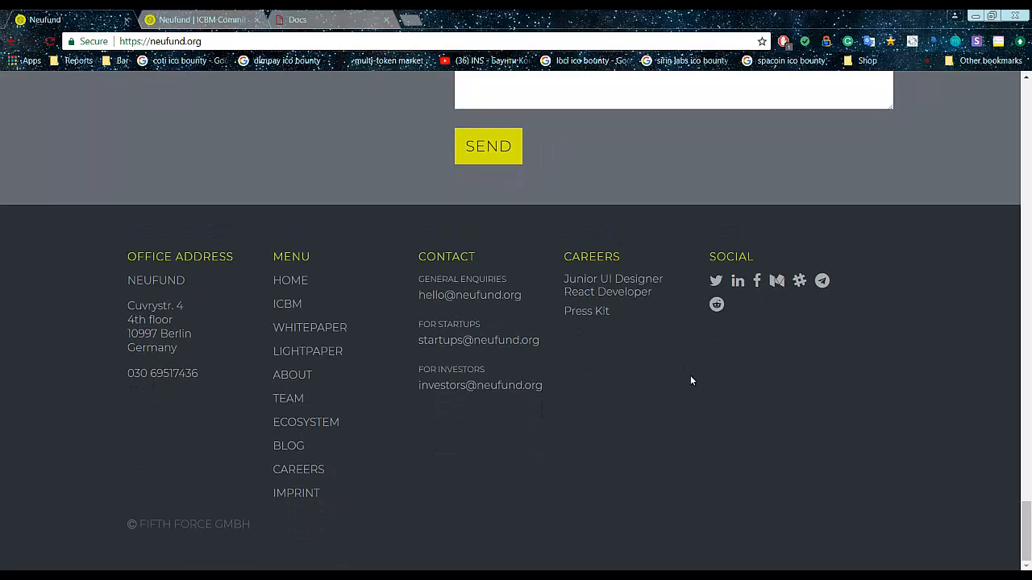
mouse_move(694, 406)
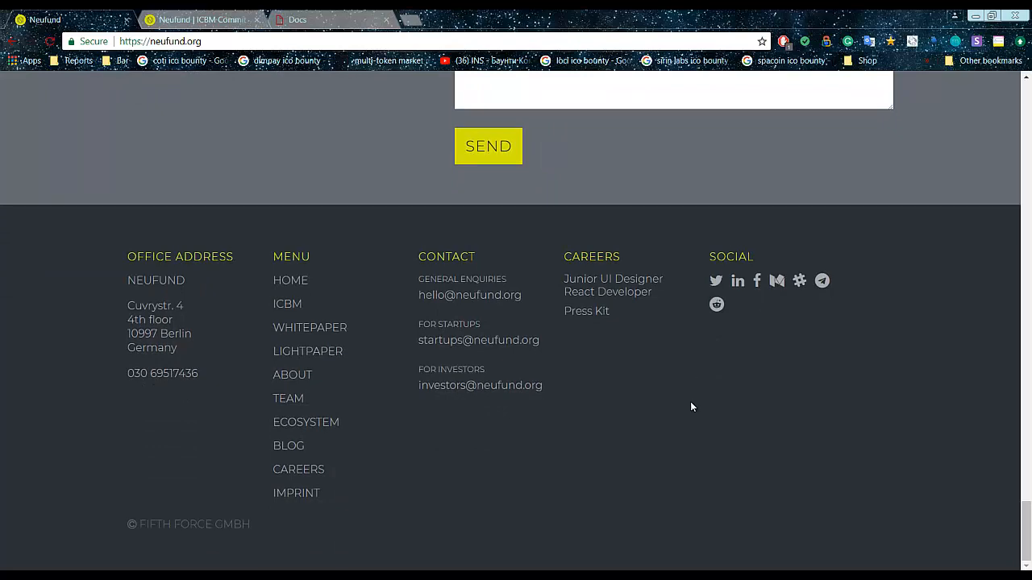
scroll("up", 3)
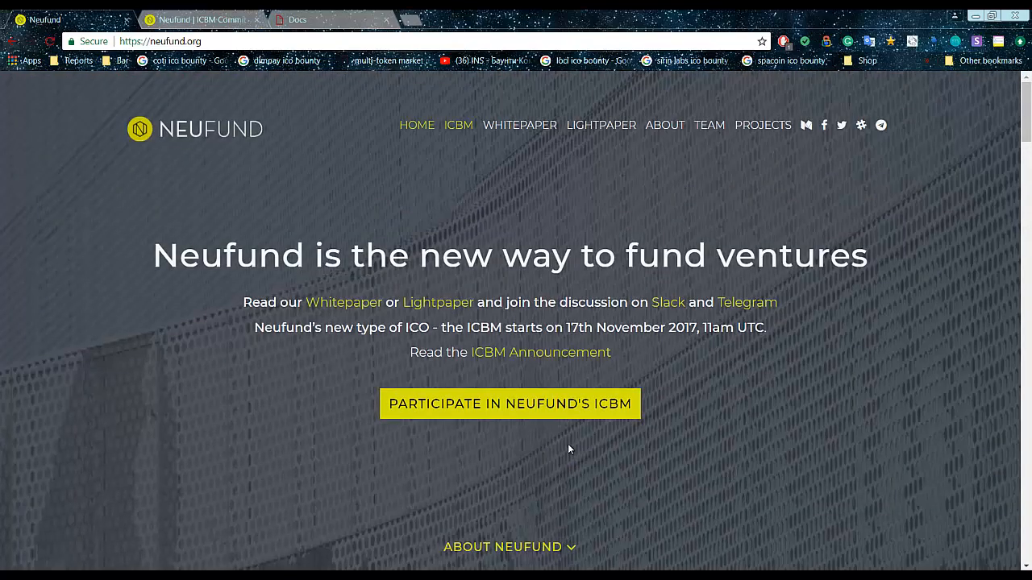
mouse_move(497, 426)
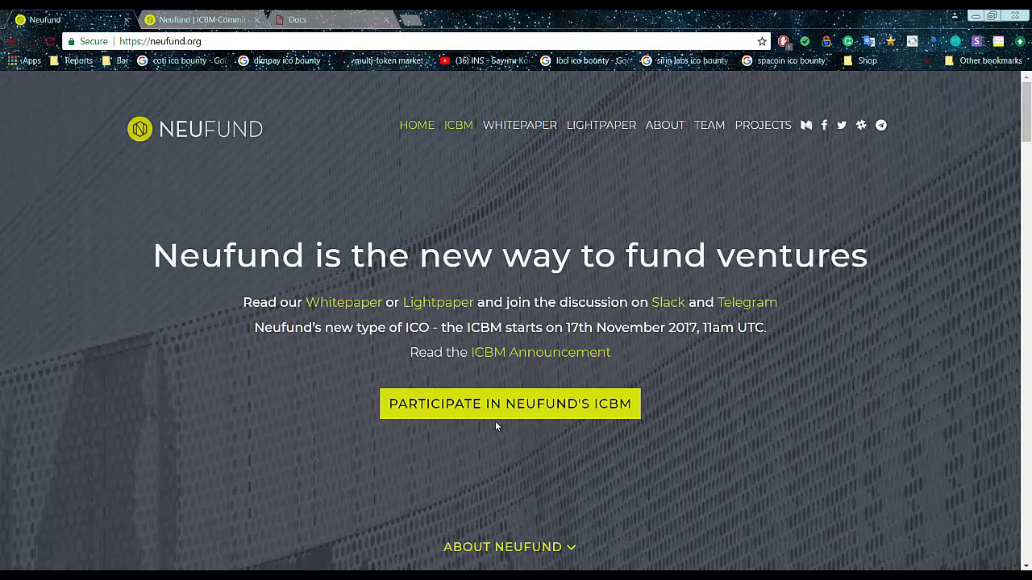
mouse_move(497, 426)
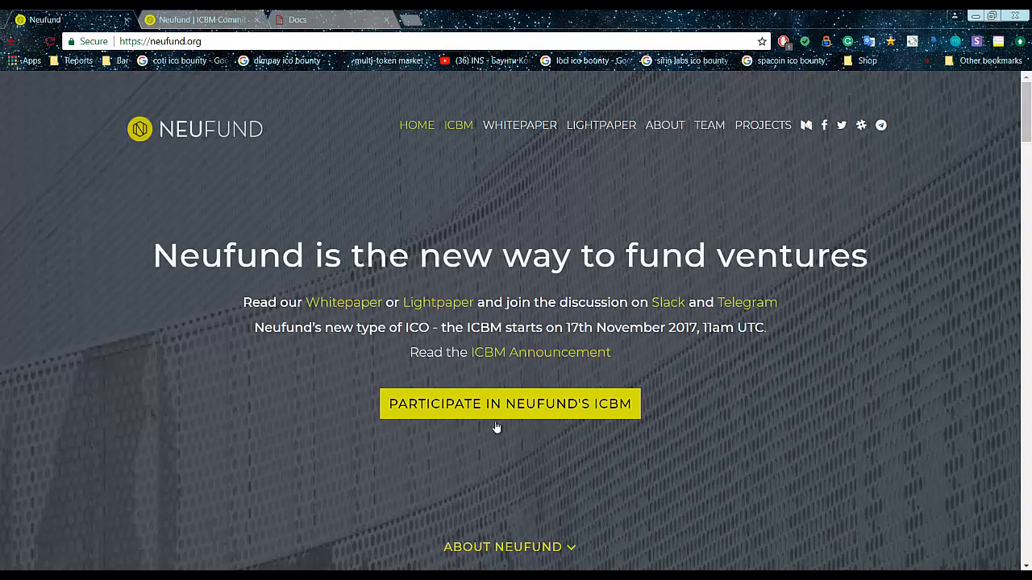
Go to commit.neufund.org and review the ETH committed, investor count and current reward stats.
left_click(509, 403)
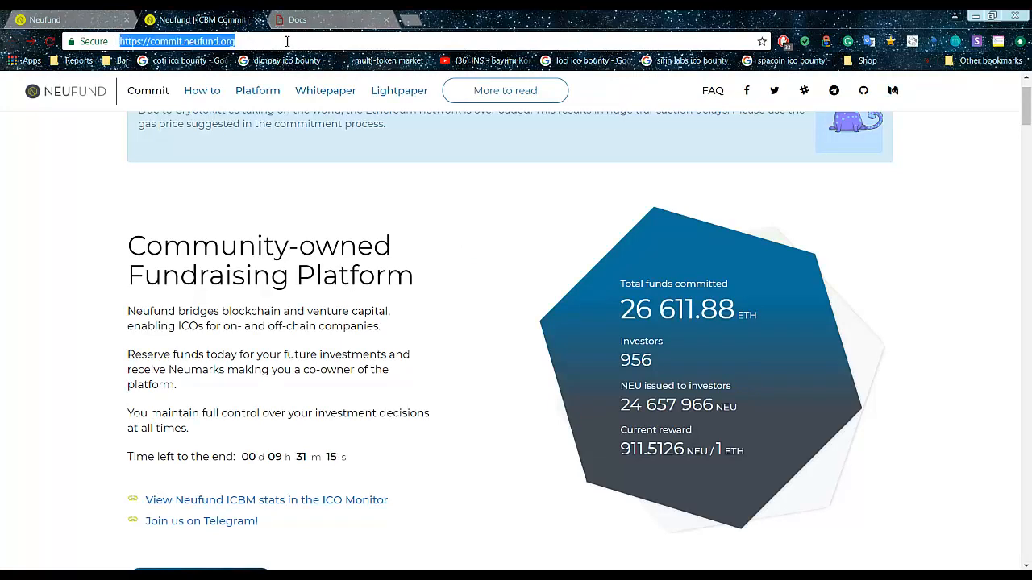
type("2600")
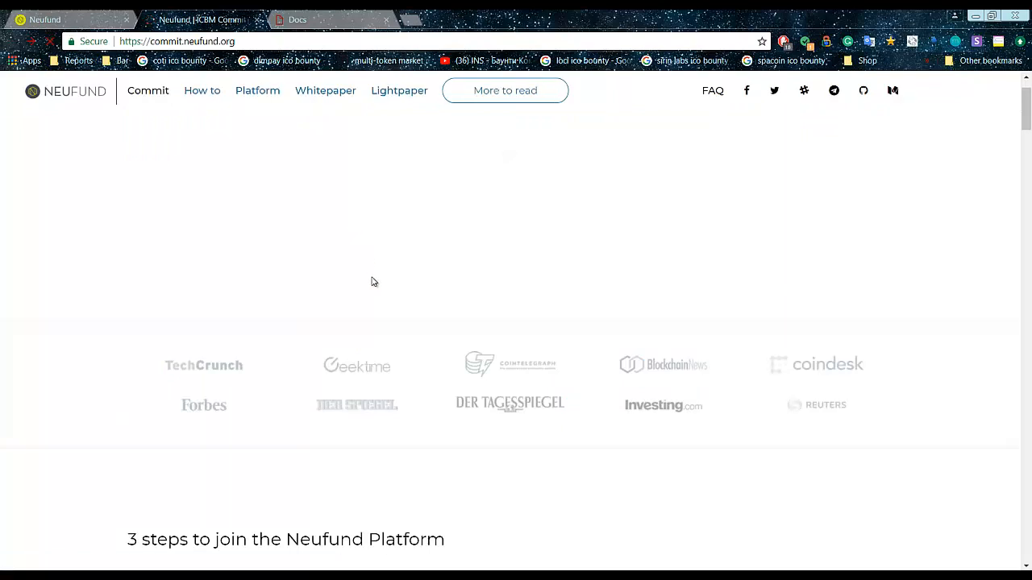
scroll("up", 3)
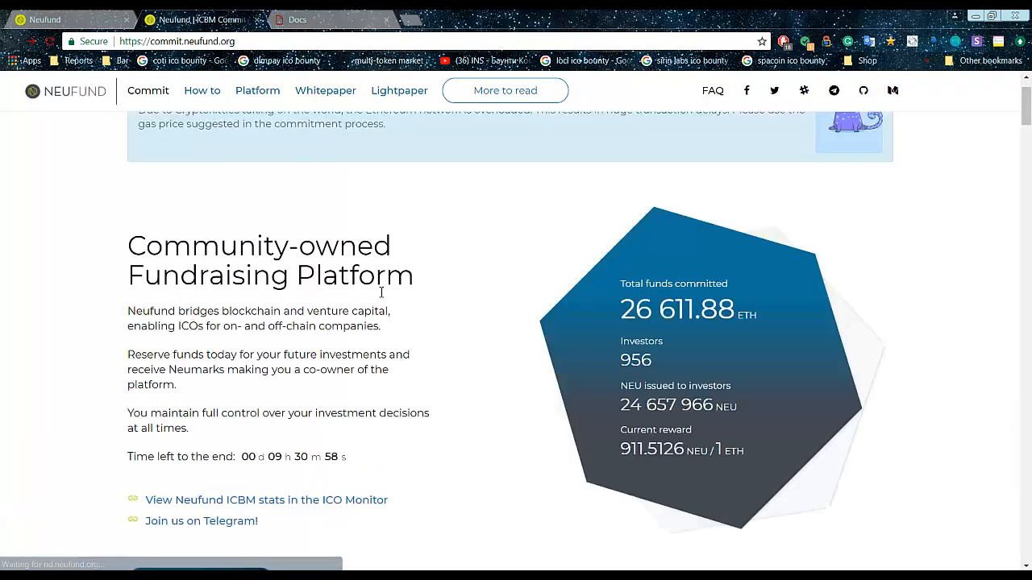
mouse_move(497, 329)
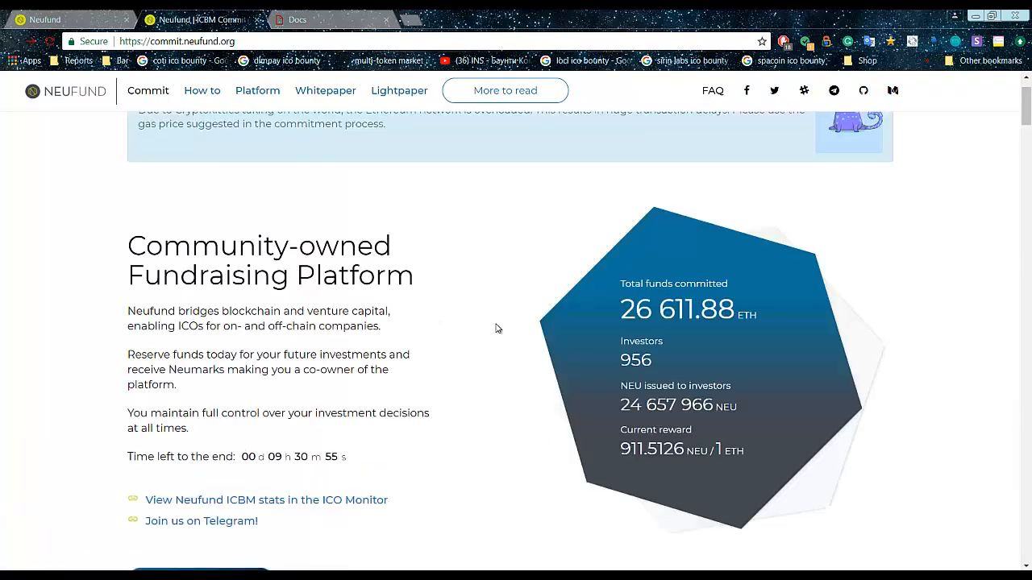
mouse_move(496, 339)
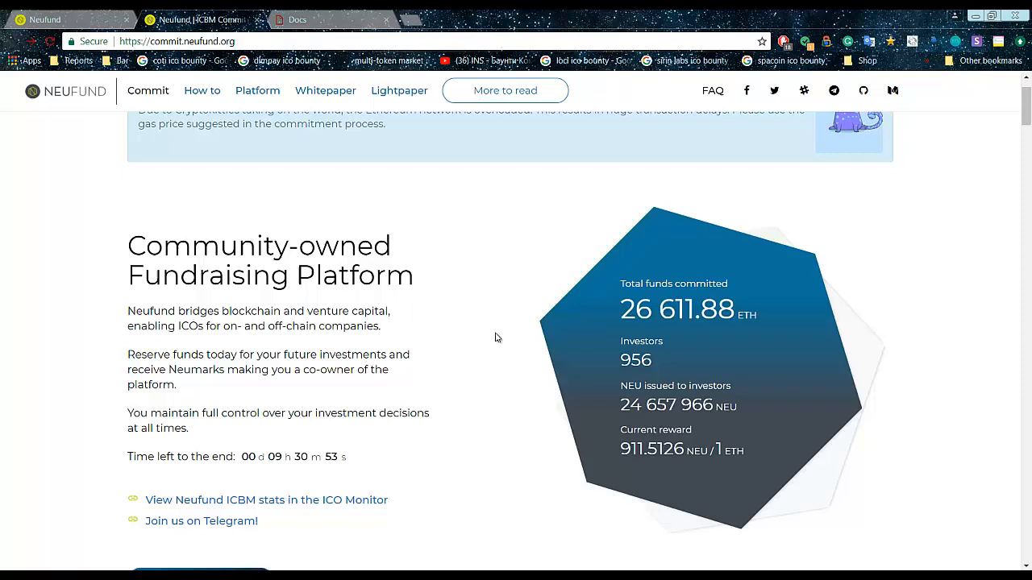
mouse_move(480, 309)
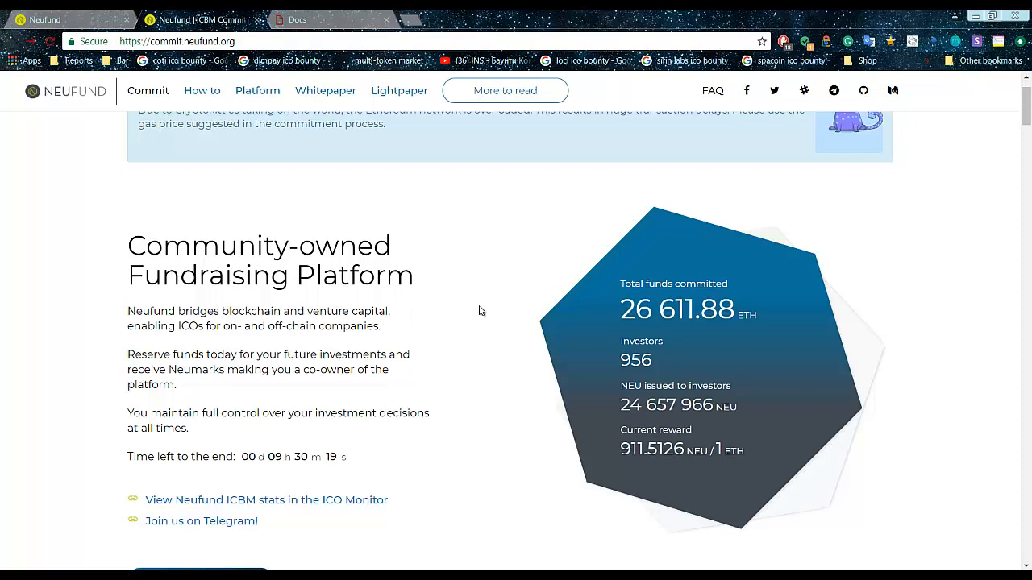
mouse_move(481, 320)
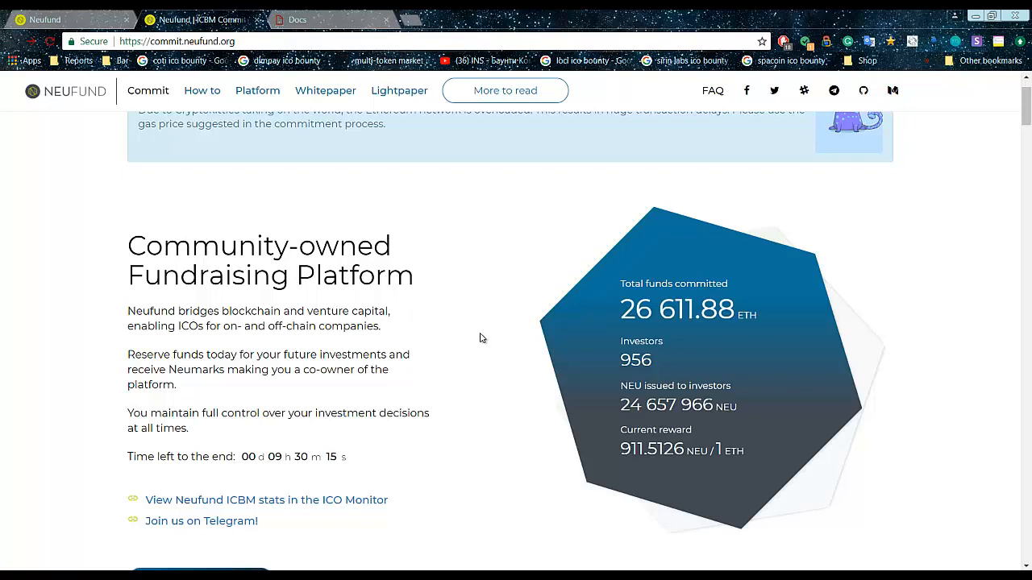
scroll("up", 3)
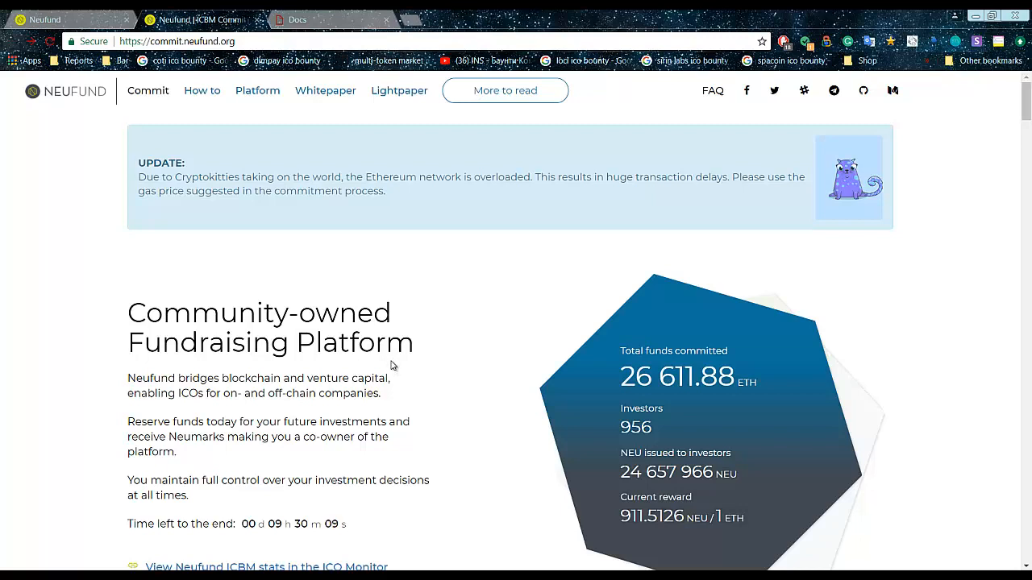
scroll("down", 3)
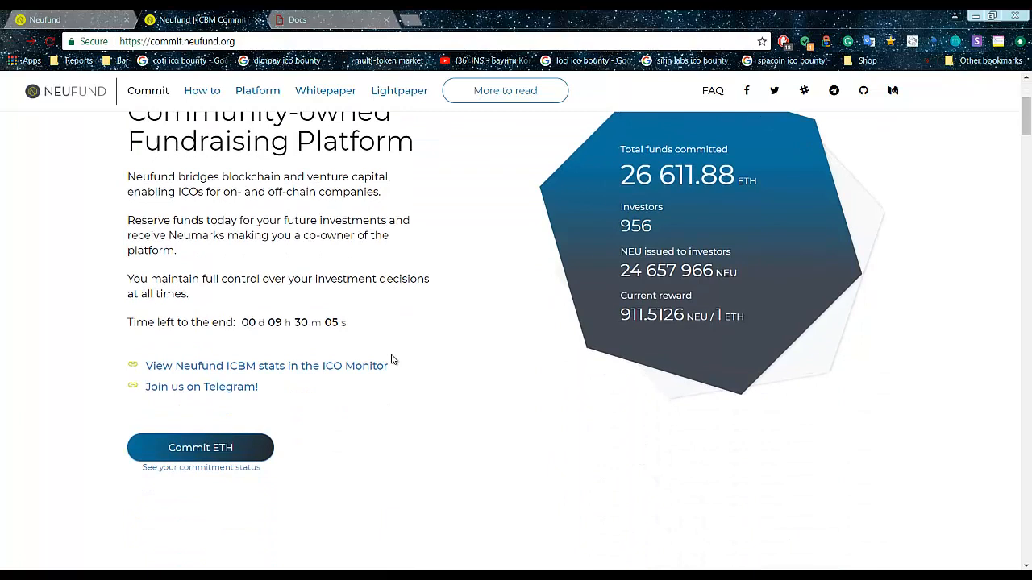
mouse_move(403, 327)
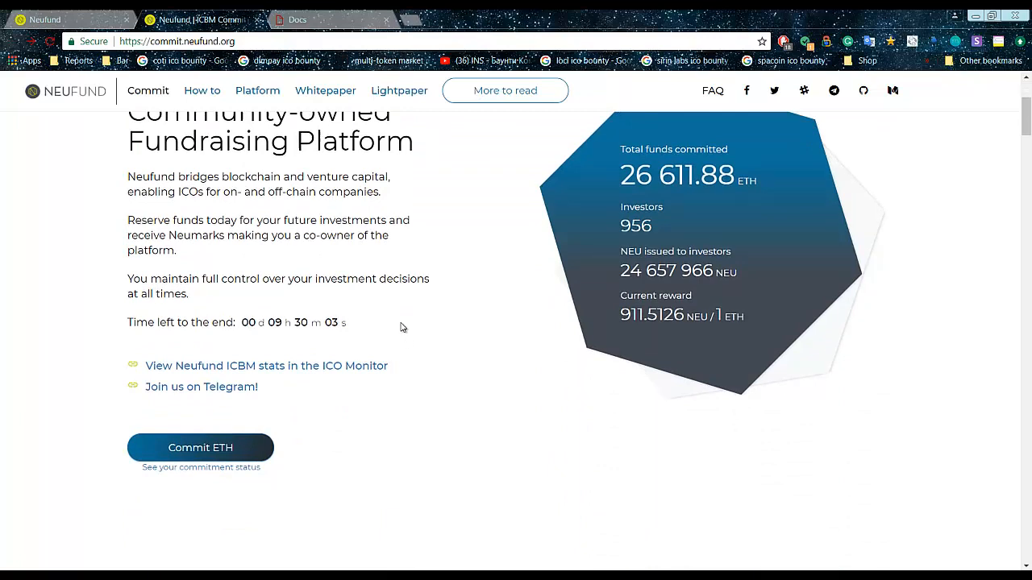
mouse_move(454, 332)
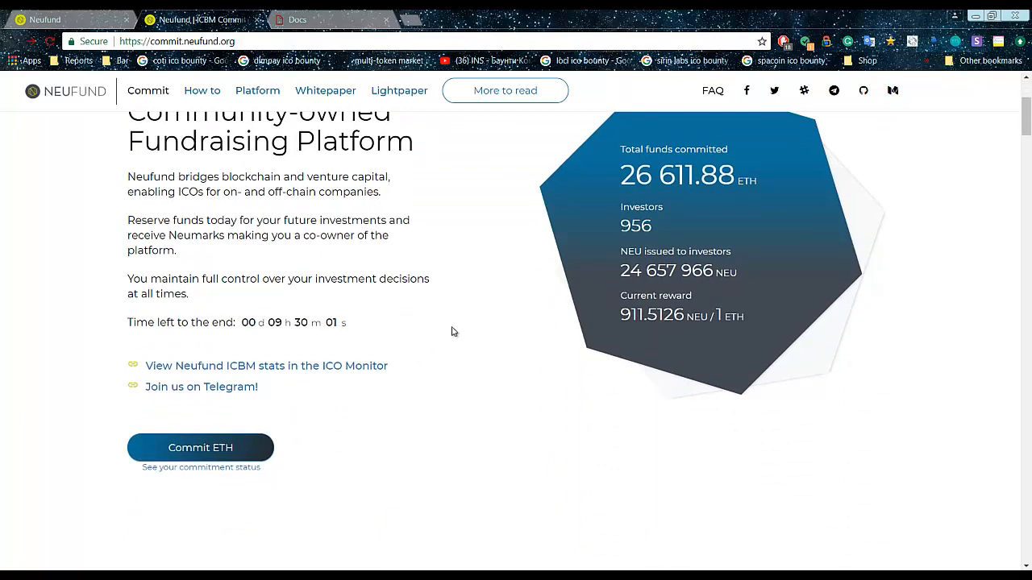
mouse_move(593, 310)
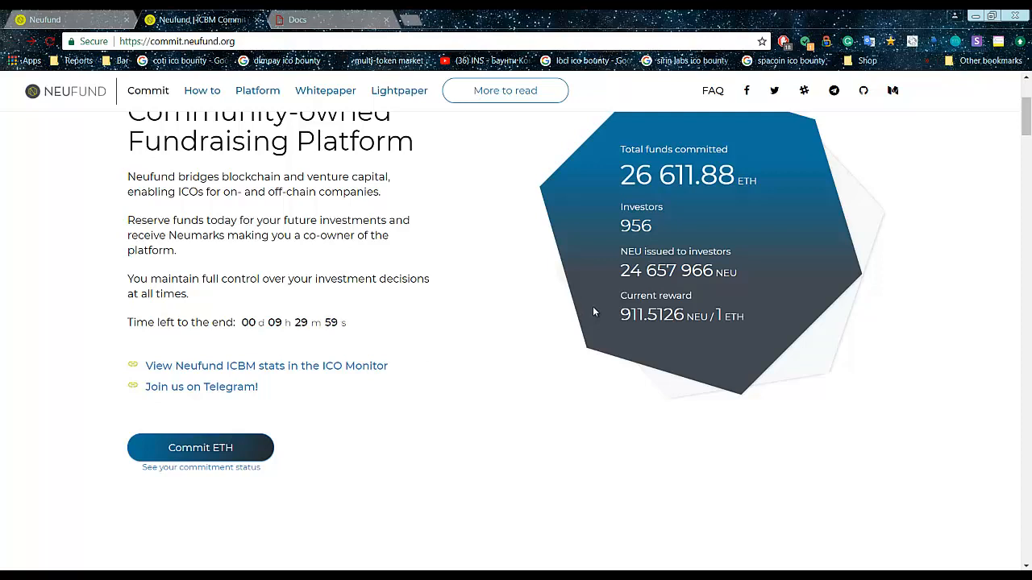
mouse_move(590, 308)
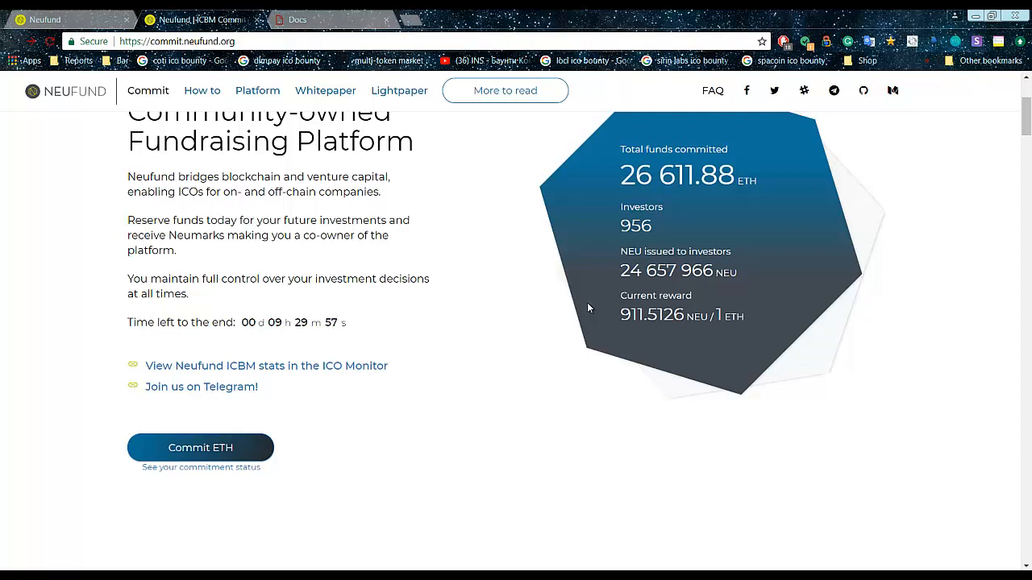
mouse_move(511, 342)
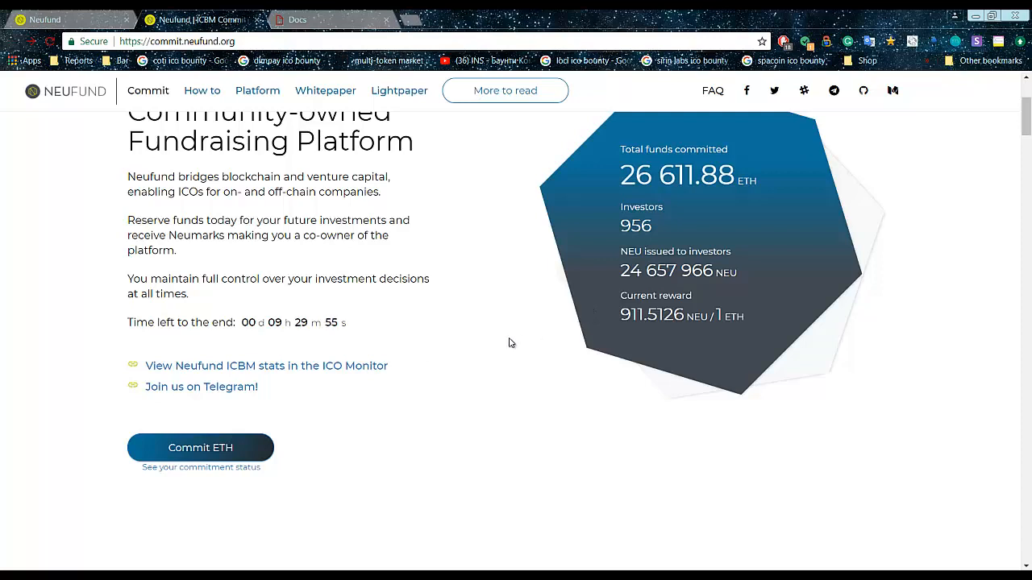
scroll("down", 3)
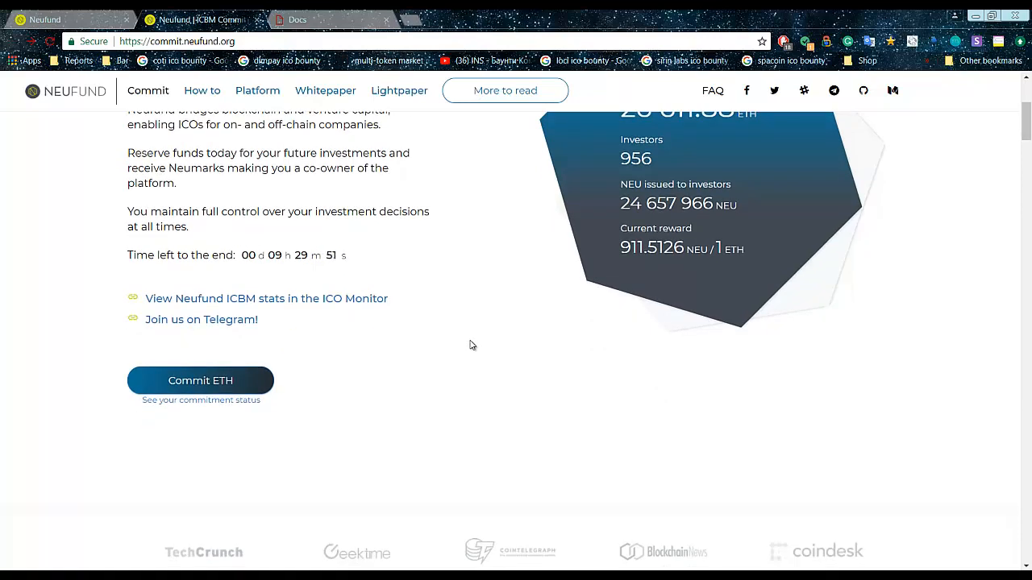
mouse_move(478, 279)
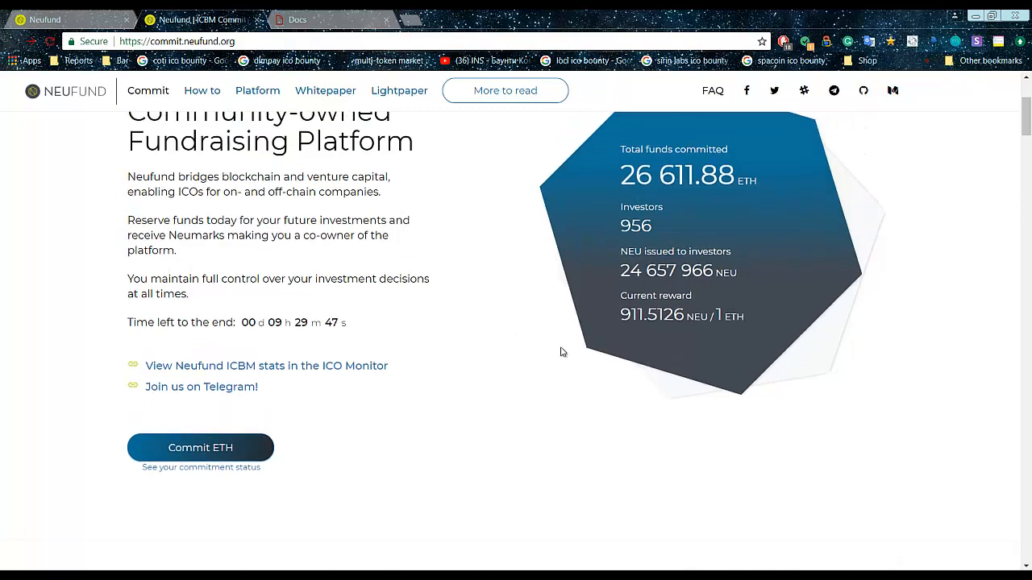
scroll("down", 3)
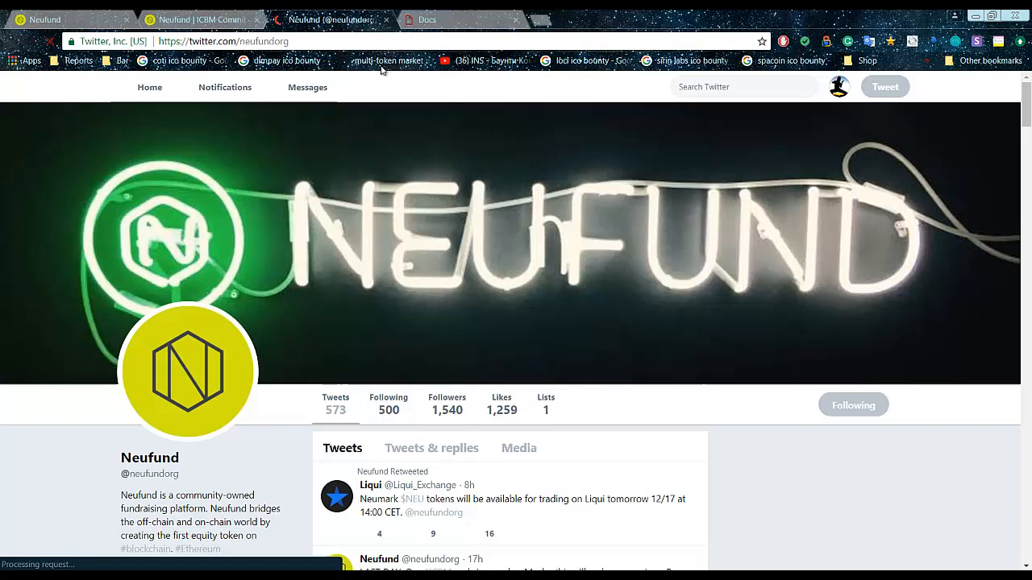
scroll("down", 3)
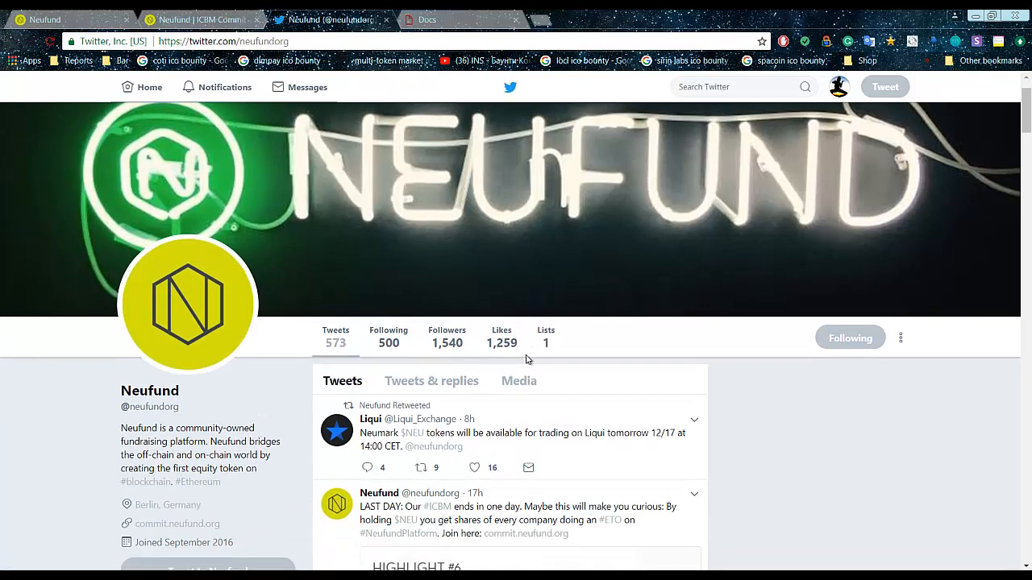
mouse_move(701, 480)
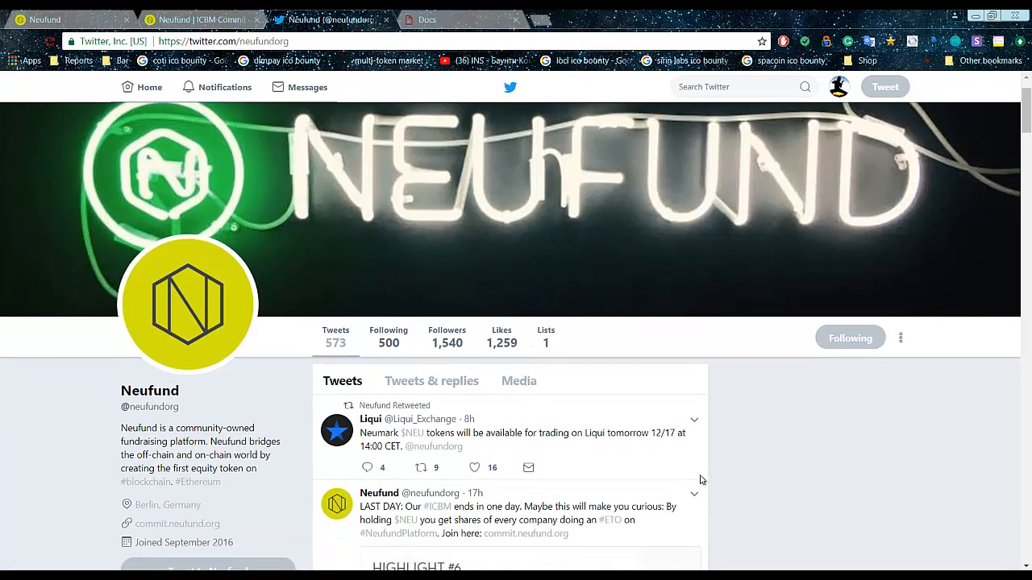
mouse_move(855, 516)
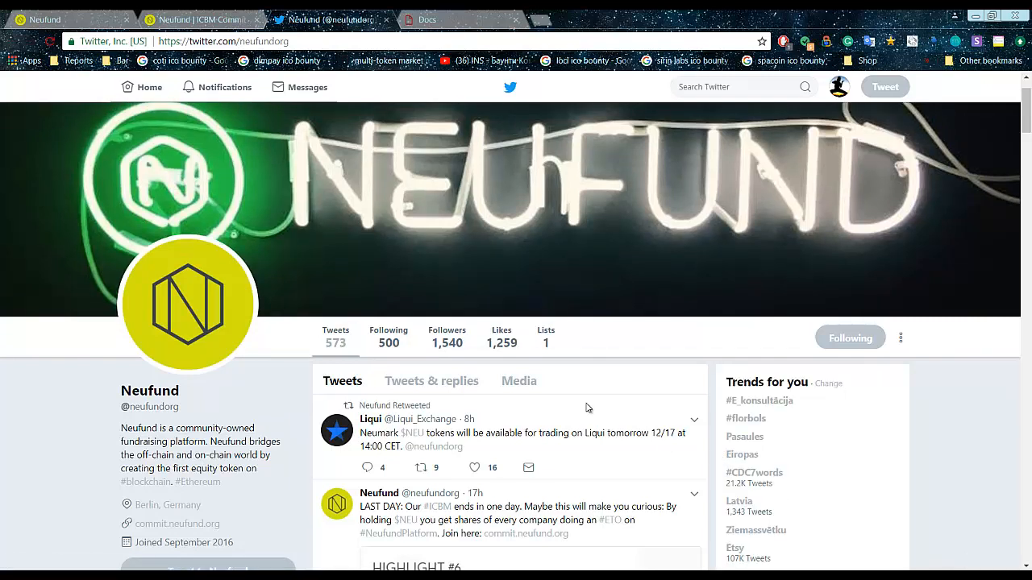
scroll("down", 3)
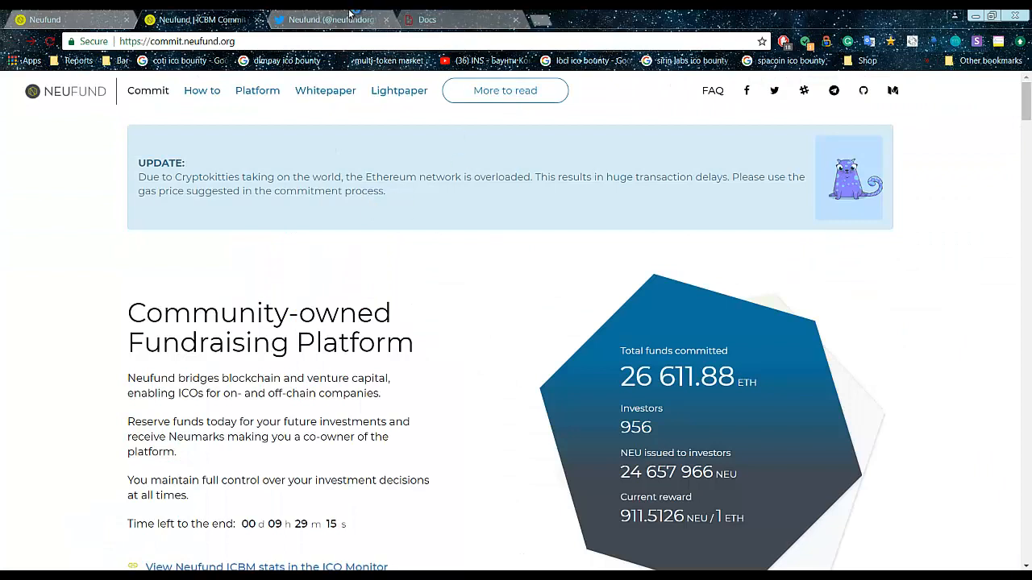
left_click(326, 20)
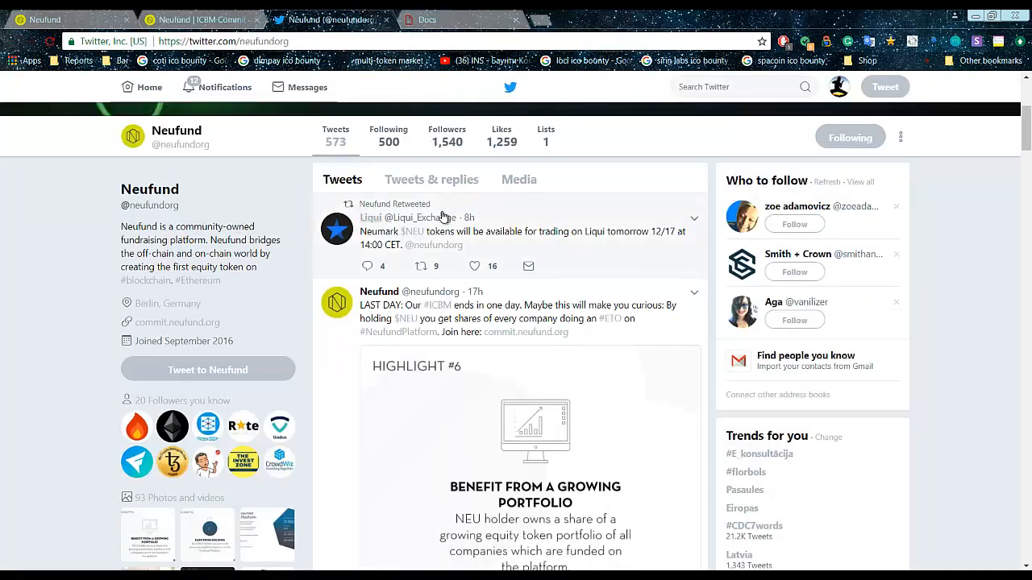
mouse_move(465, 242)
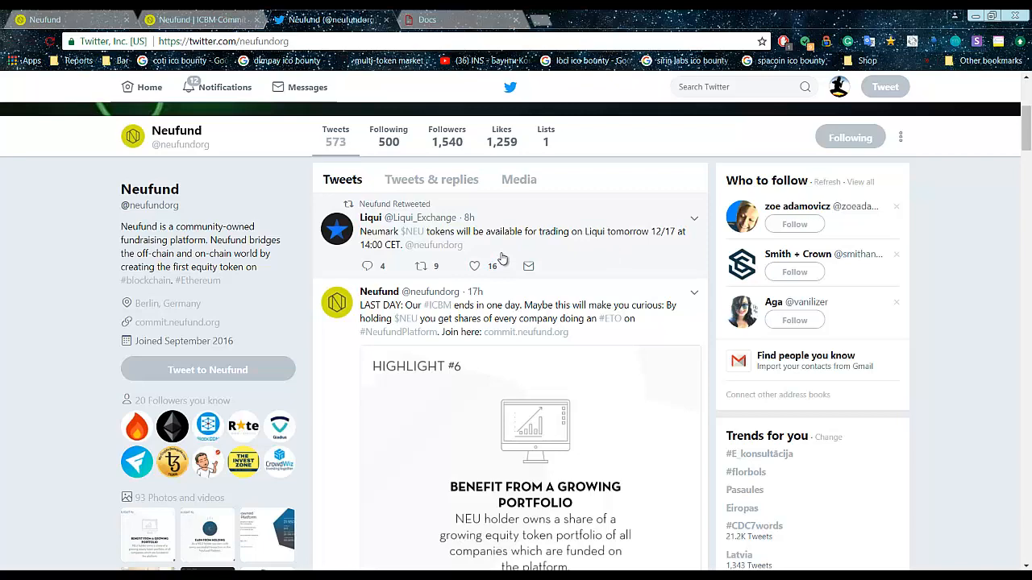
Look through a few more recent tweets, then return to the commit.neufund.org page.
scroll("down", 3)
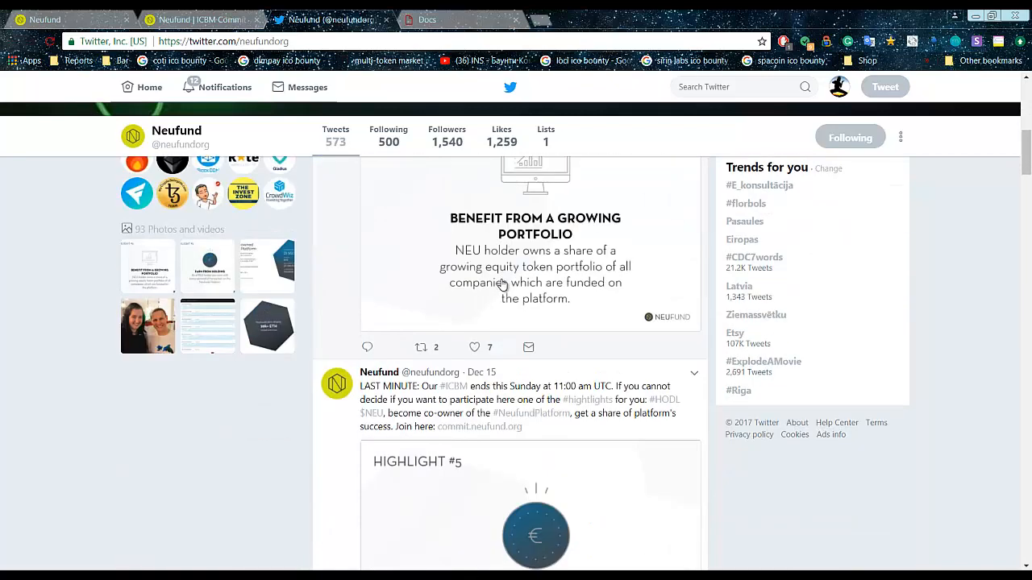
mouse_move(401, 187)
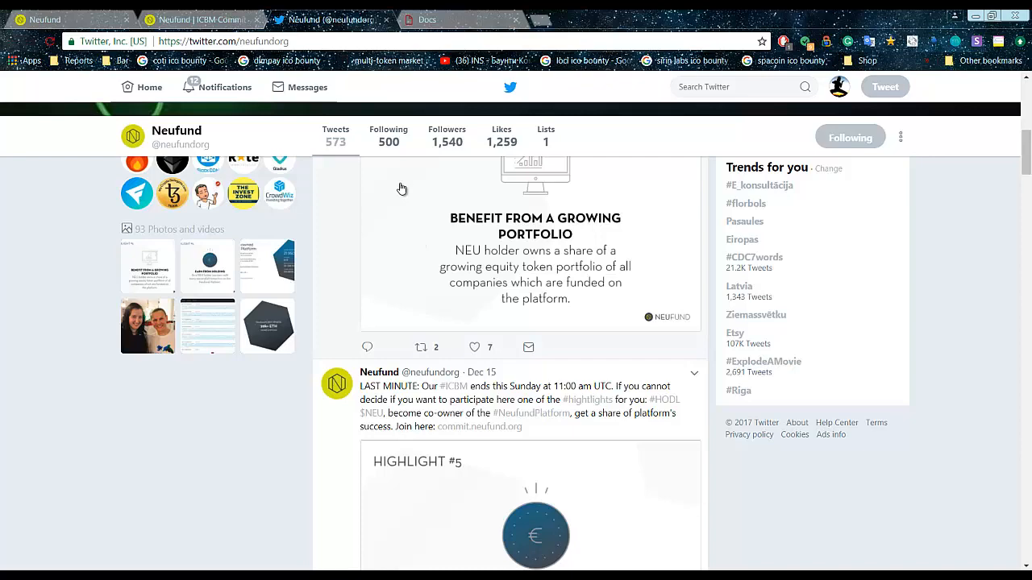
mouse_move(406, 197)
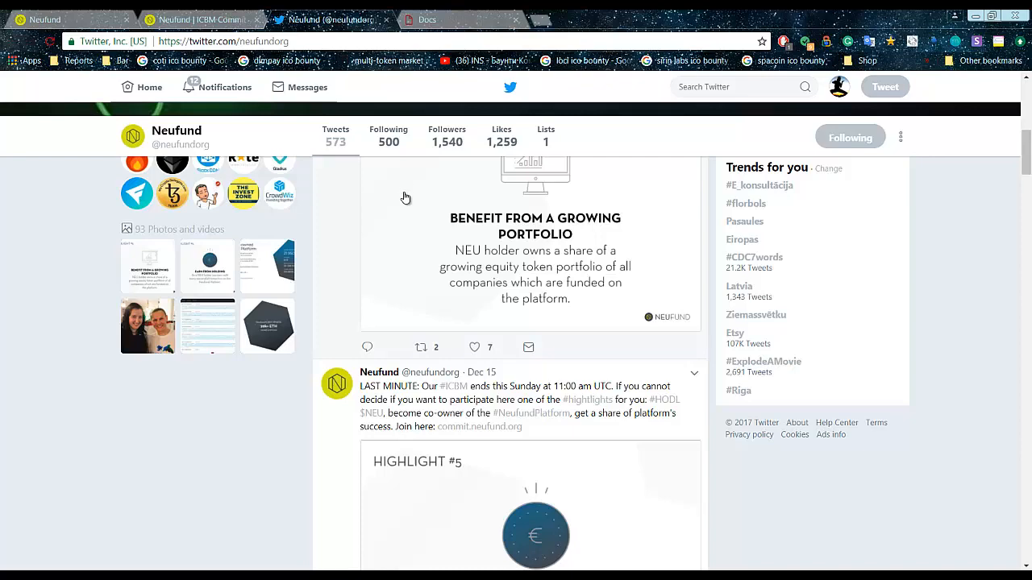
scroll("up", 3)
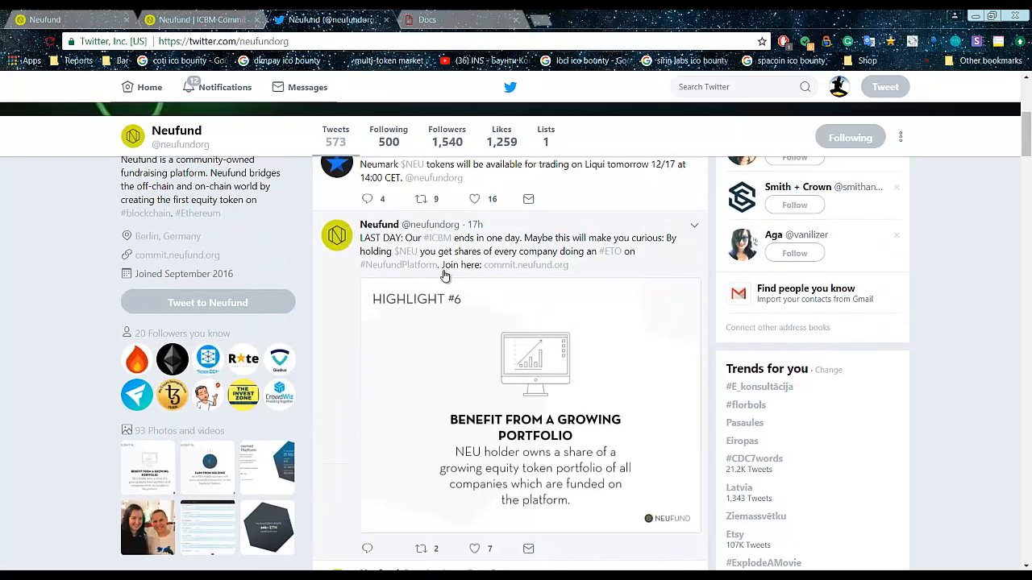
left_click(197, 19)
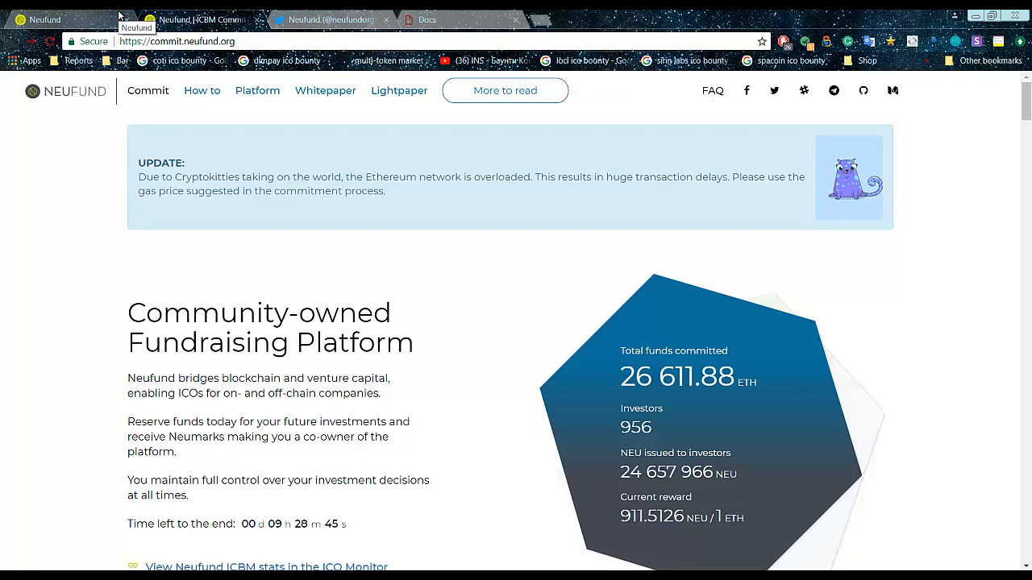
mouse_move(522, 300)
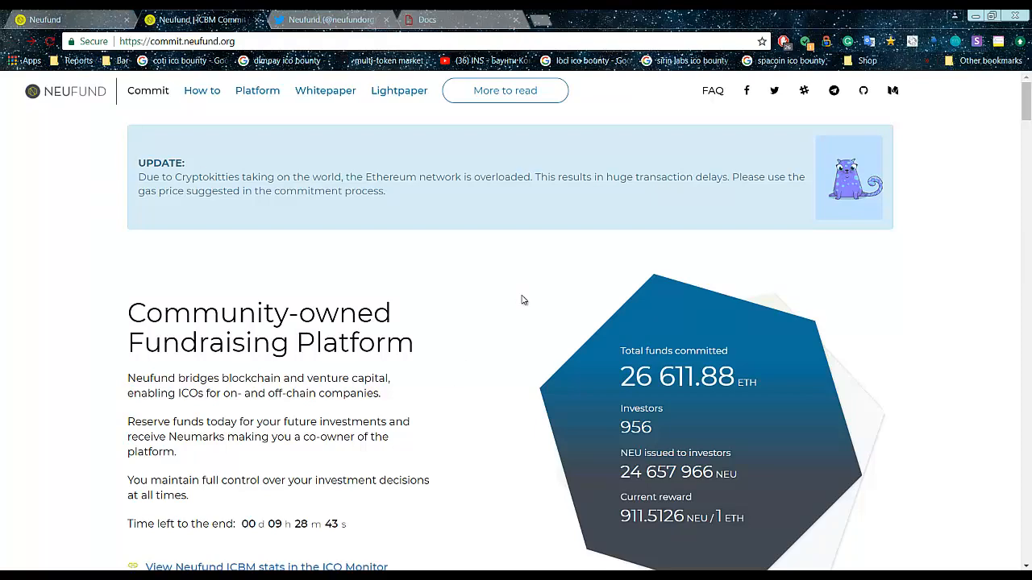
scroll("down", 3)
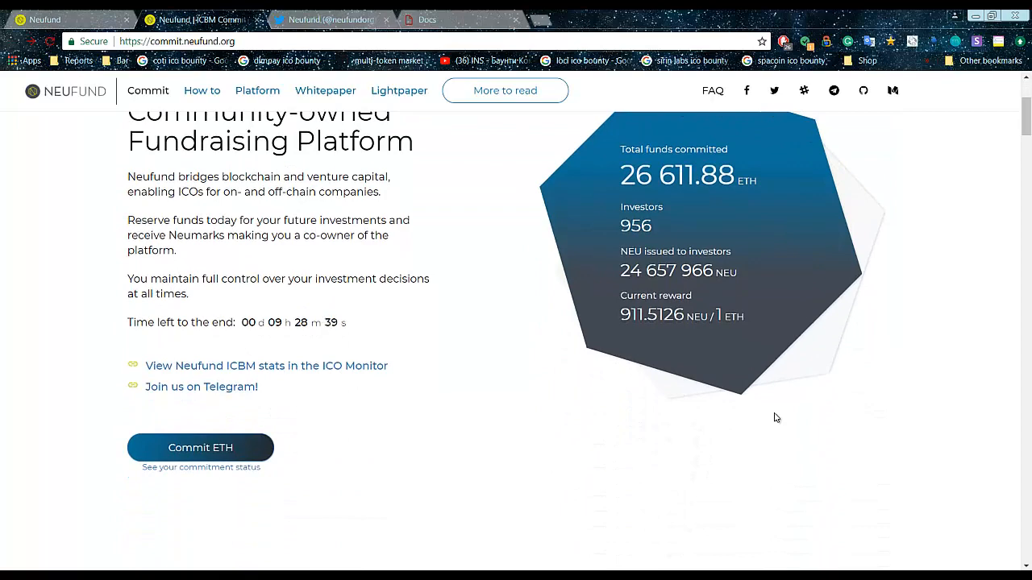
scroll("down", 3)
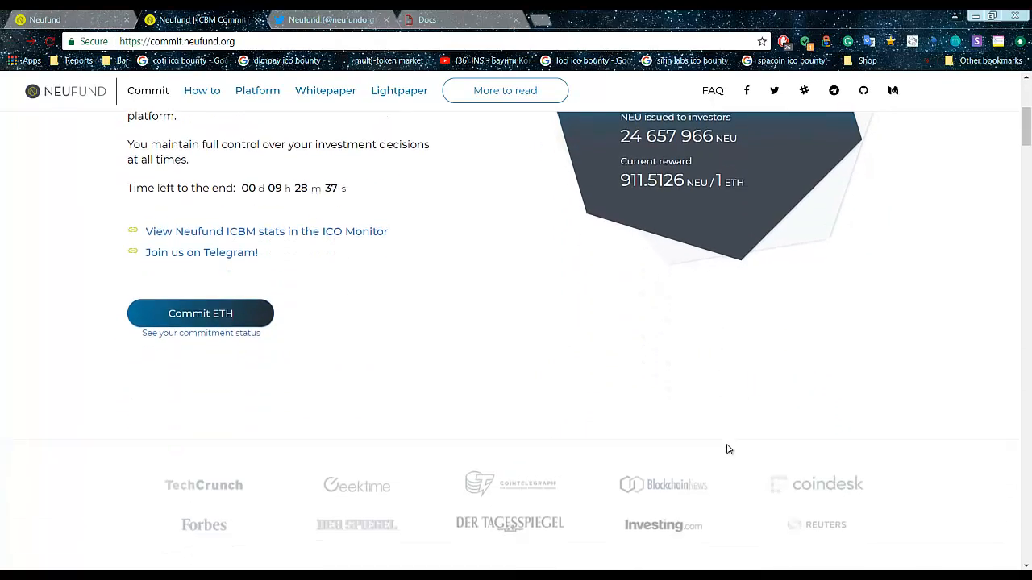
mouse_move(708, 461)
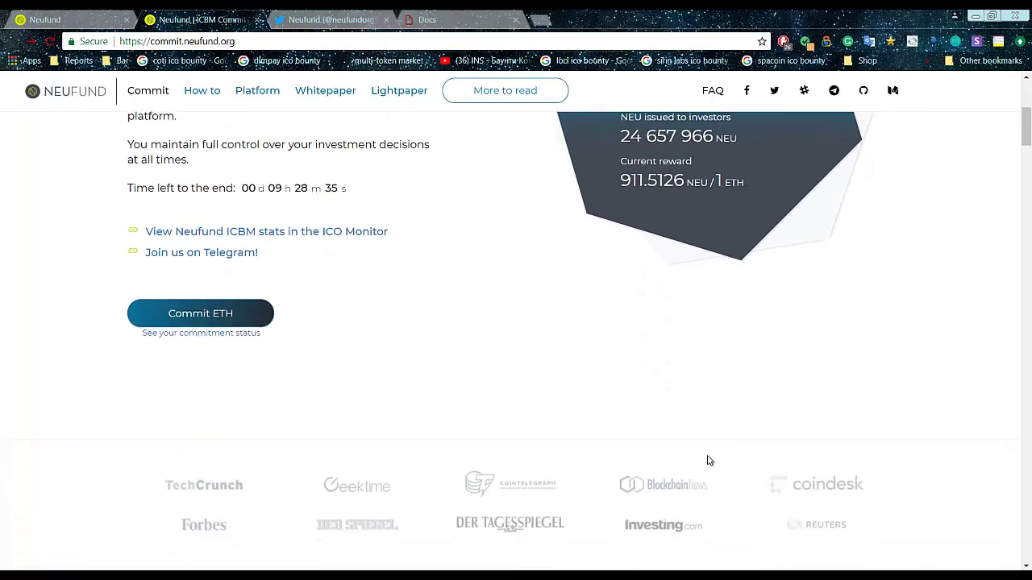
scroll("down", 3)
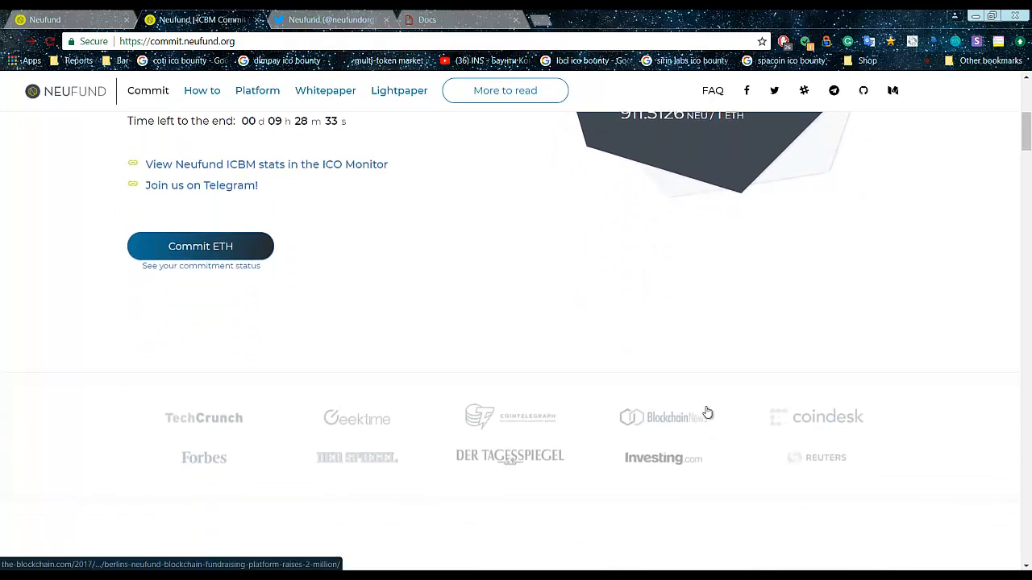
mouse_move(536, 324)
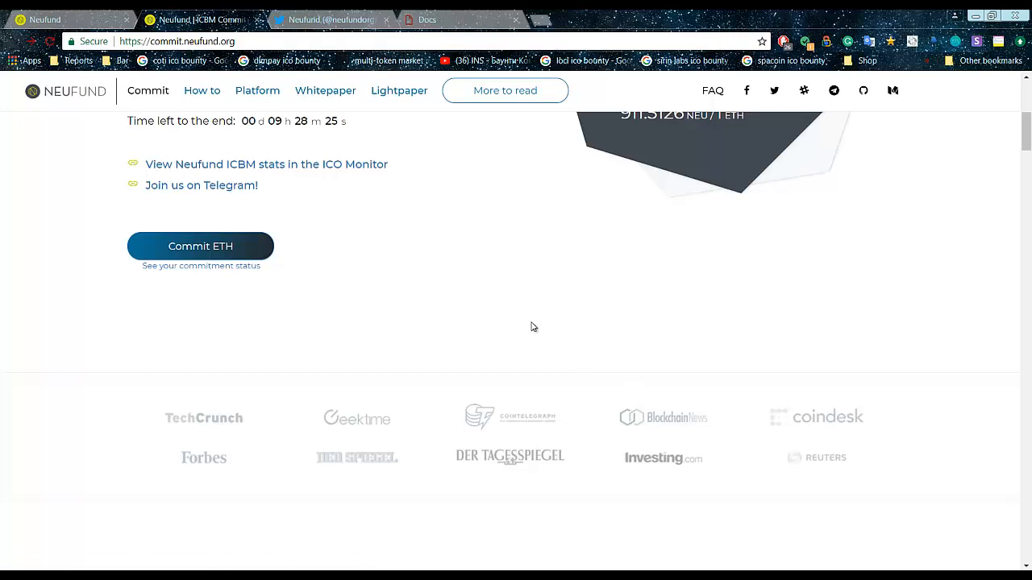
mouse_move(503, 272)
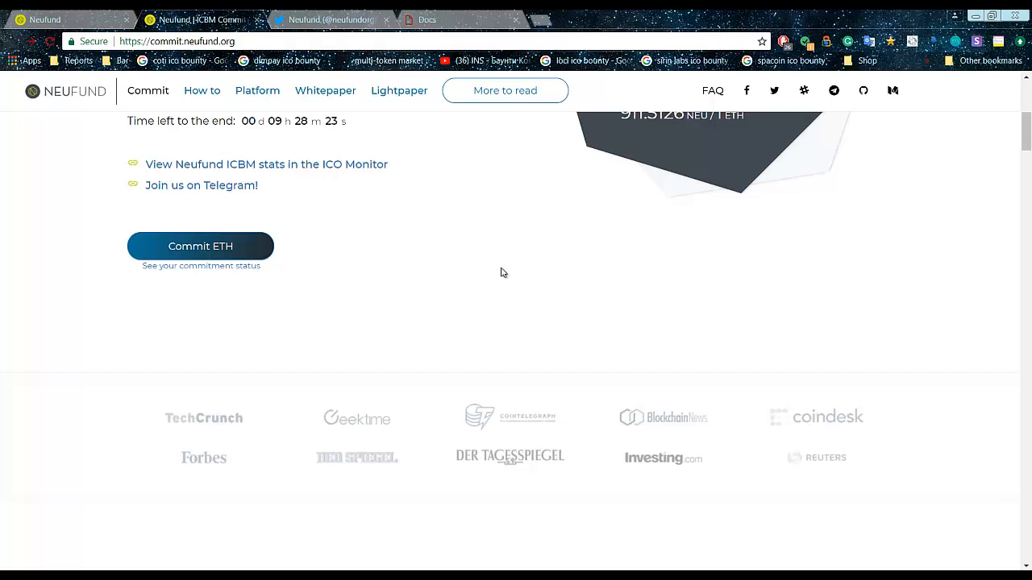
scroll("down", 3)
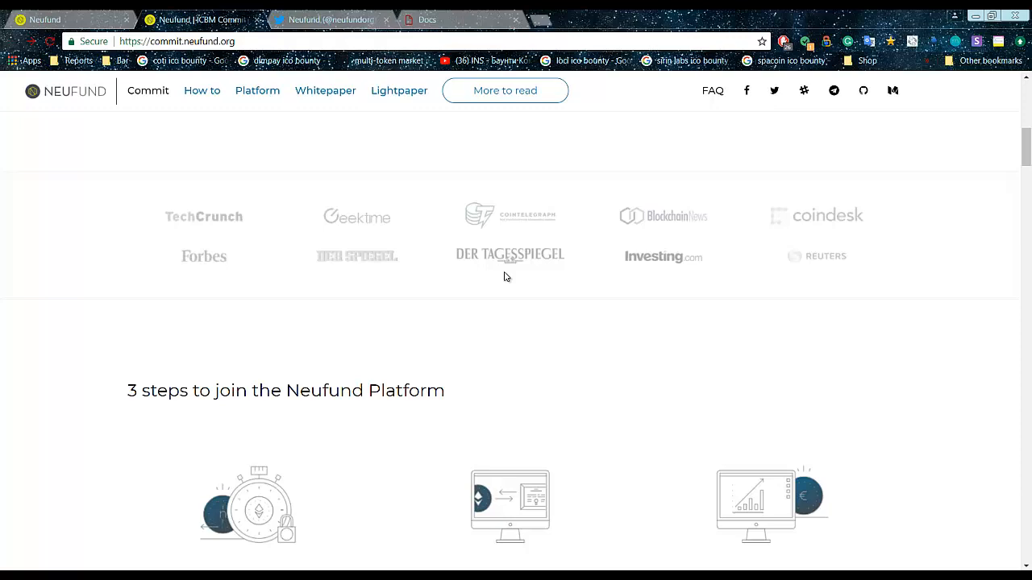
scroll("down", 3)
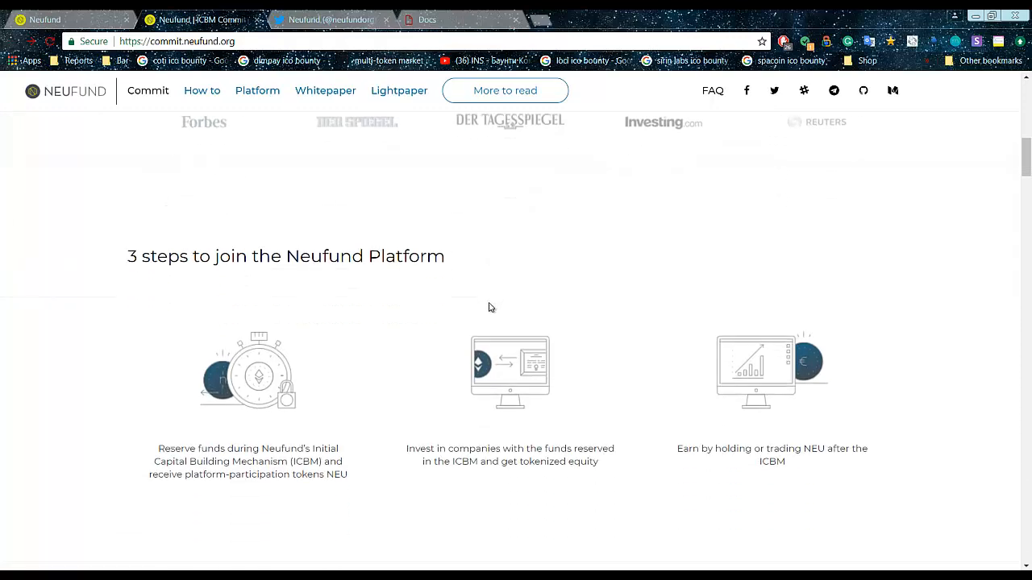
scroll("up", 3)
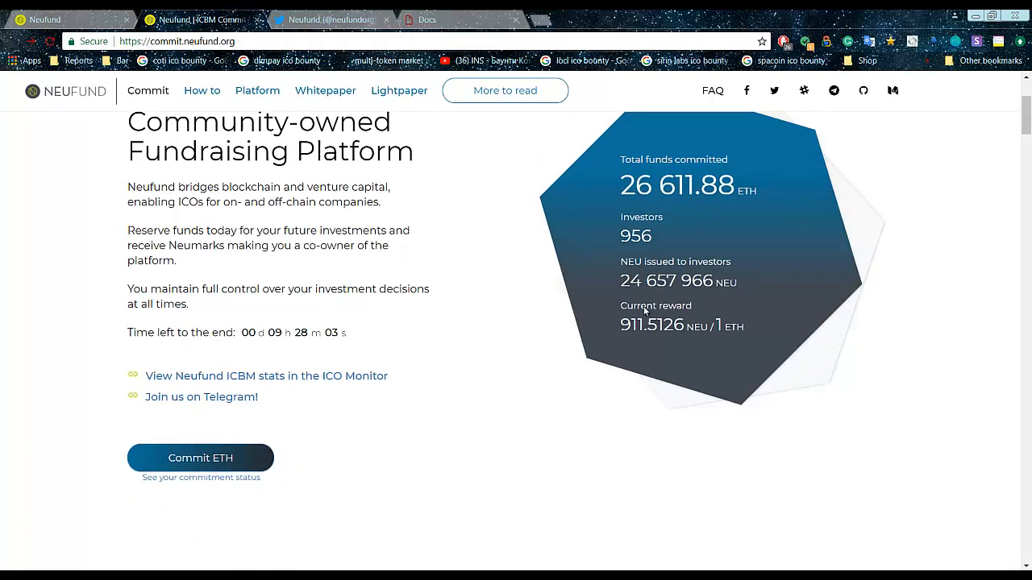
scroll("down", 3)
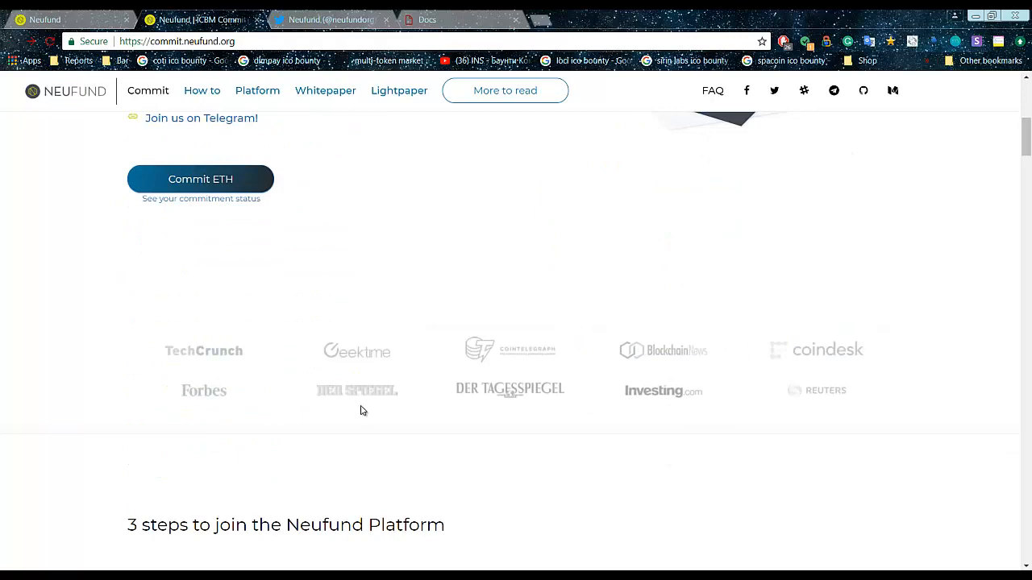
scroll("down", 3)
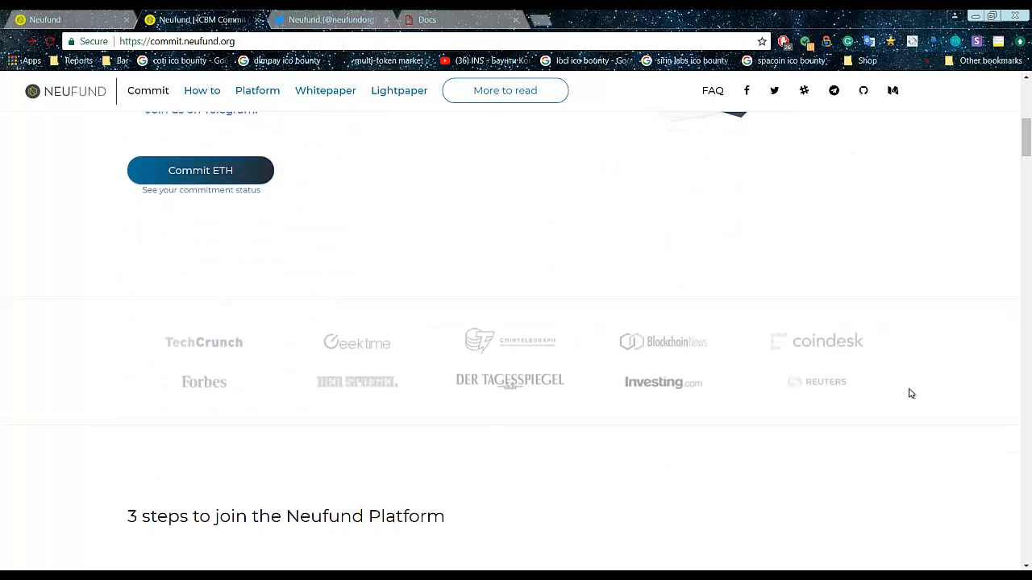
scroll("down", 3)
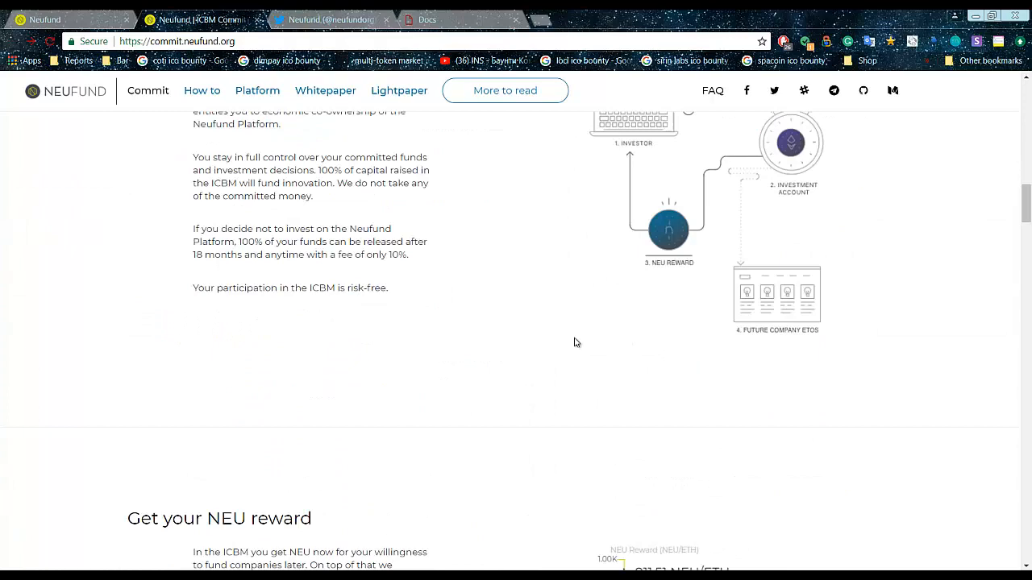
scroll("down", 3)
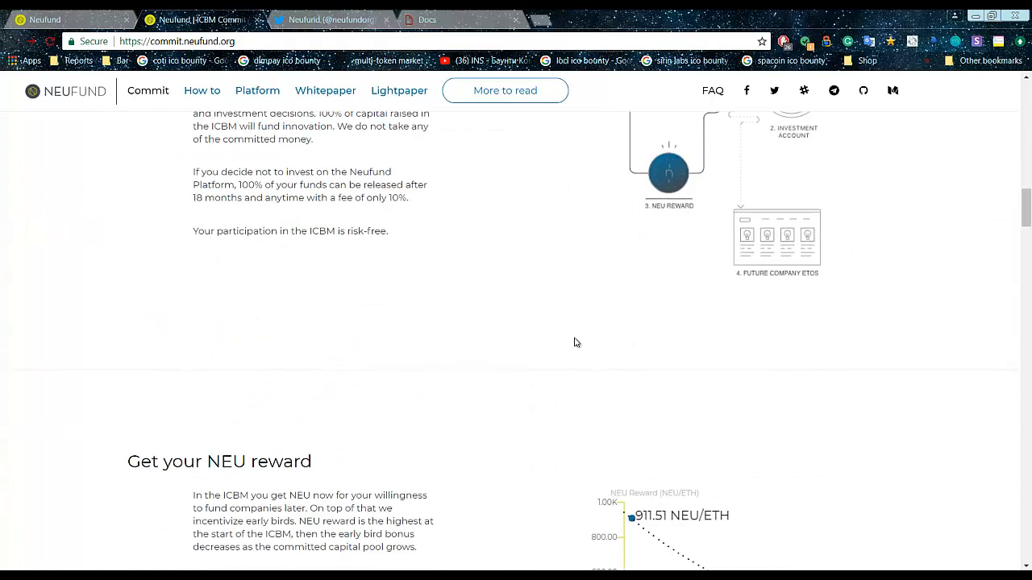
scroll("down", 3)
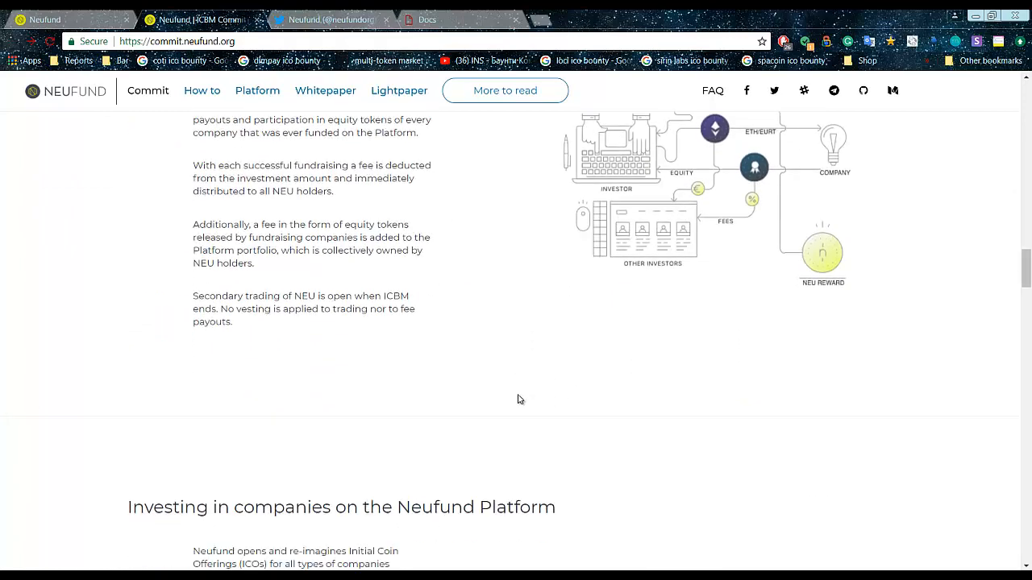
Move down past the Team list to read the Advisors' names and roles, reaching the Videos section.
scroll("down", 3)
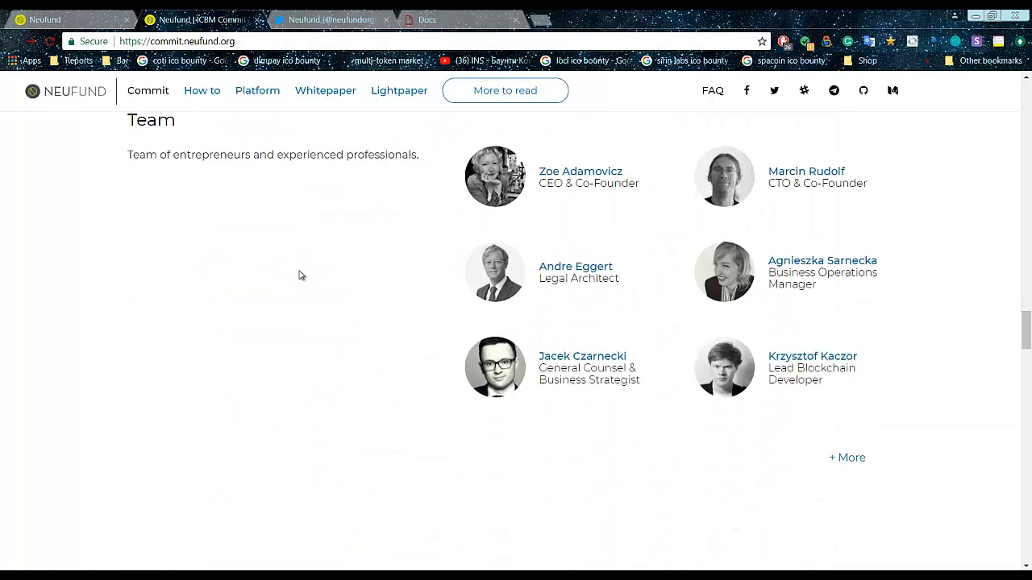
scroll("down", 3)
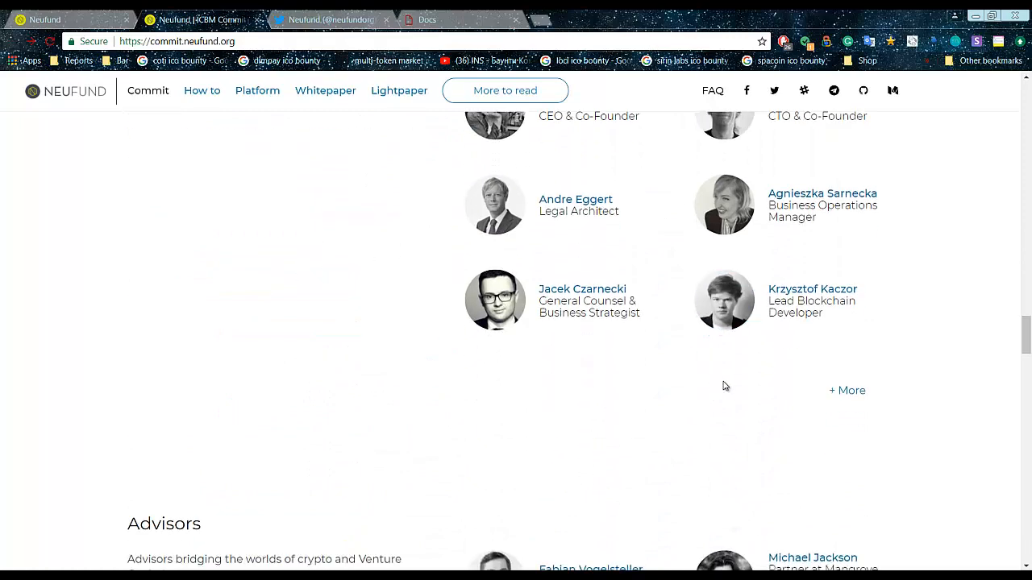
scroll("down", 3)
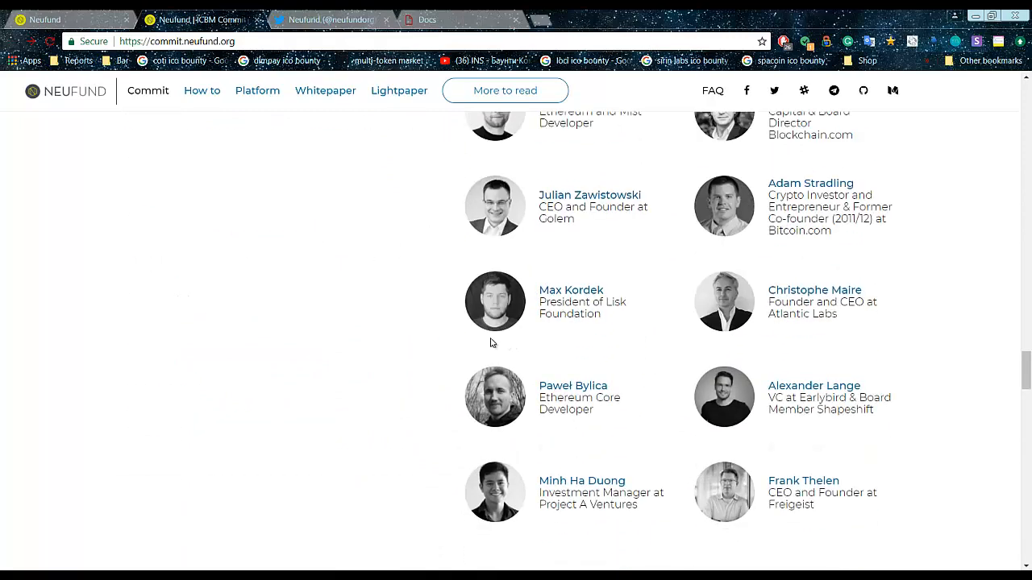
scroll("up", 3)
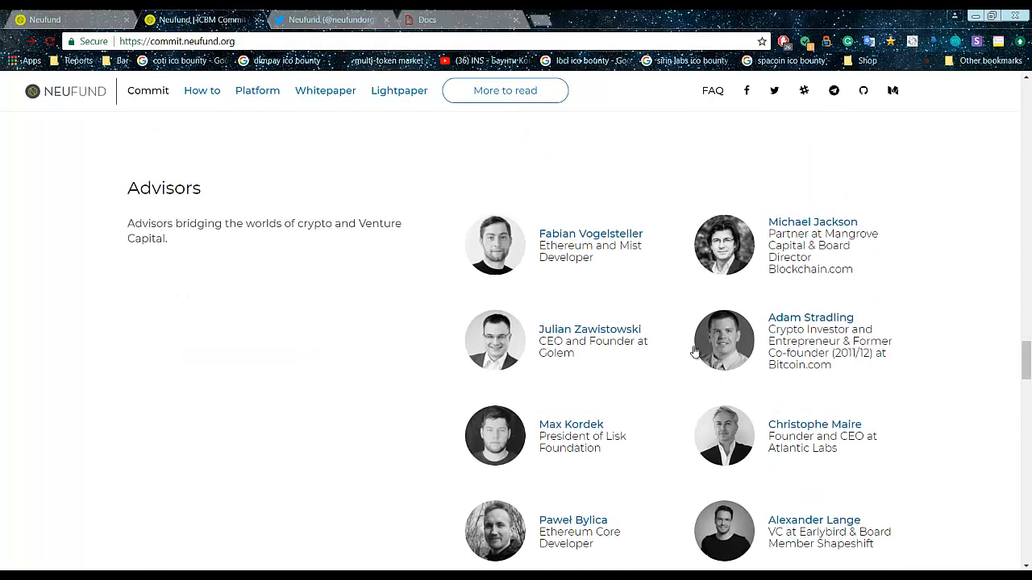
mouse_move(703, 354)
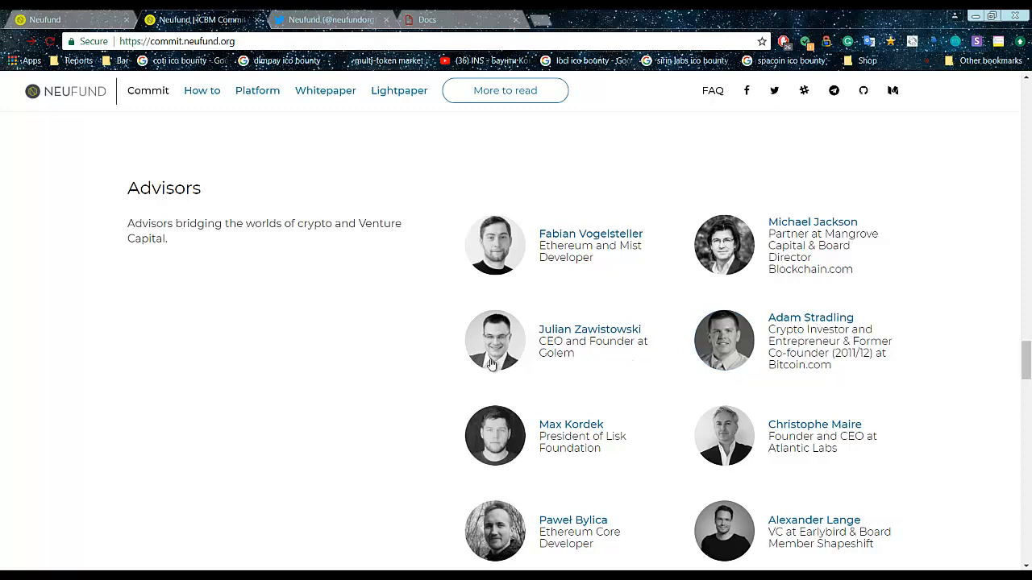
mouse_move(561, 377)
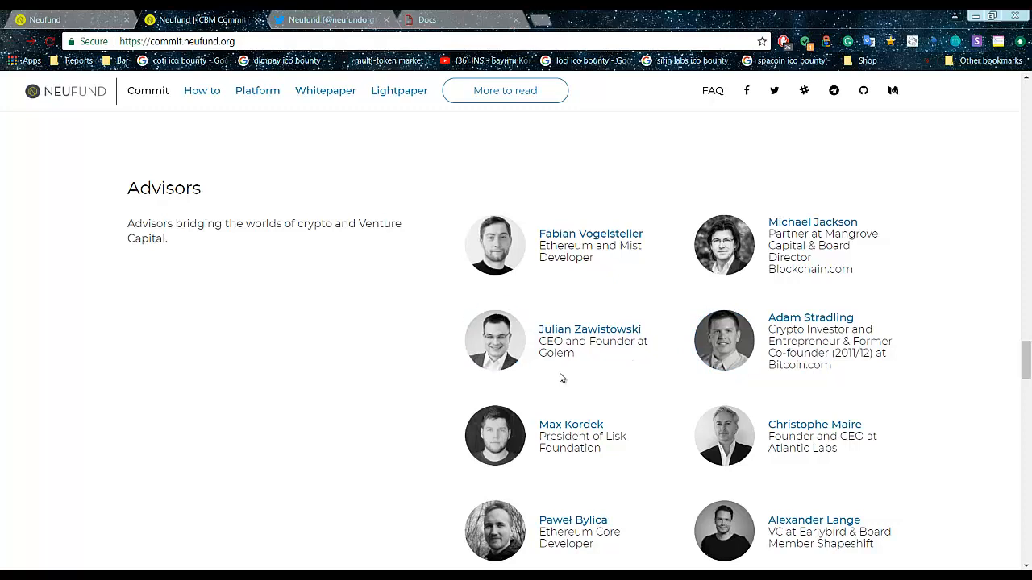
mouse_move(823, 393)
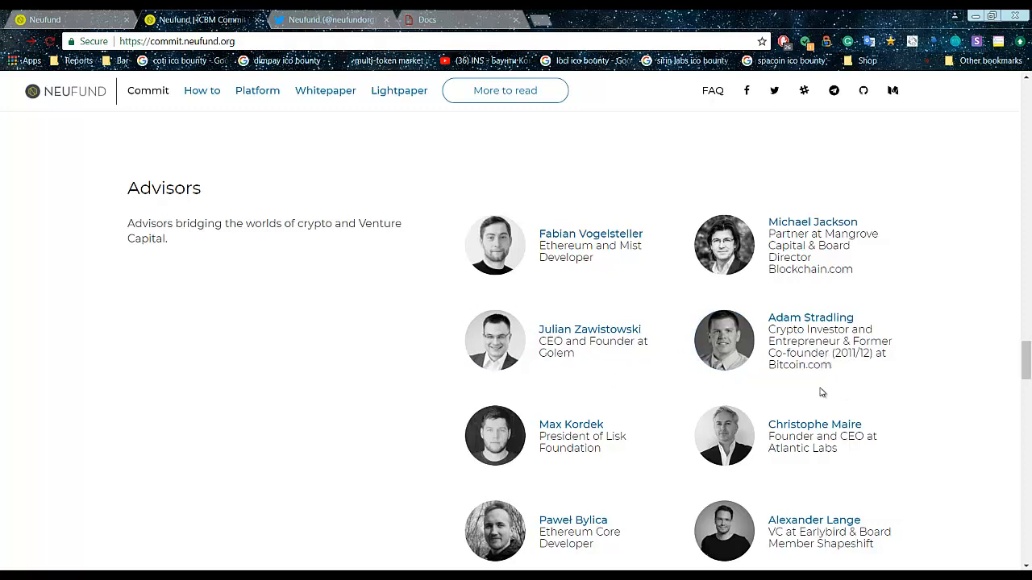
scroll("down", 3)
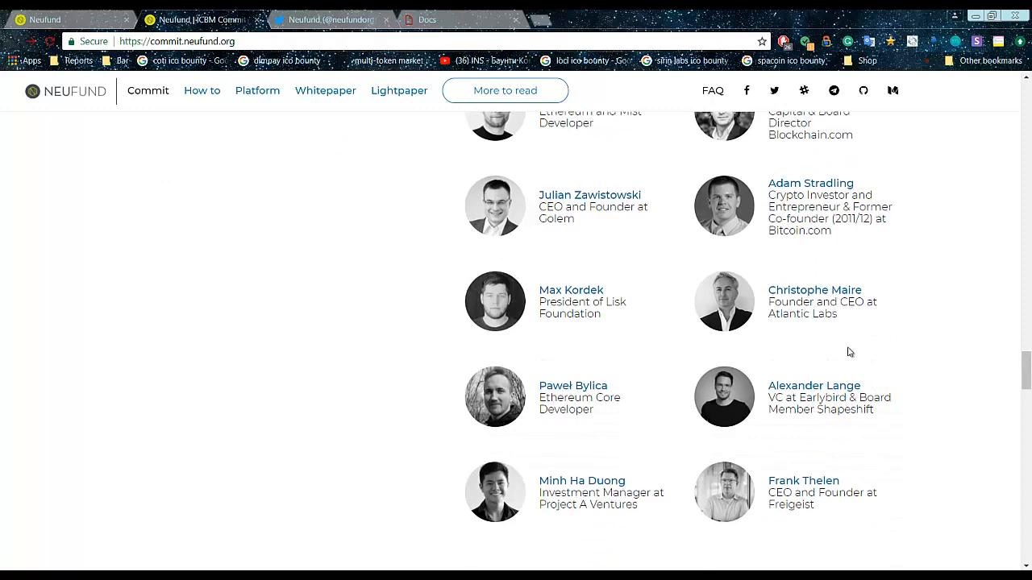
scroll("down", 3)
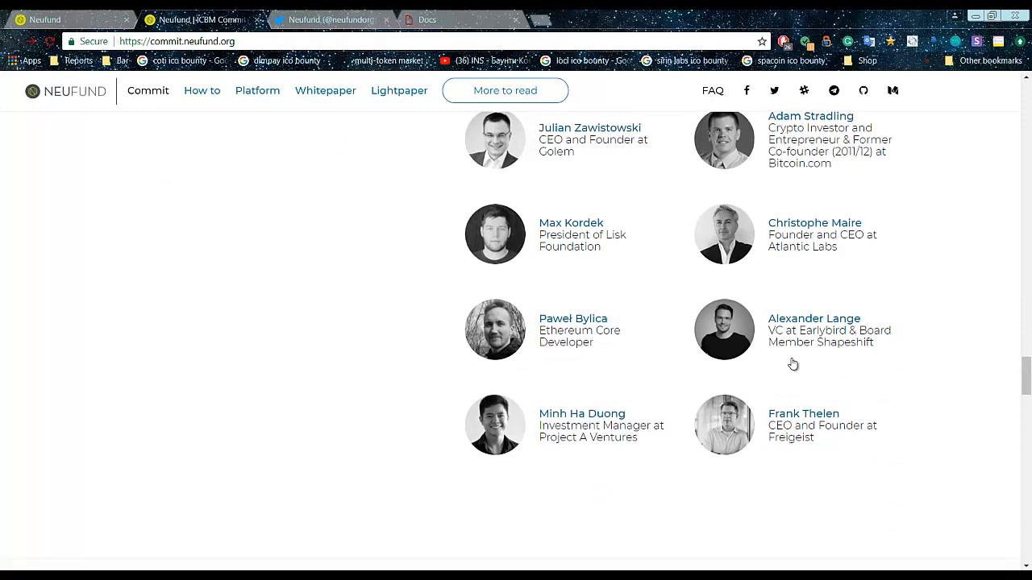
scroll("down", 3)
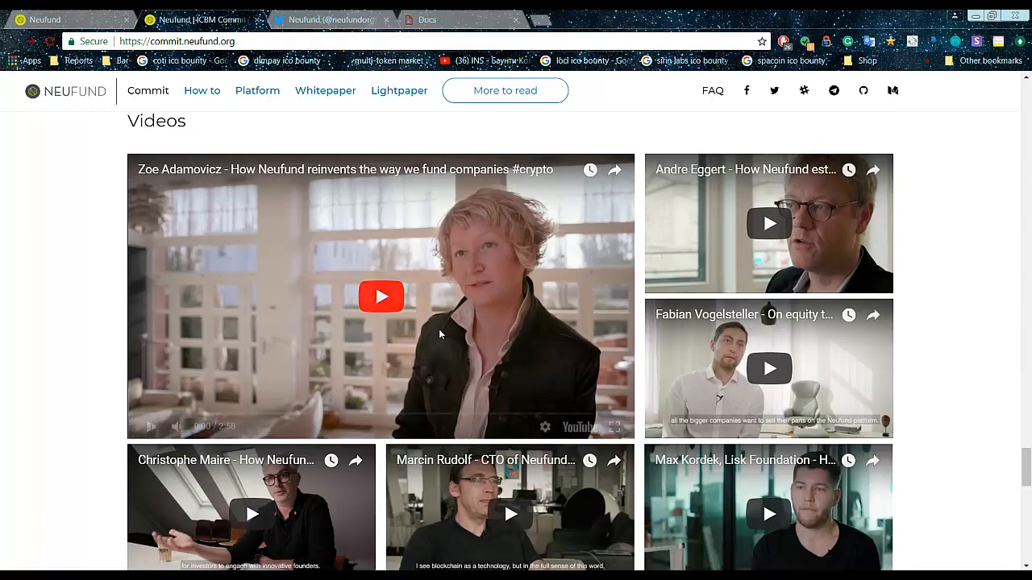
Play the Zoe Adamovicz video briefly and continue down to the Sharing is caring section.
left_click(381, 296)
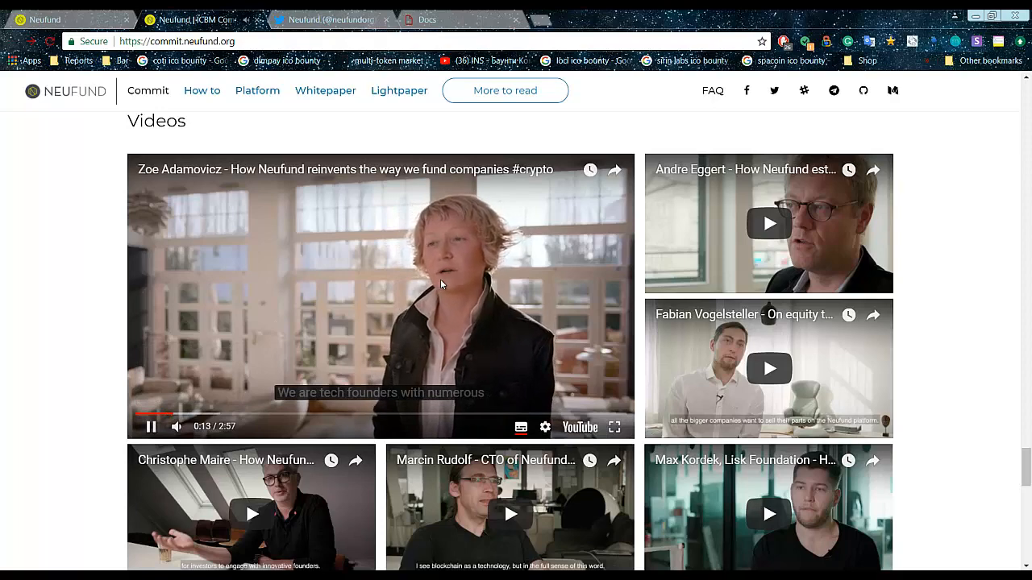
scroll("down", 3)
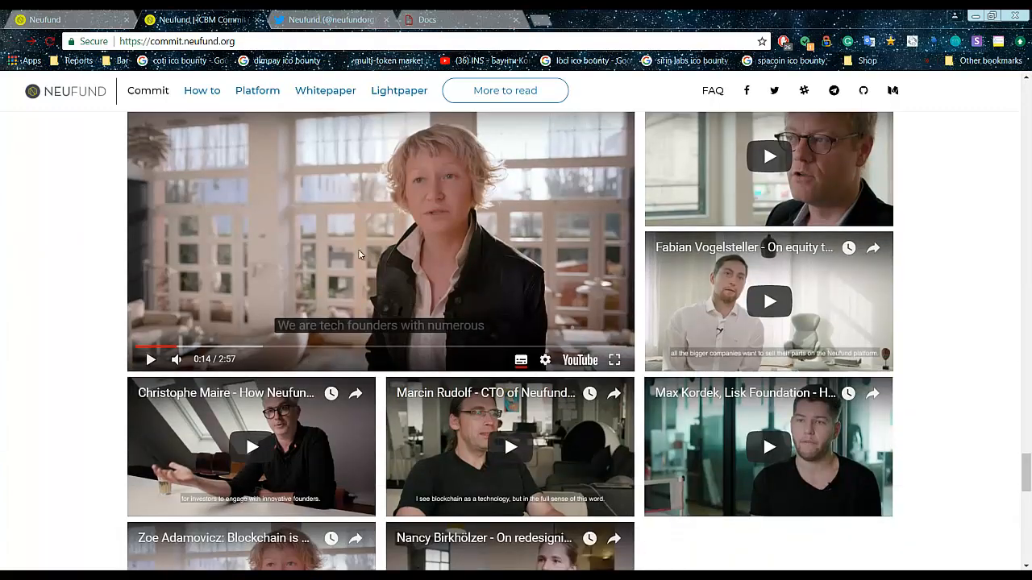
scroll("down", 3)
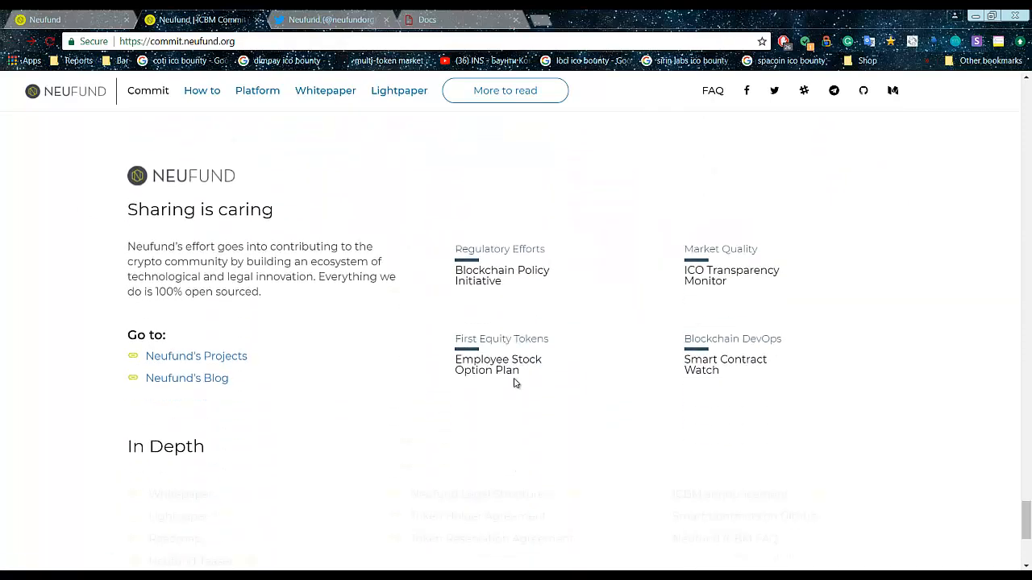
Review the In Depth links in the Commit page footer.
scroll("down", 3)
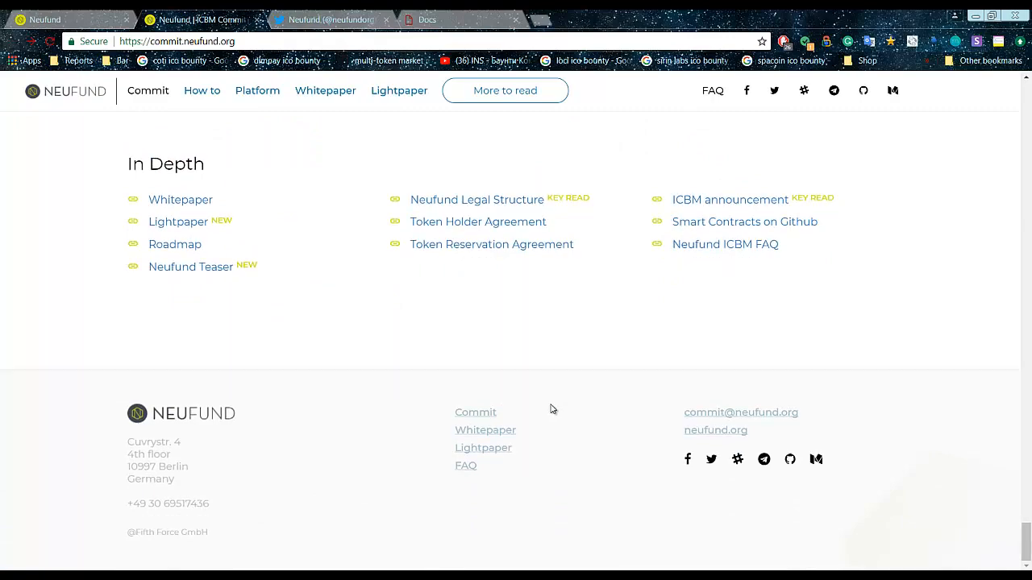
mouse_move(474, 453)
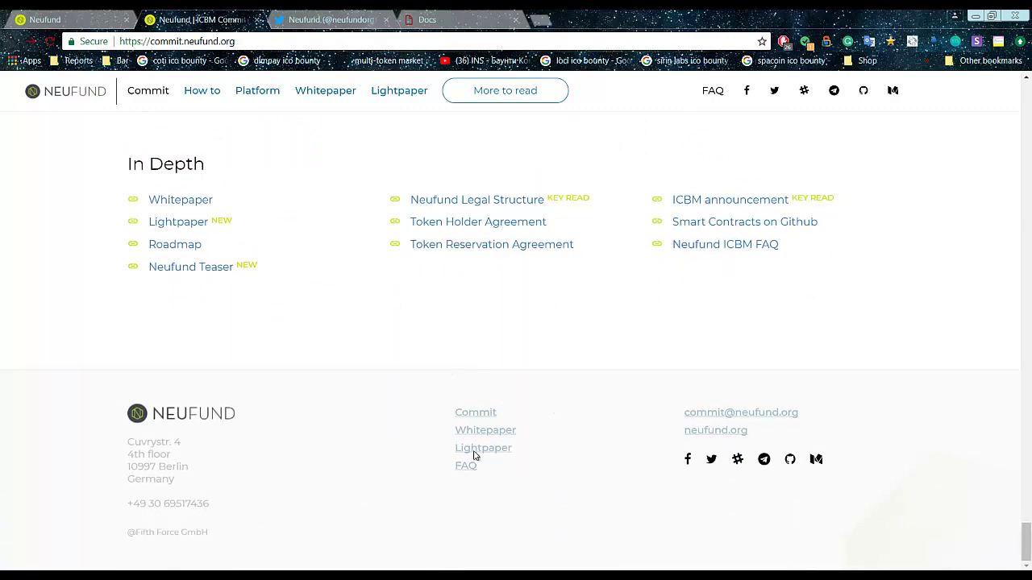
scroll("up", 3)
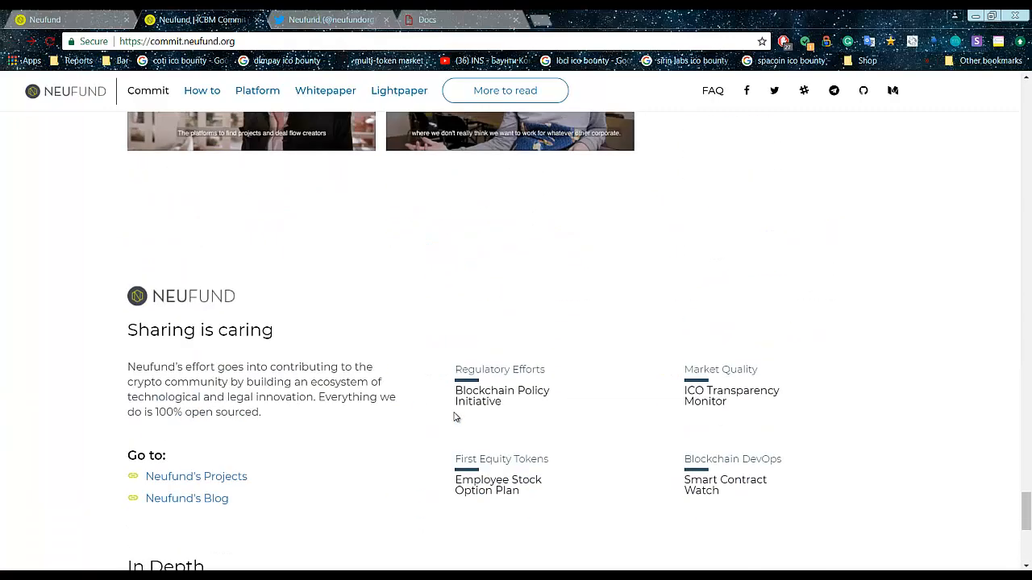
scroll("down", 3)
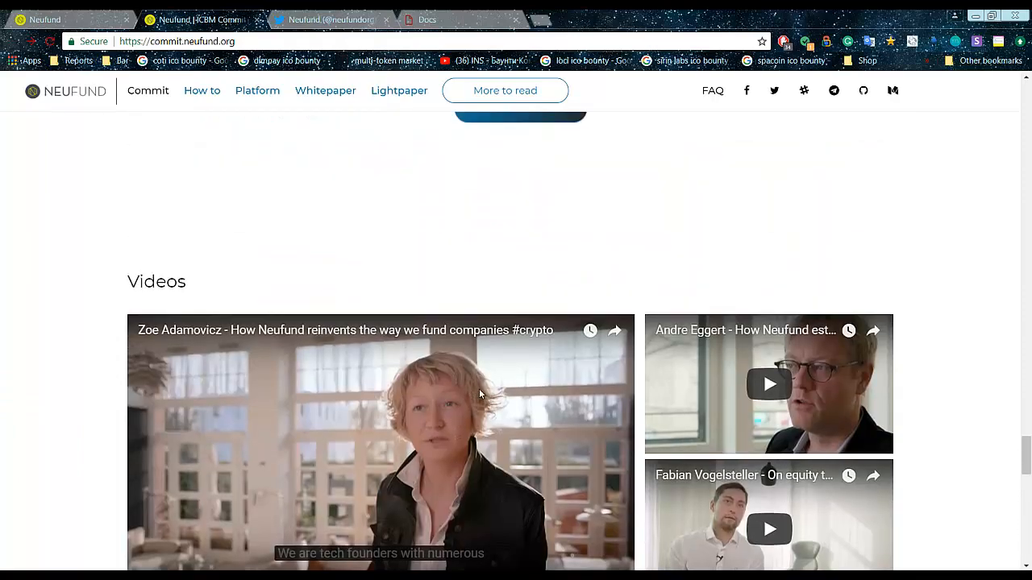
scroll("down", 3)
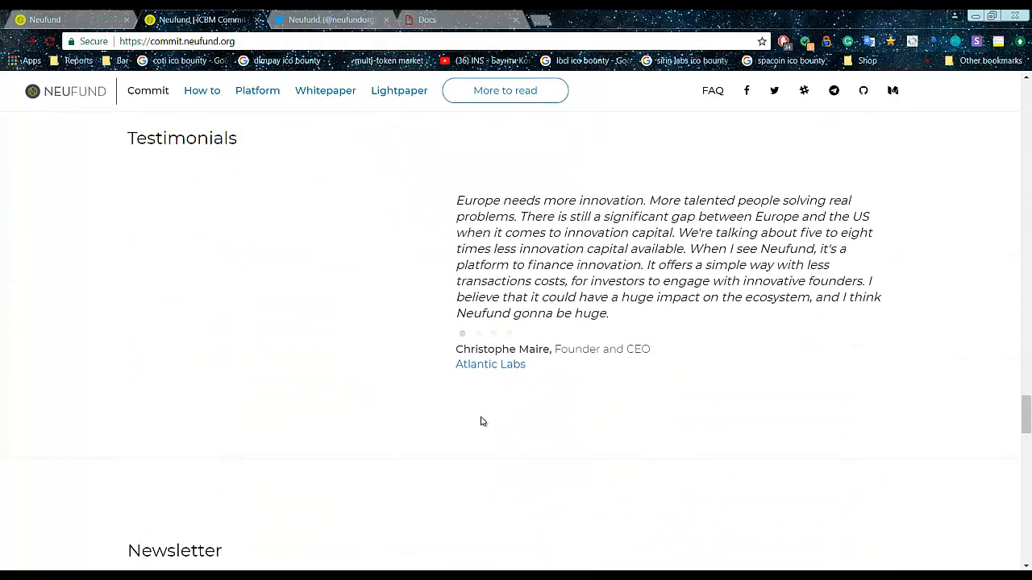
scroll("up", 3)
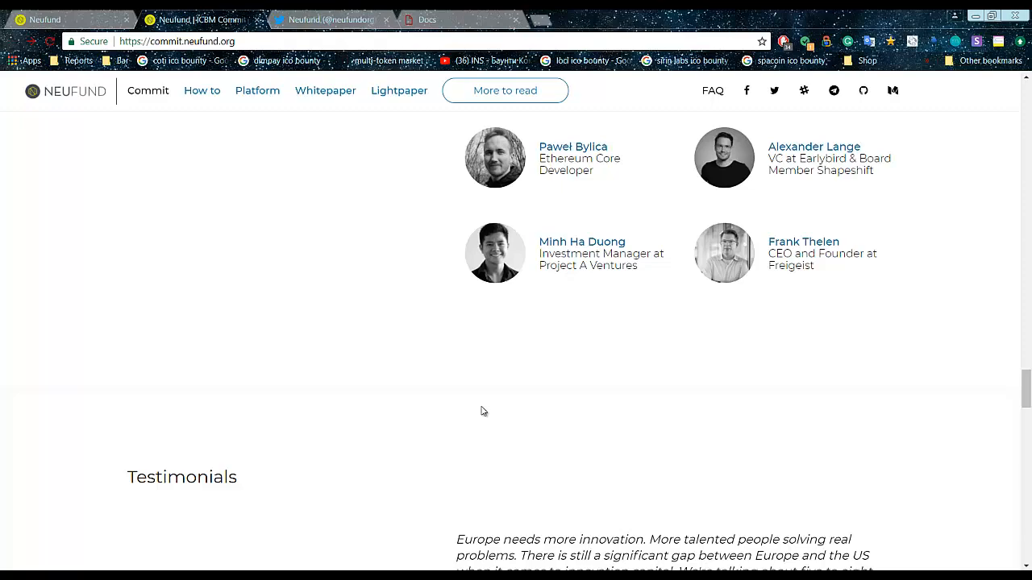
scroll("down", 3)
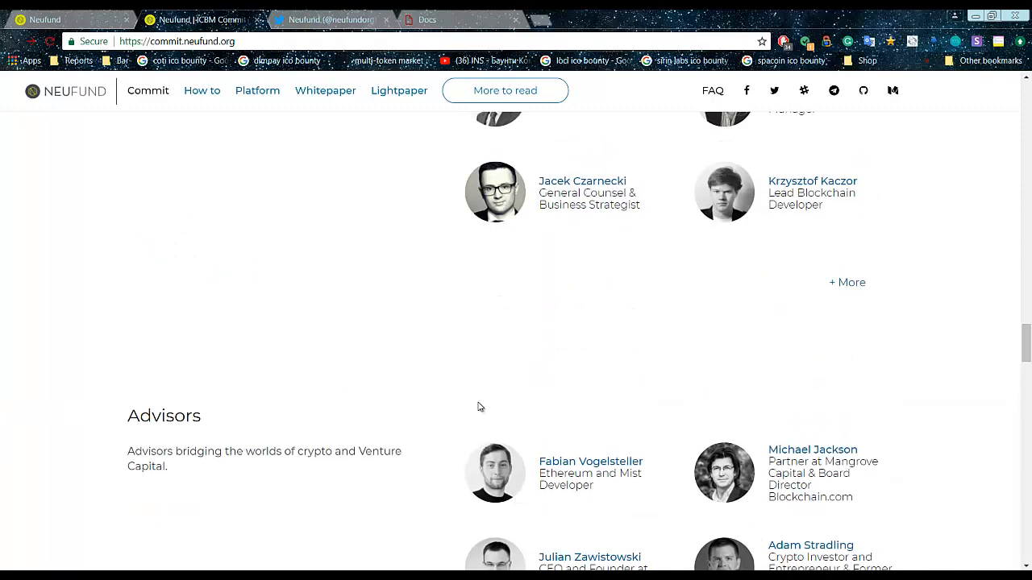
Return up the page to the '3 steps to join the Neufund Platform' section.
scroll("up", 3)
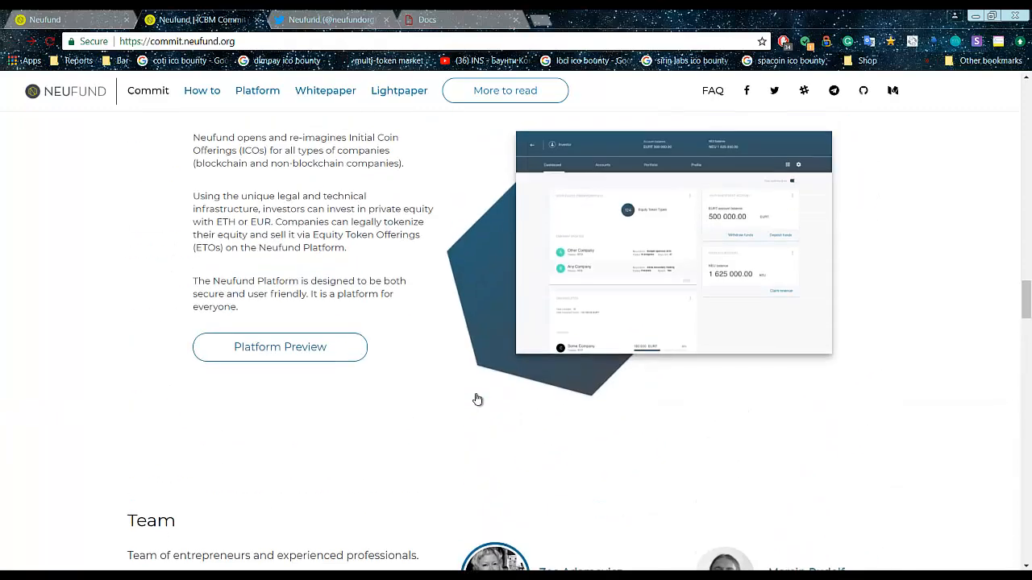
scroll("down", 3)
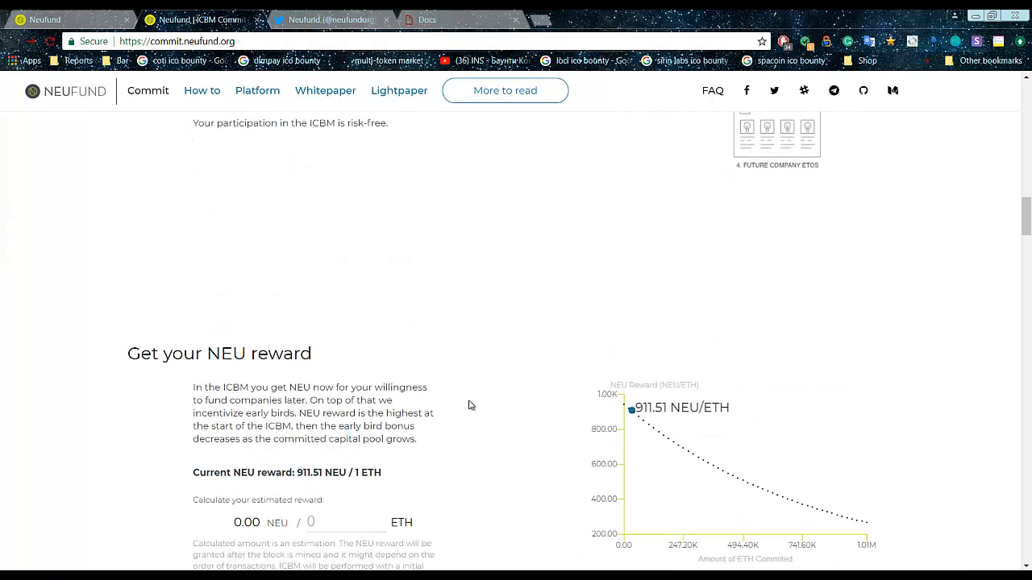
scroll("up", 3)
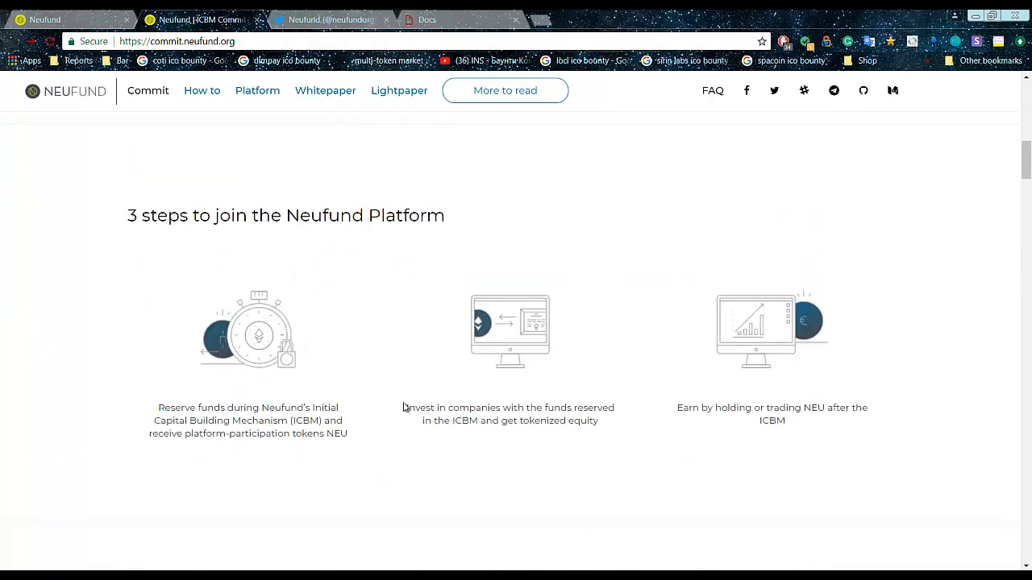
scroll("up", 3)
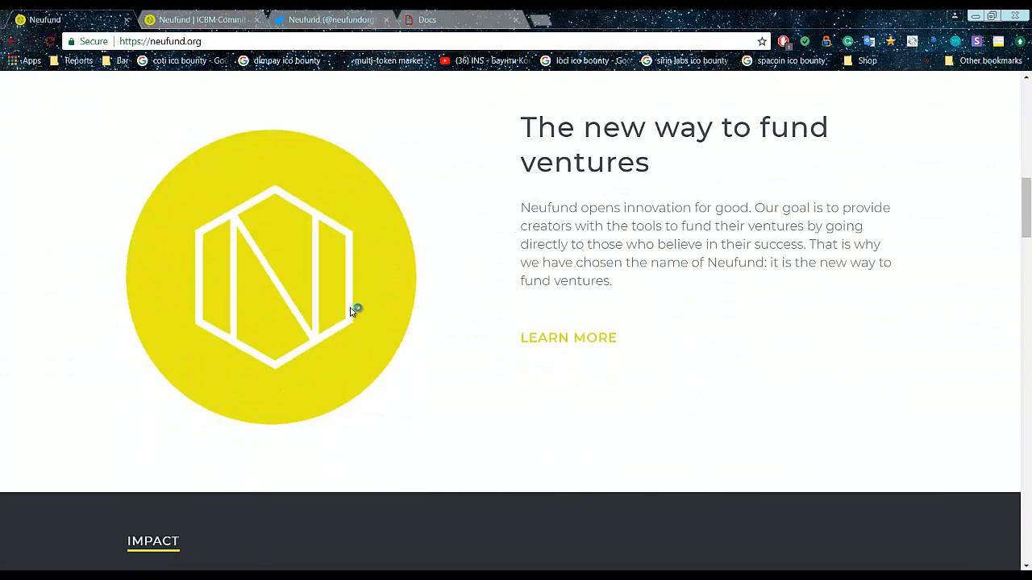
Show the neufund.org hero banner 'the new way to fund ventures' with the ICBM start date.
scroll("down", 3)
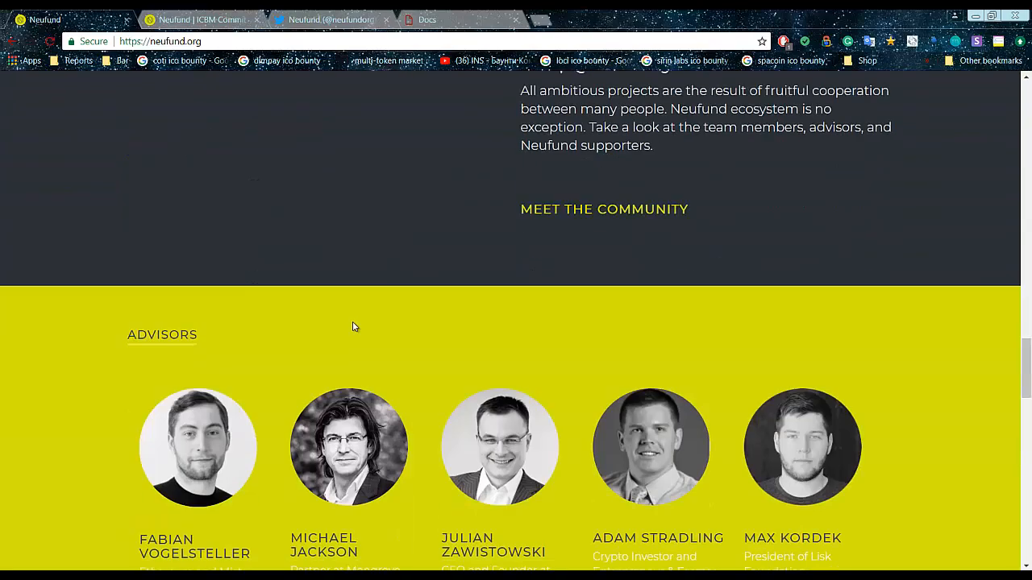
scroll("down", 3)
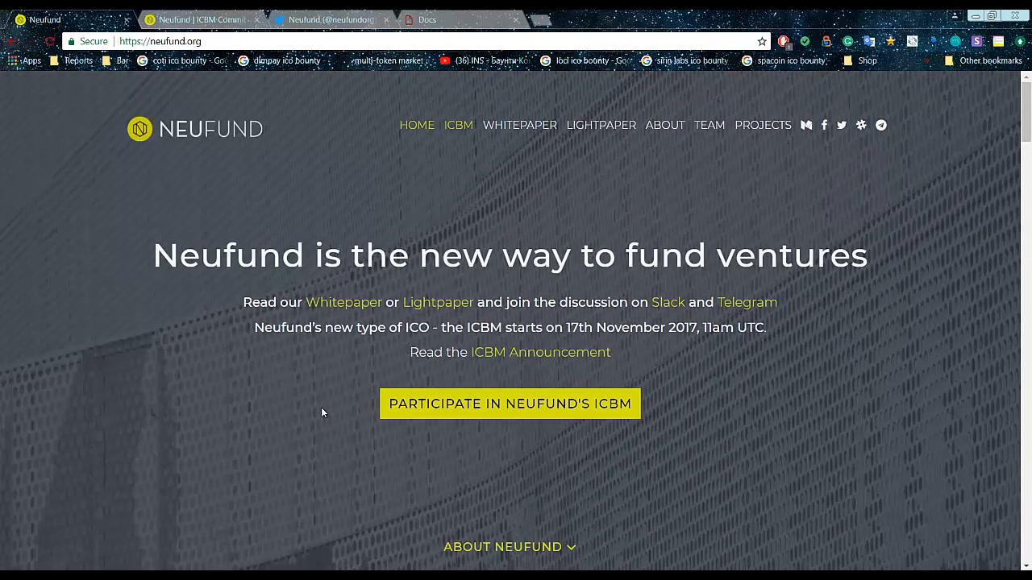
mouse_move(306, 411)
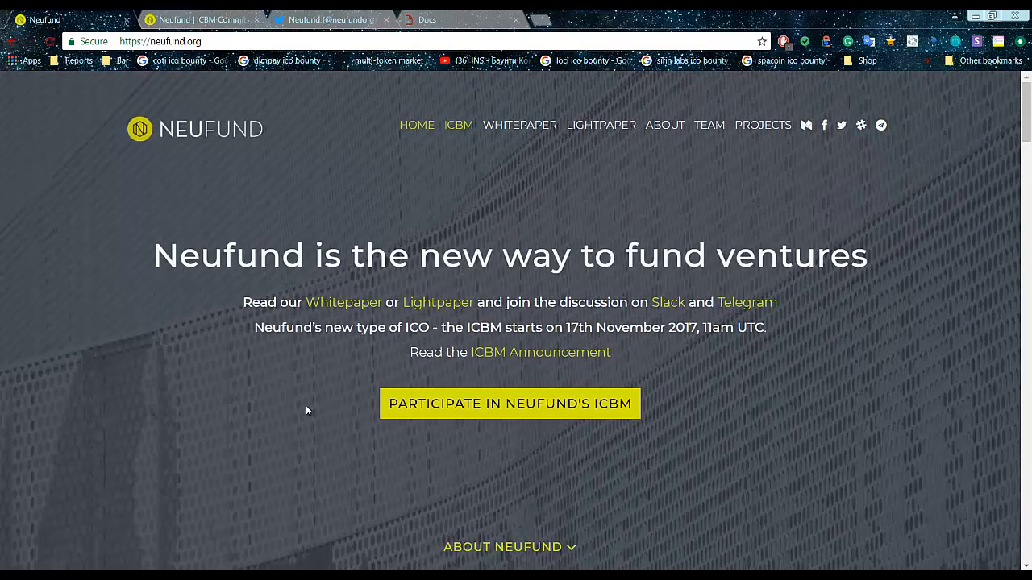
Return to commit.neufund.org and look over the press logos (TechCrunch, Forbes) down to the joining steps.
left_click(510, 403)
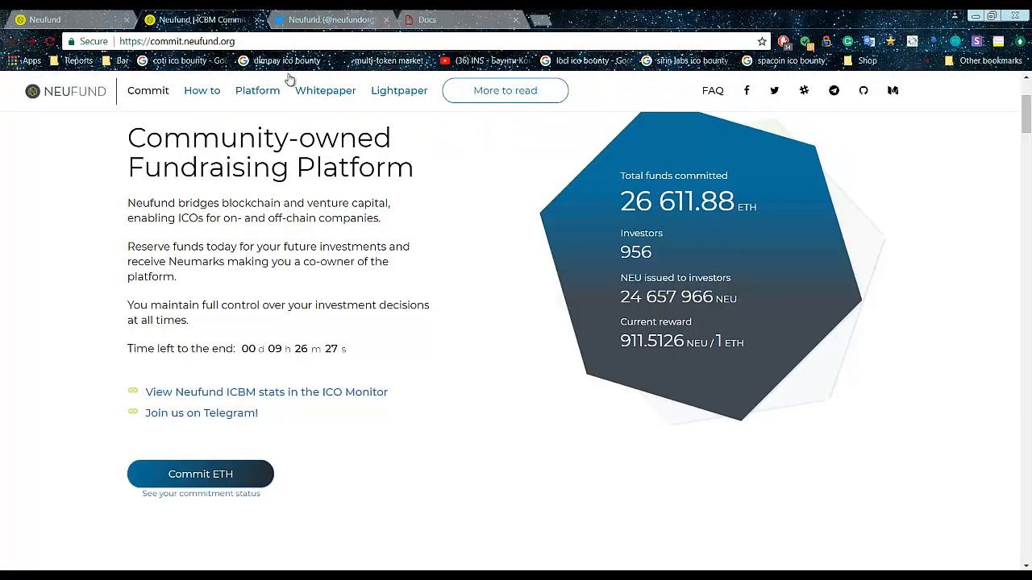
scroll("down", 3)
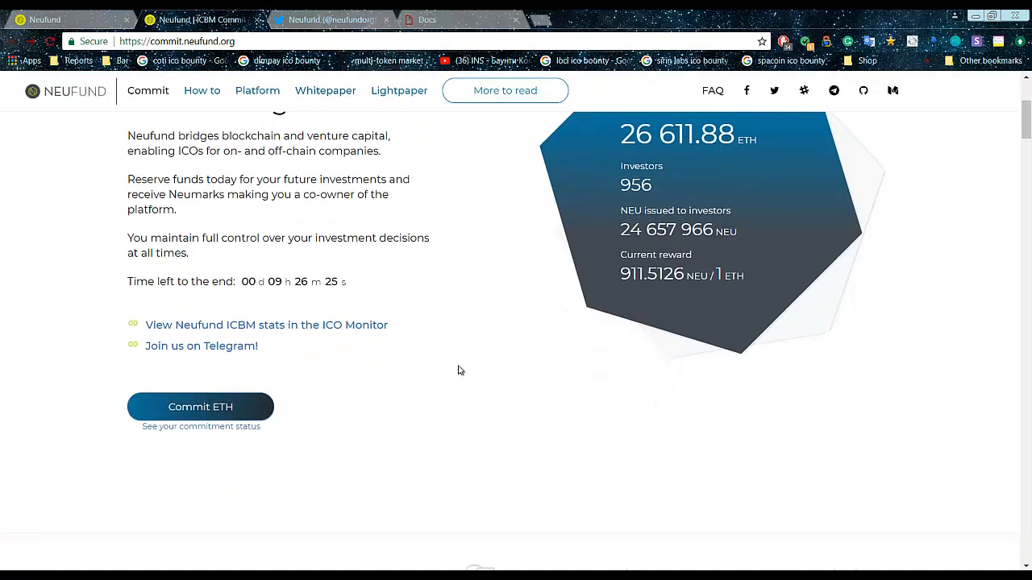
scroll("down", 3)
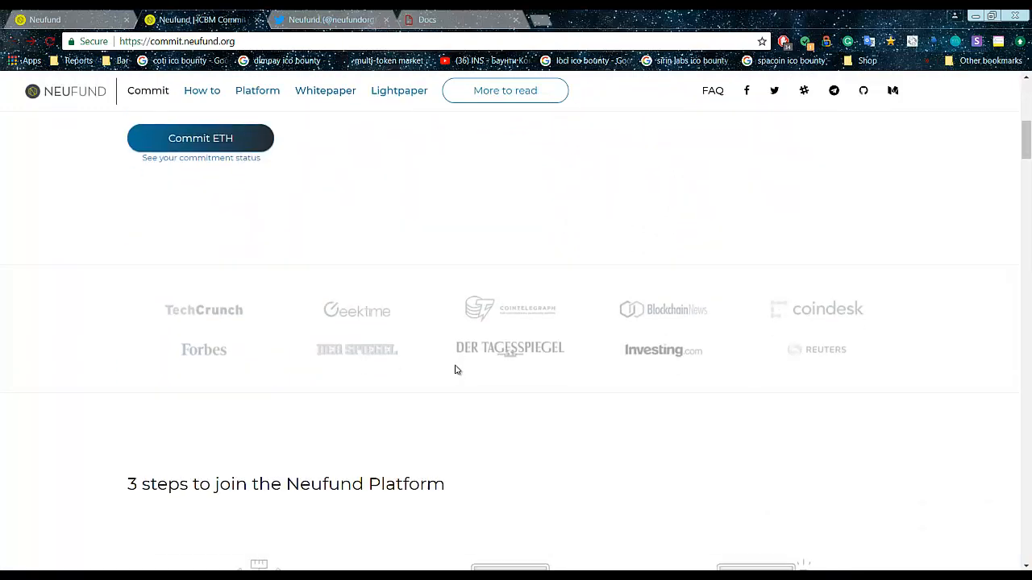
mouse_move(390, 322)
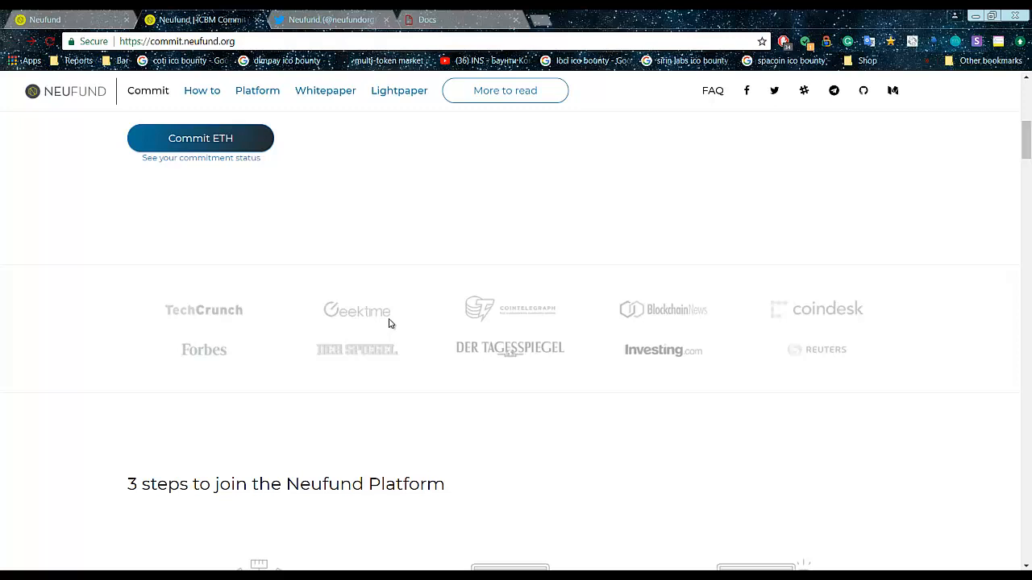
scroll("down", 3)
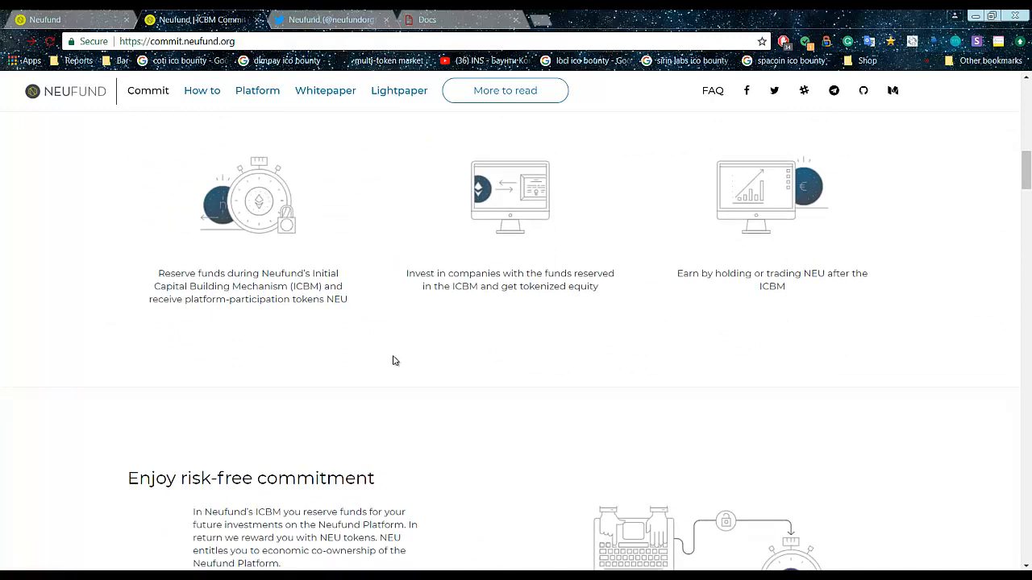
mouse_move(400, 377)
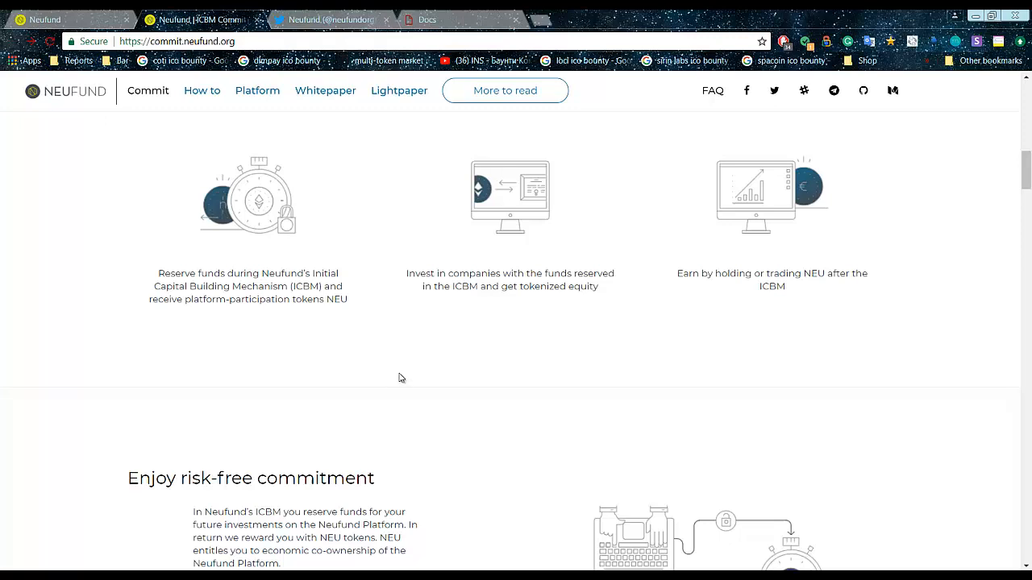
mouse_move(403, 374)
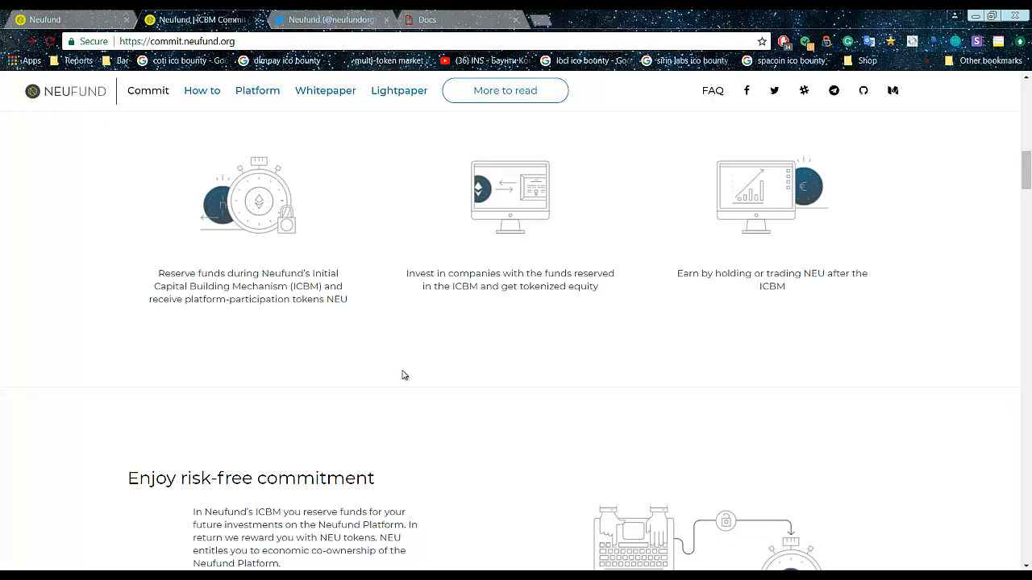
mouse_move(342, 361)
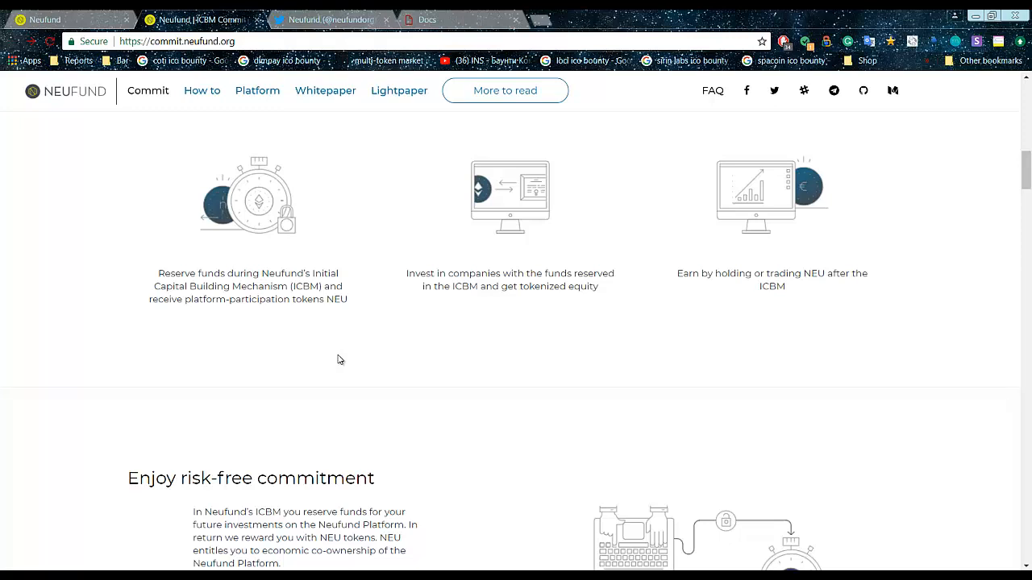
scroll("down", 3)
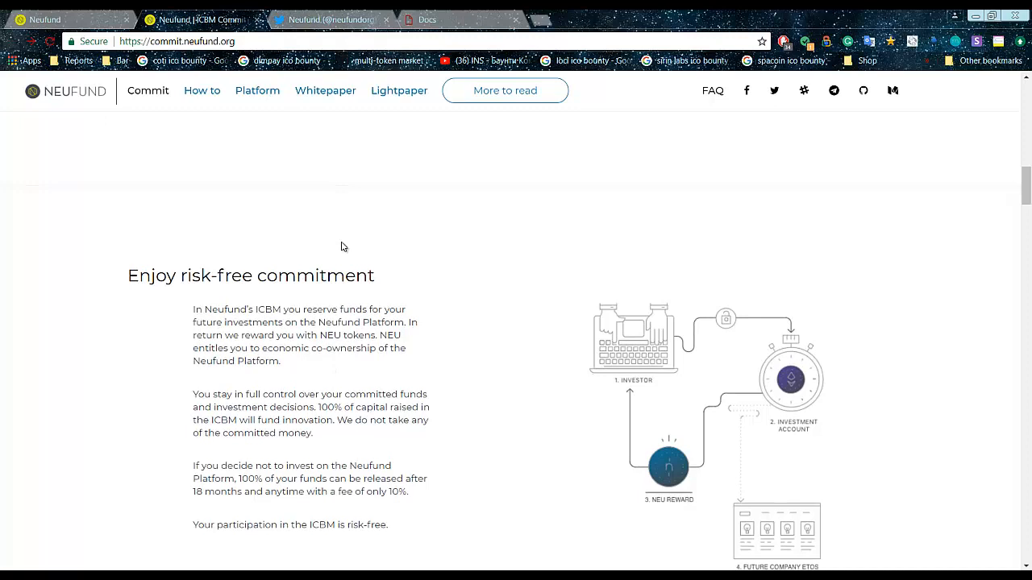
scroll("down", 3)
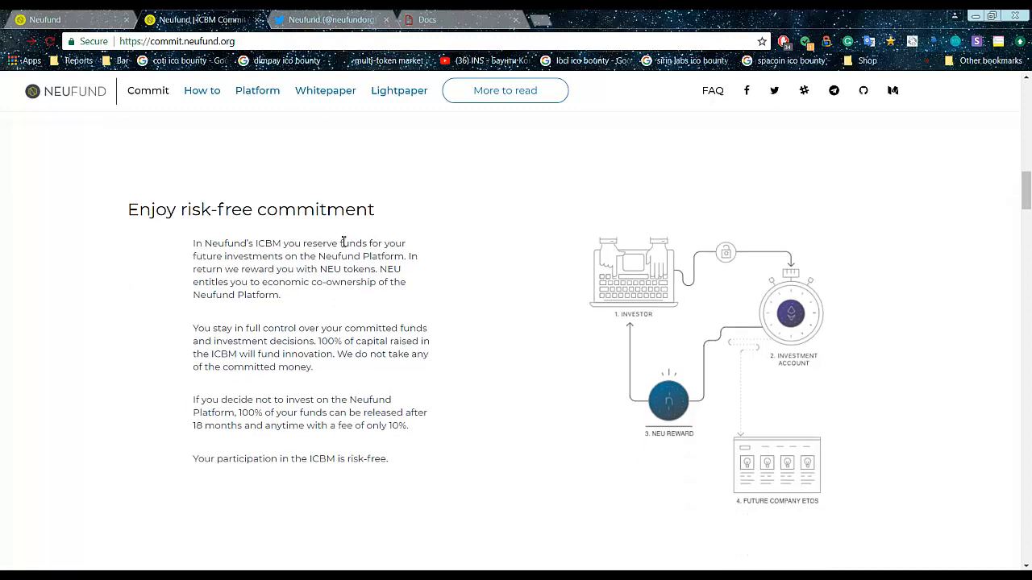
scroll("down", 3)
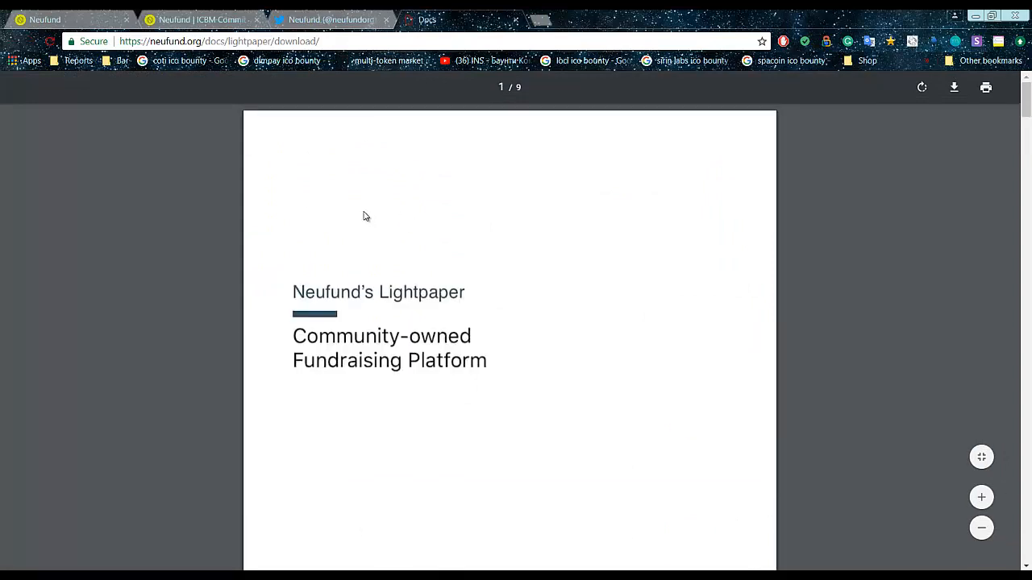
mouse_move(339, 332)
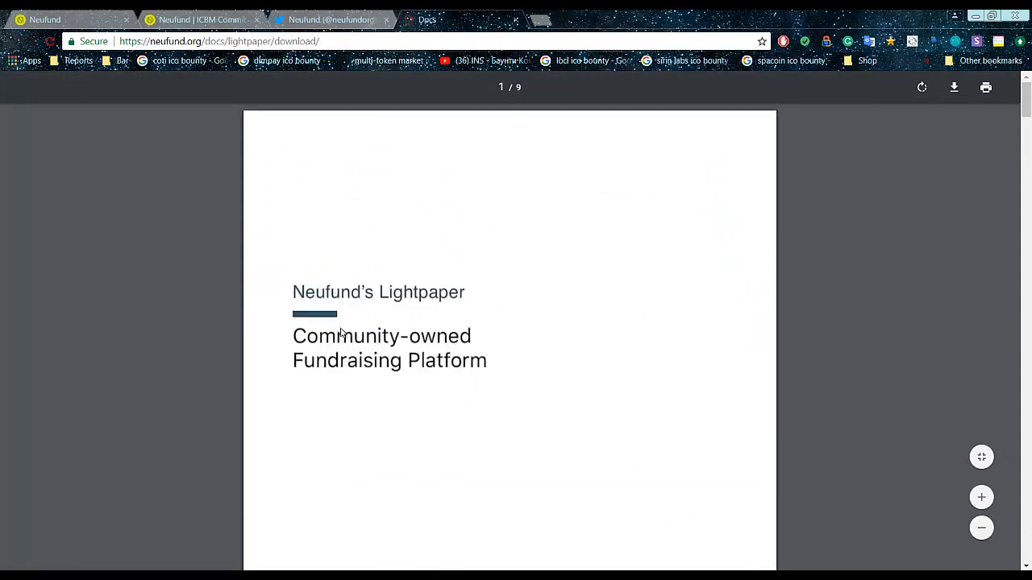
Skim the lightpaper PDF to its final contact-channels page and return to the Neufund ICBM page.
scroll("down", 3)
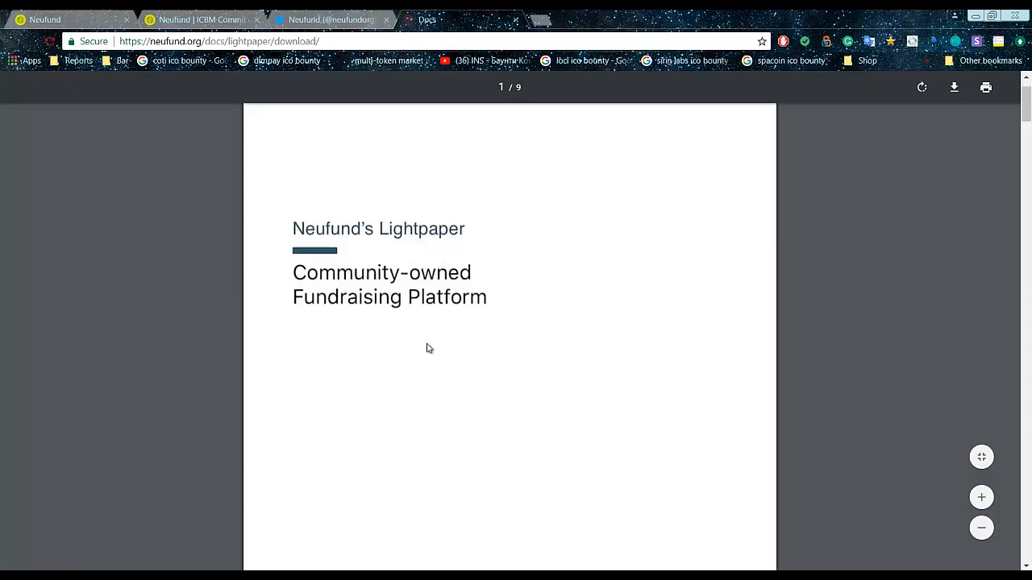
scroll("down", 3)
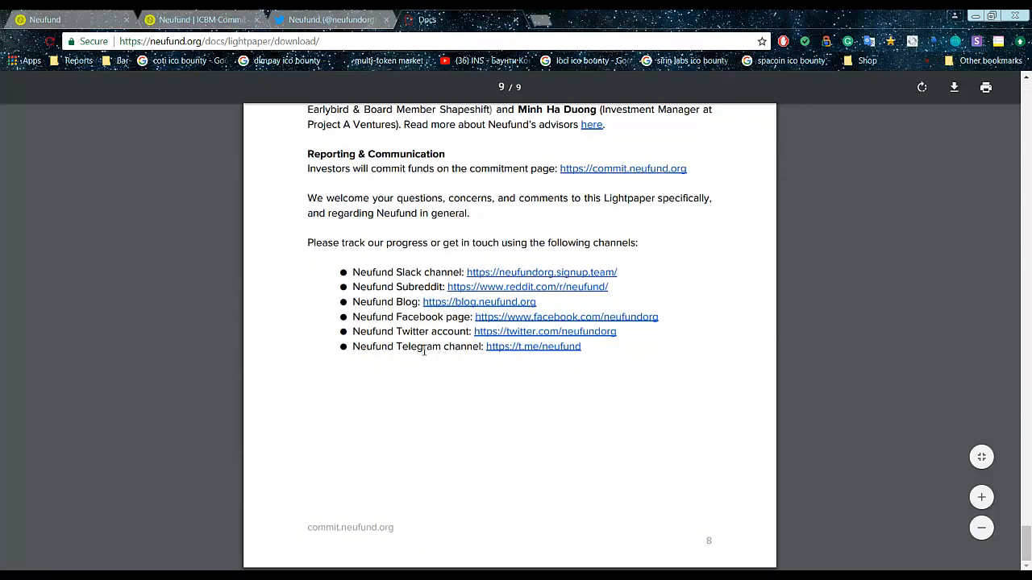
left_click(193, 19)
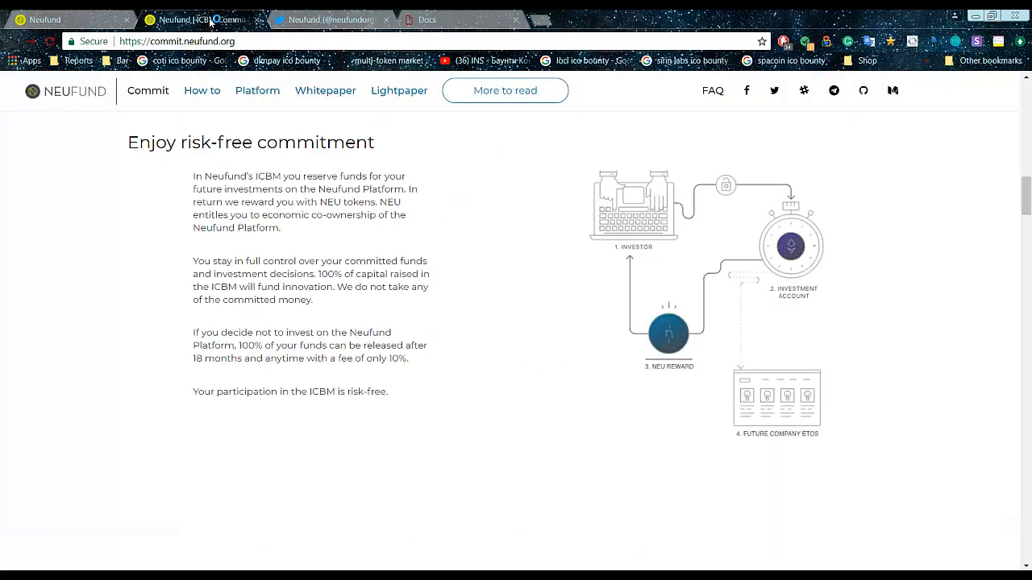
Start a 'Commit ETH' commitment so the Reservation Agreement with its two confirmations appears.
scroll("down", 3)
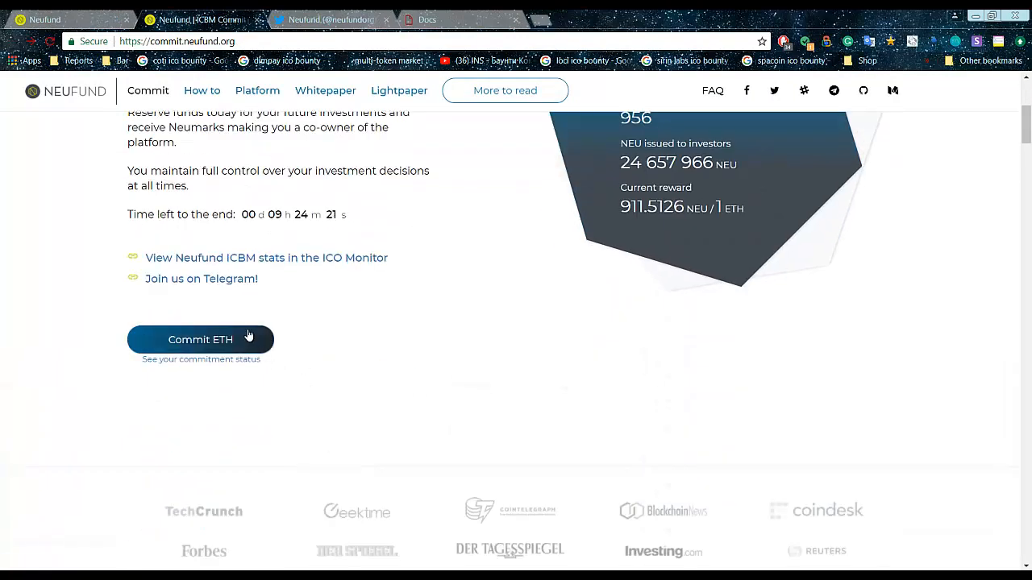
left_click(200, 339)
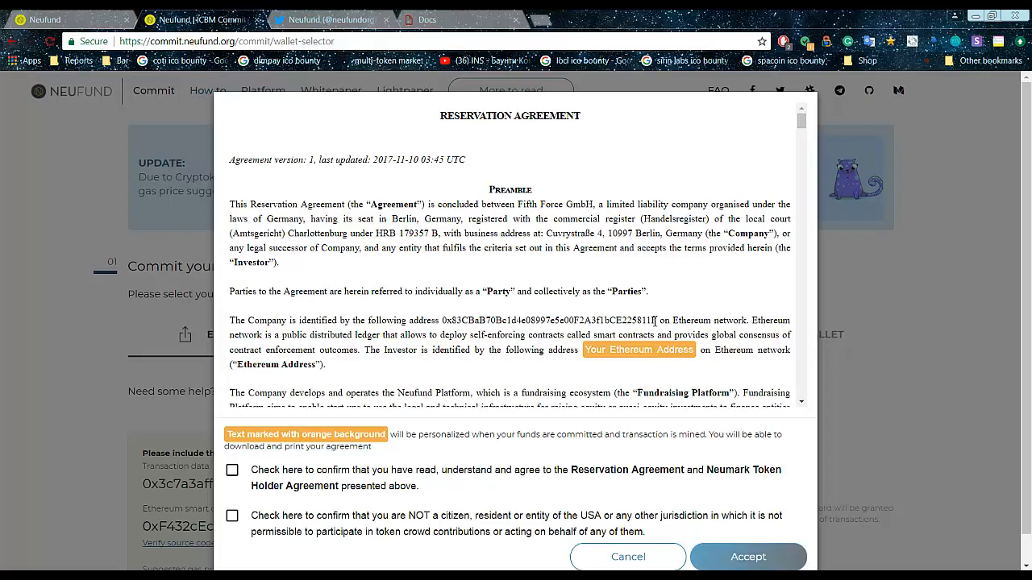
Select the agreement's contract address and open the NeufundCrowdsale acquisition contract on Etherscan.
left_click_drag(445, 319, 658, 319)
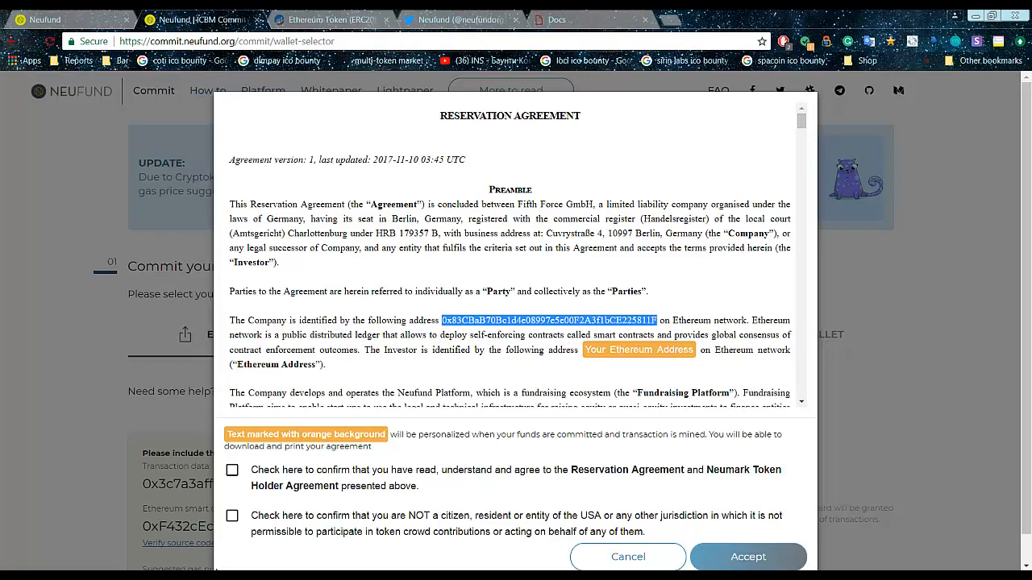
left_click(330, 20)
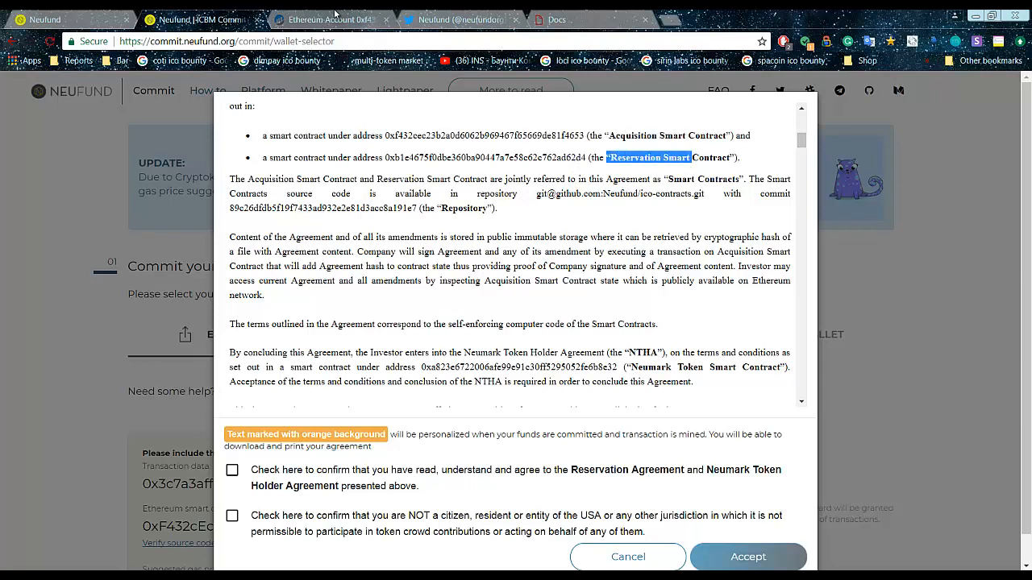
left_click(326, 20)
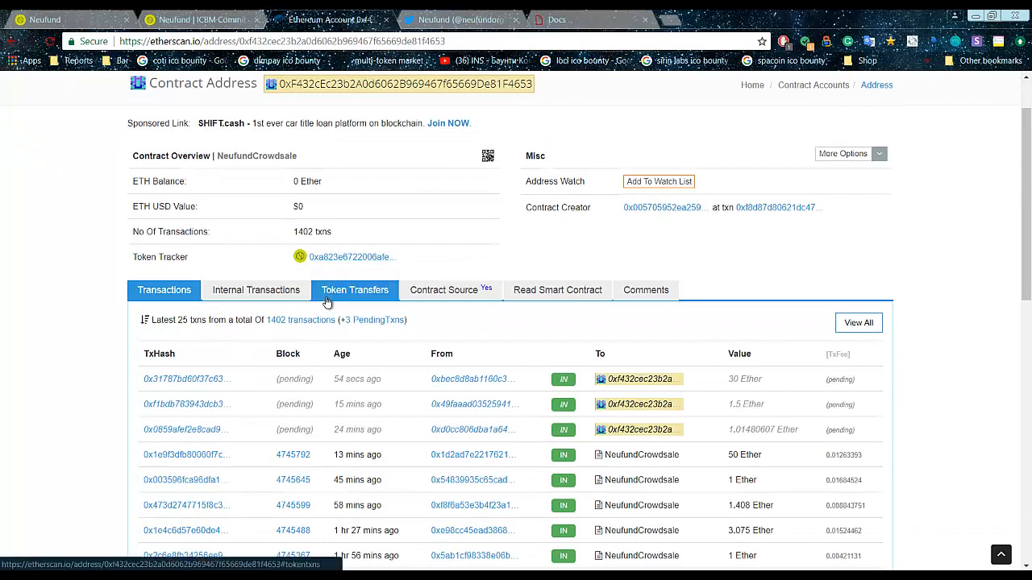
Confirm the Neufund contract's source code is verified on Etherscan.
left_click(443, 290)
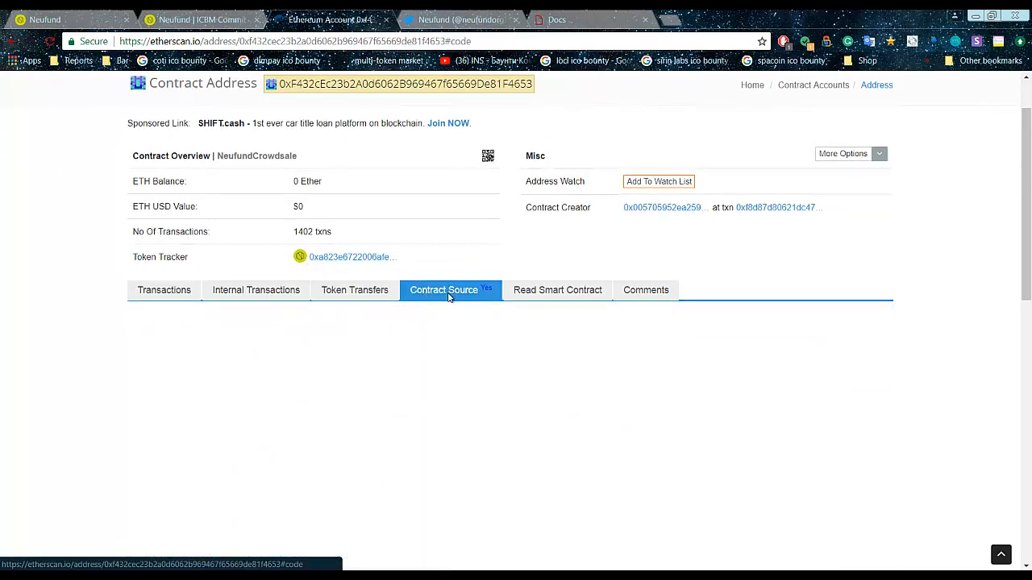
left_click(443, 290)
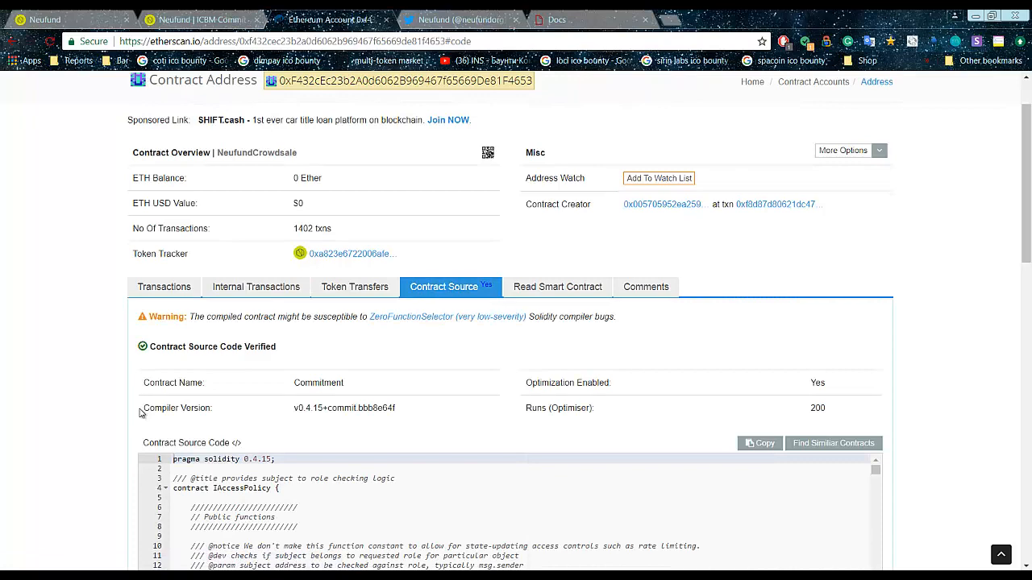
scroll("down", 3)
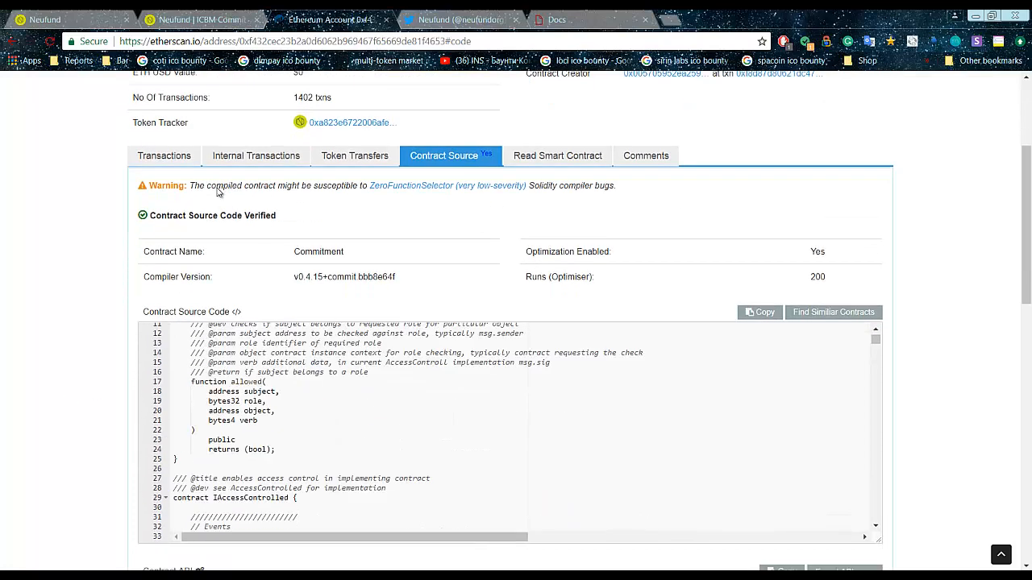
mouse_move(193, 161)
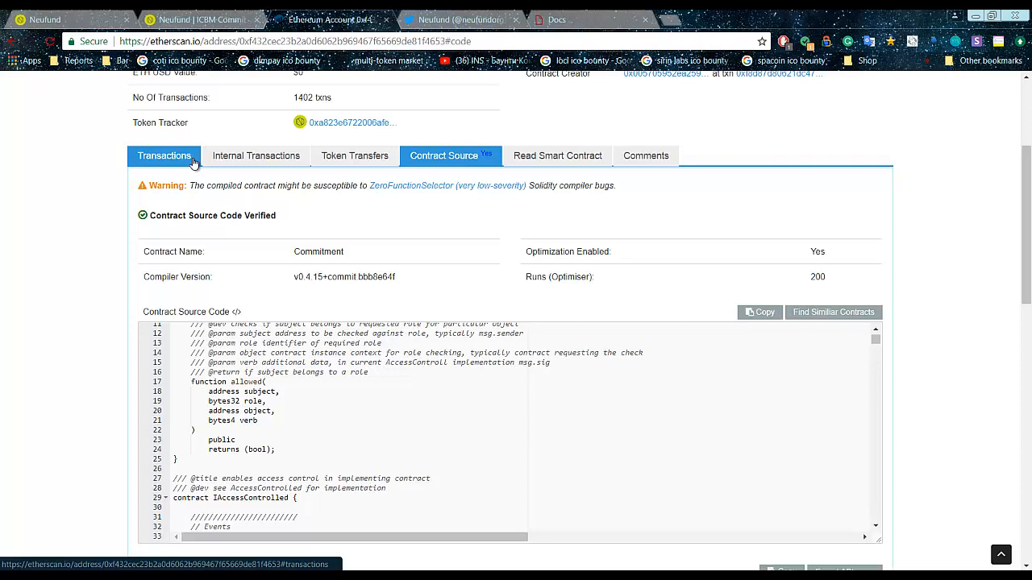
Review the crowdsale's recent incoming transactions, then return to the Neufund commit page.
left_click(164, 155)
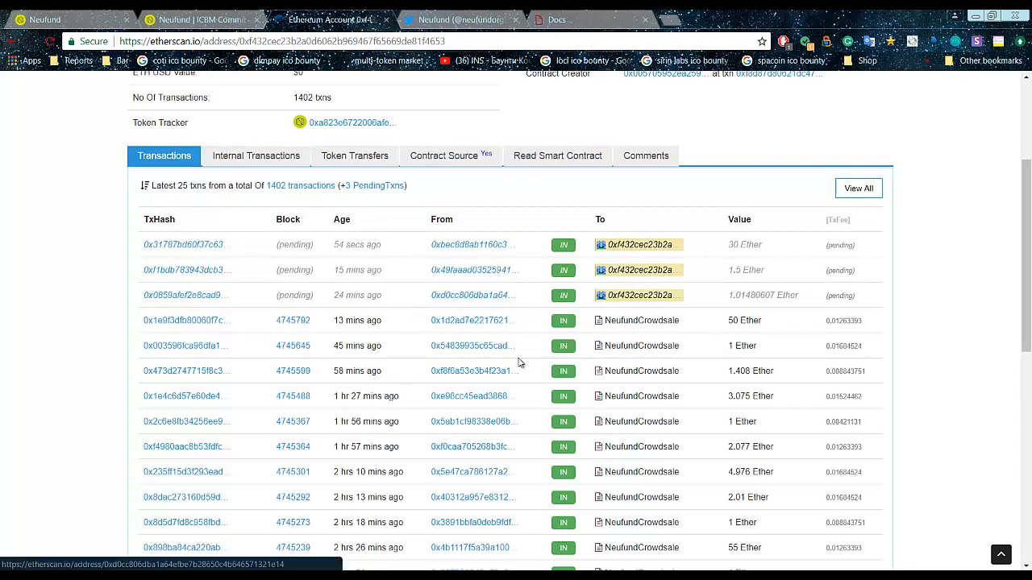
mouse_move(764, 345)
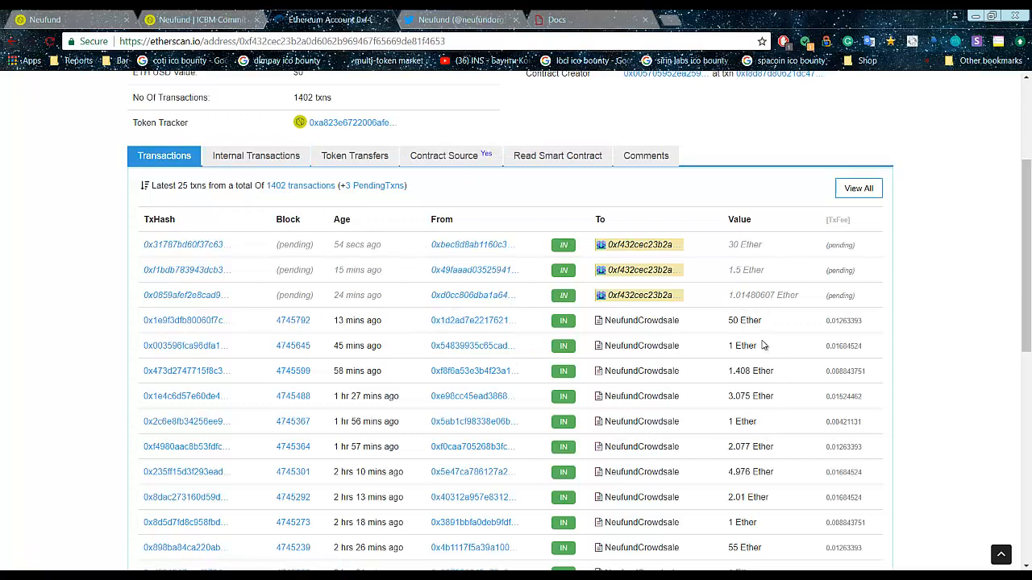
scroll("down", 3)
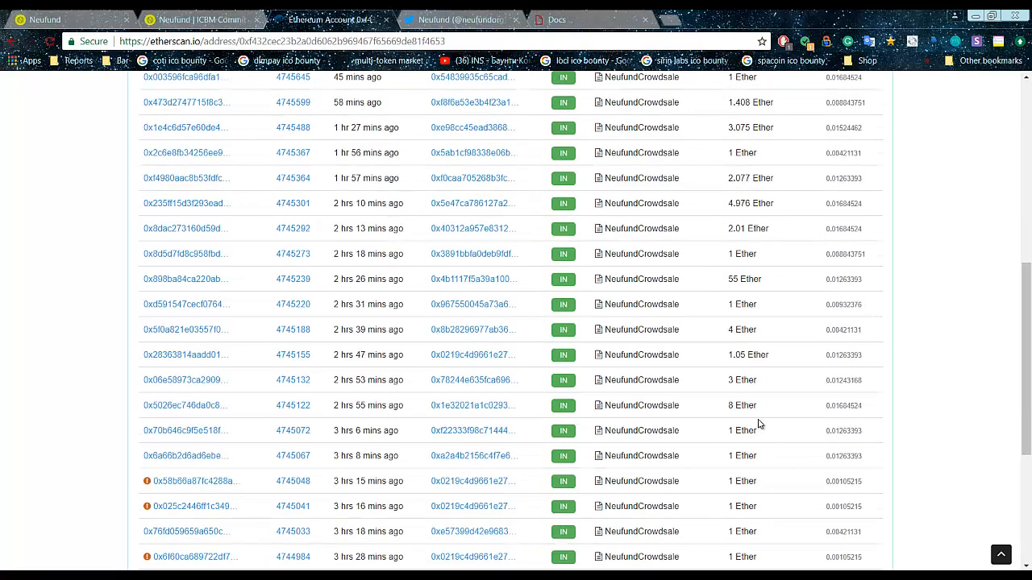
scroll("down", 3)
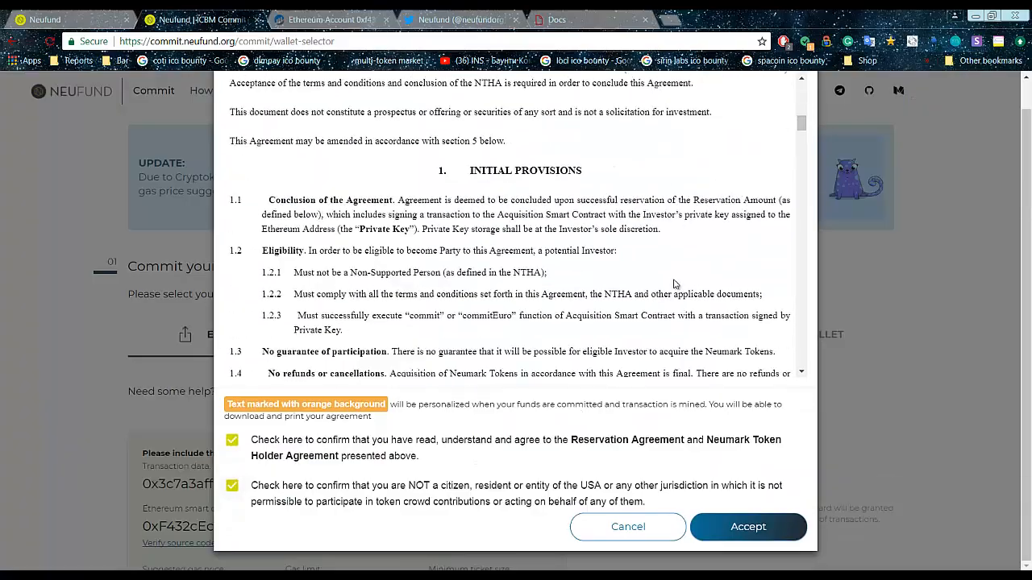
scroll("down", 3)
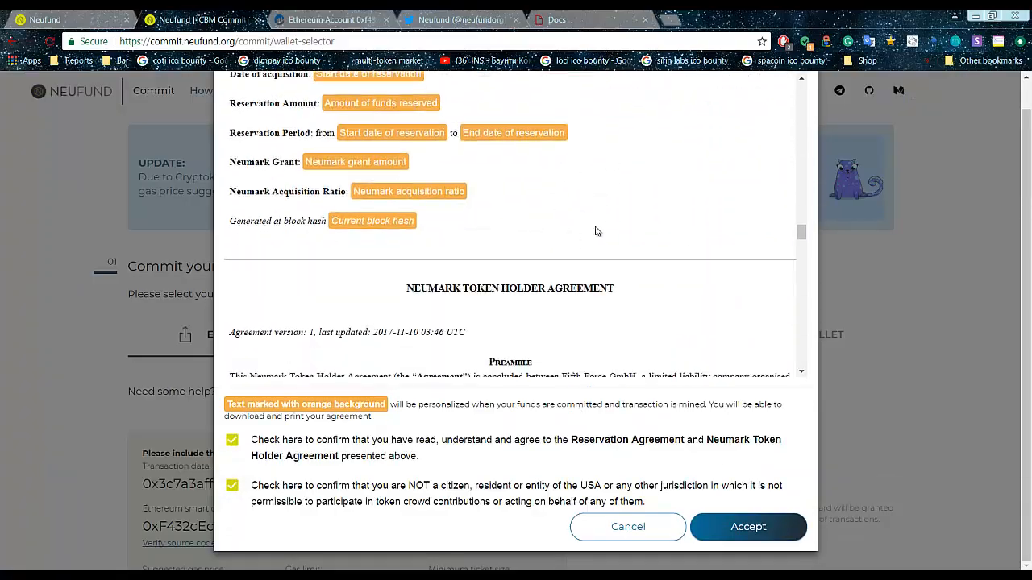
scroll("down", 3)
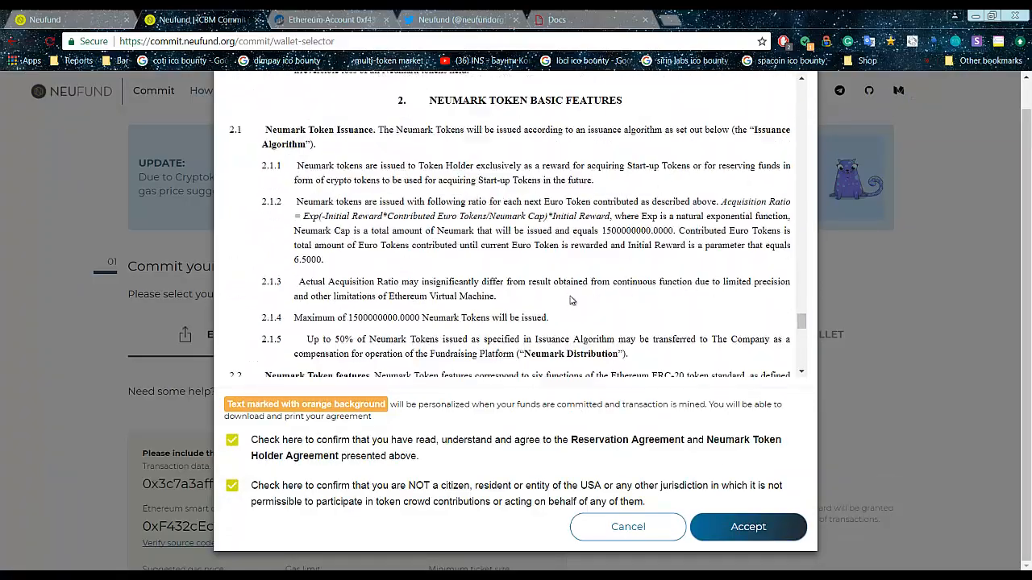
left_click(749, 527)
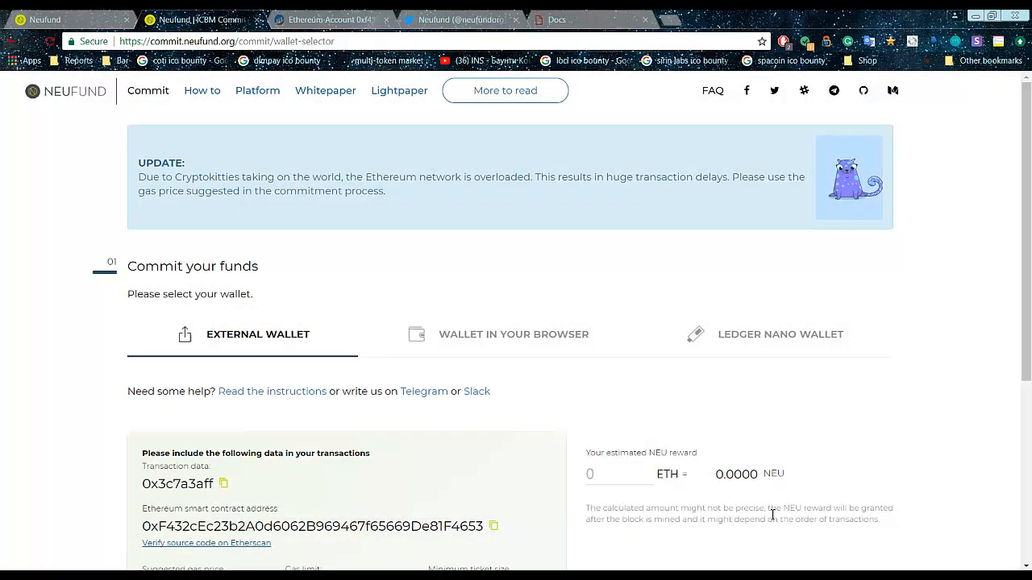
Follow the commit page's contract address to the NeufundCrowdsale contract on Etherscan.
scroll("down", 3)
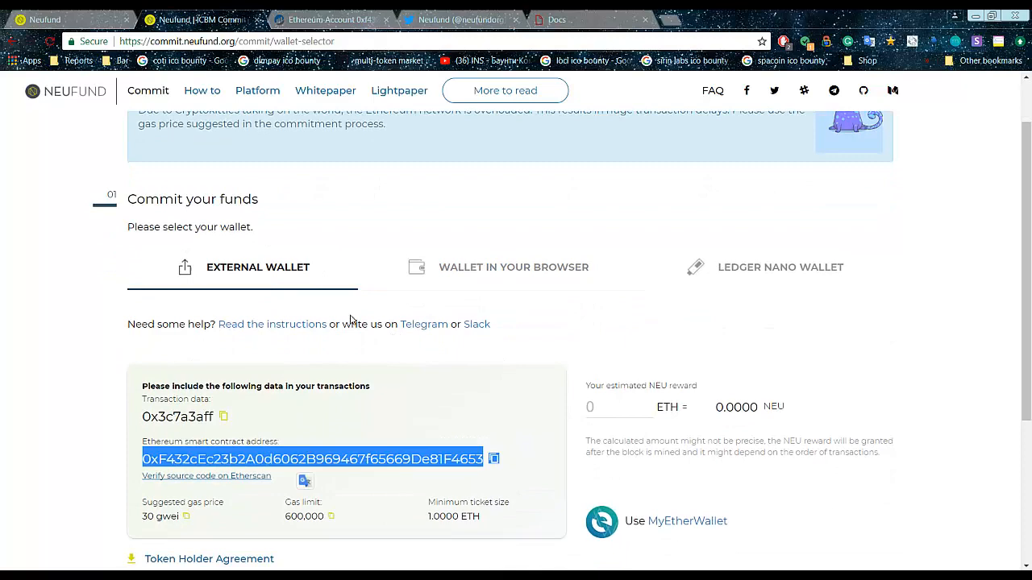
left_click(206, 476)
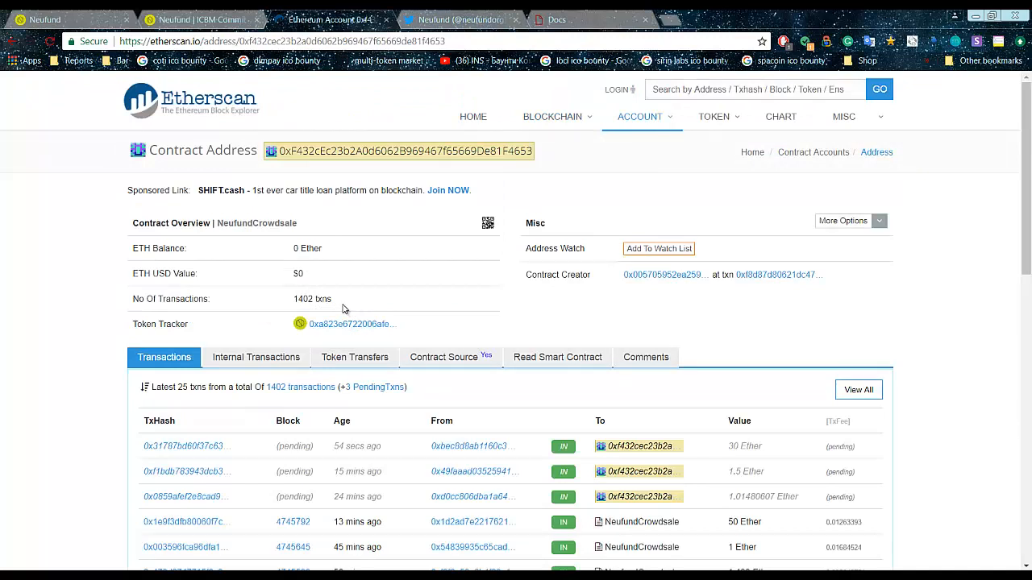
Compare the Etherscan contract address with the commit page, then return to Neufund.
double_click(309, 298)
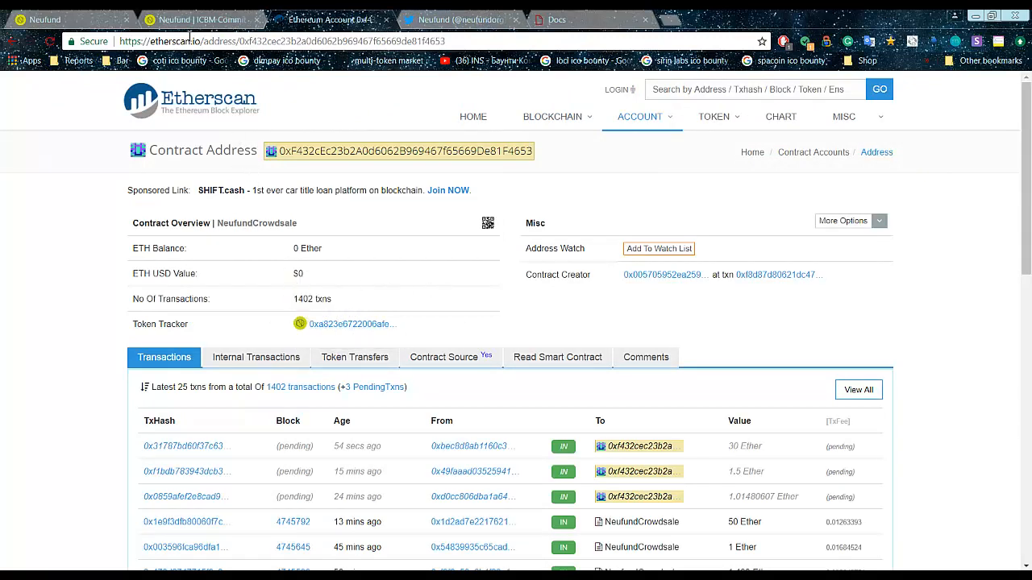
left_click(193, 19)
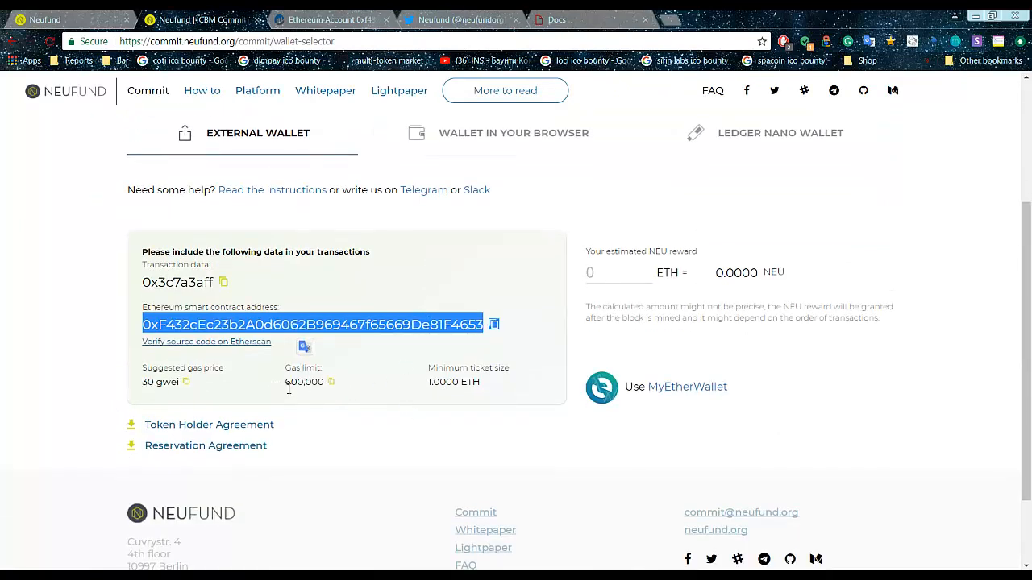
mouse_move(405, 391)
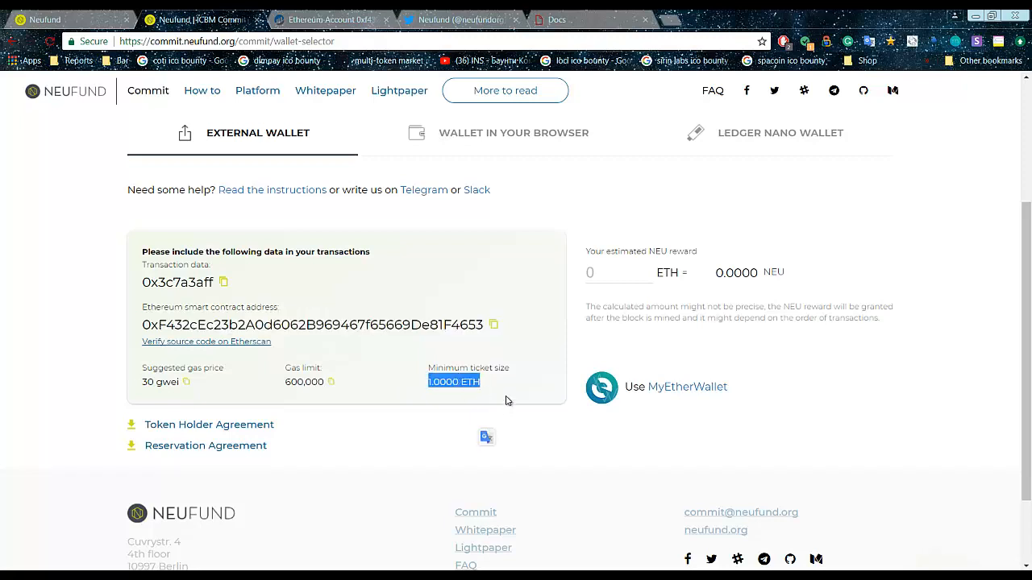
Enter 1 ETH to see the 911.4782 NEU reward estimate, then go to neufund.org.
type("1")
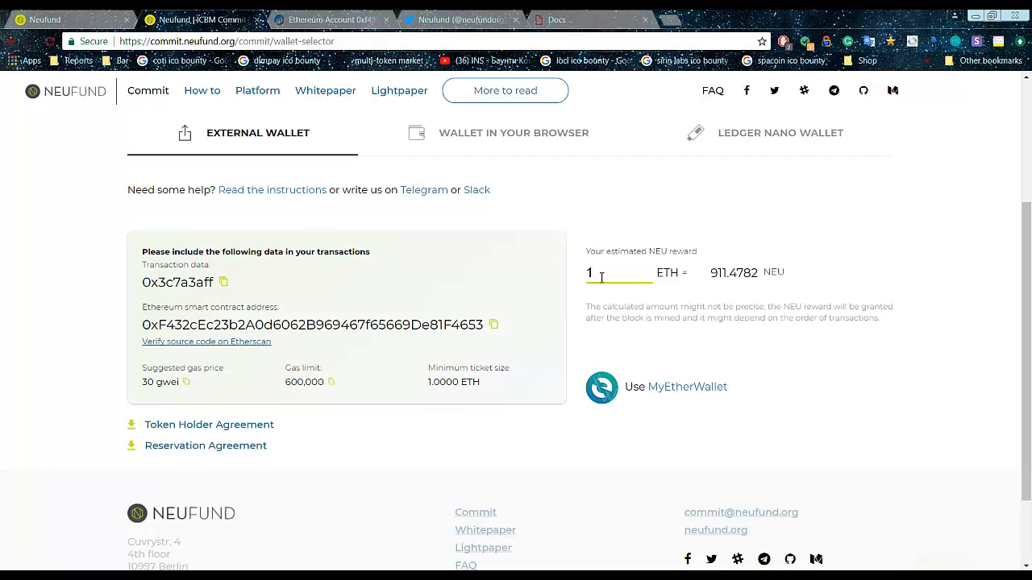
scroll("down", 3)
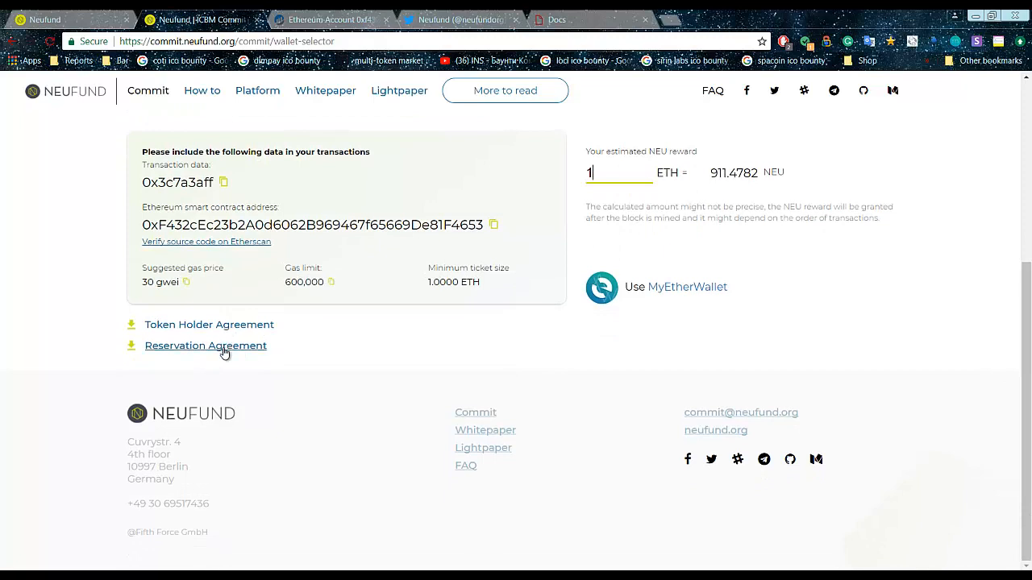
mouse_move(638, 308)
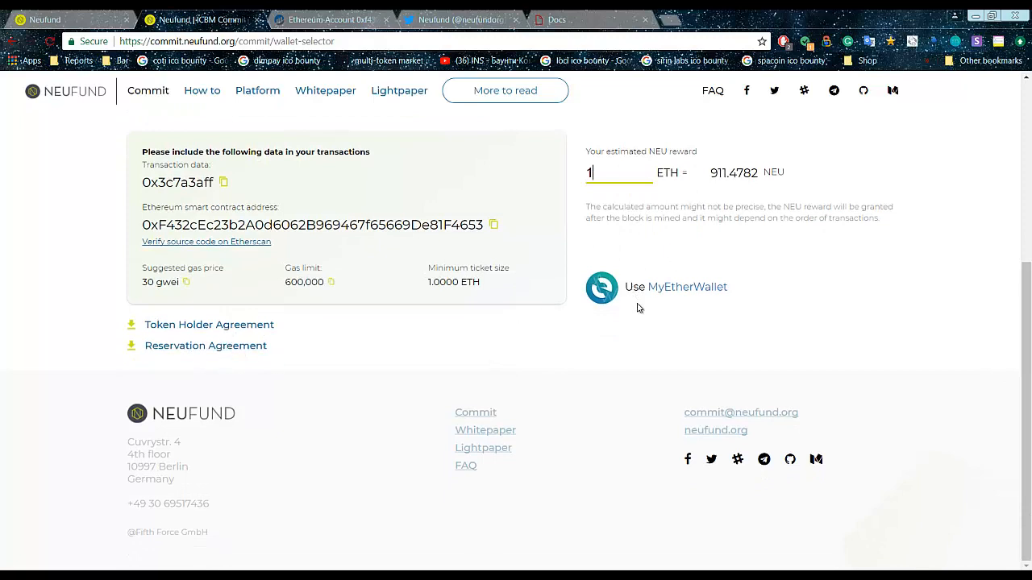
mouse_move(487, 322)
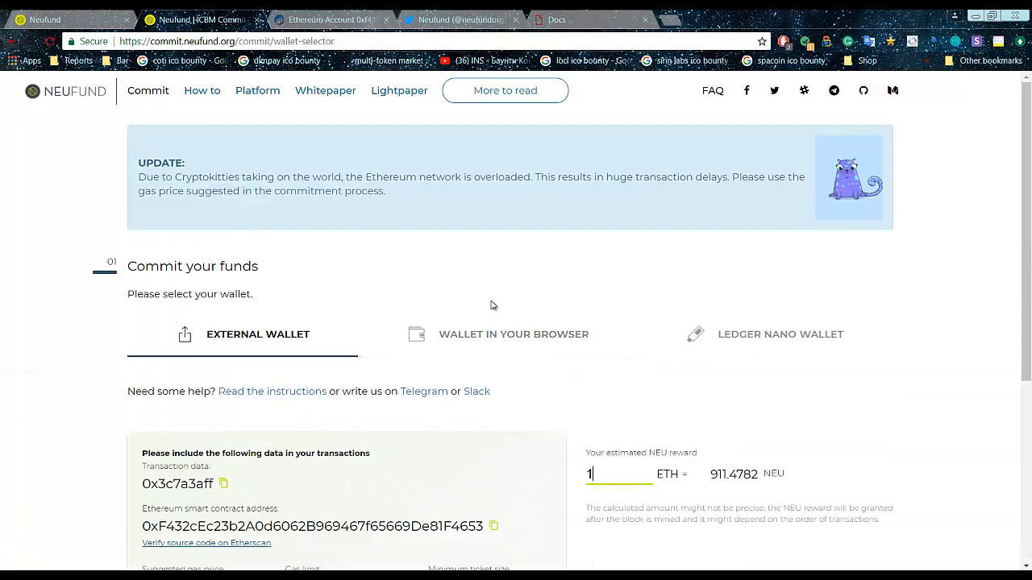
scroll("down", 3)
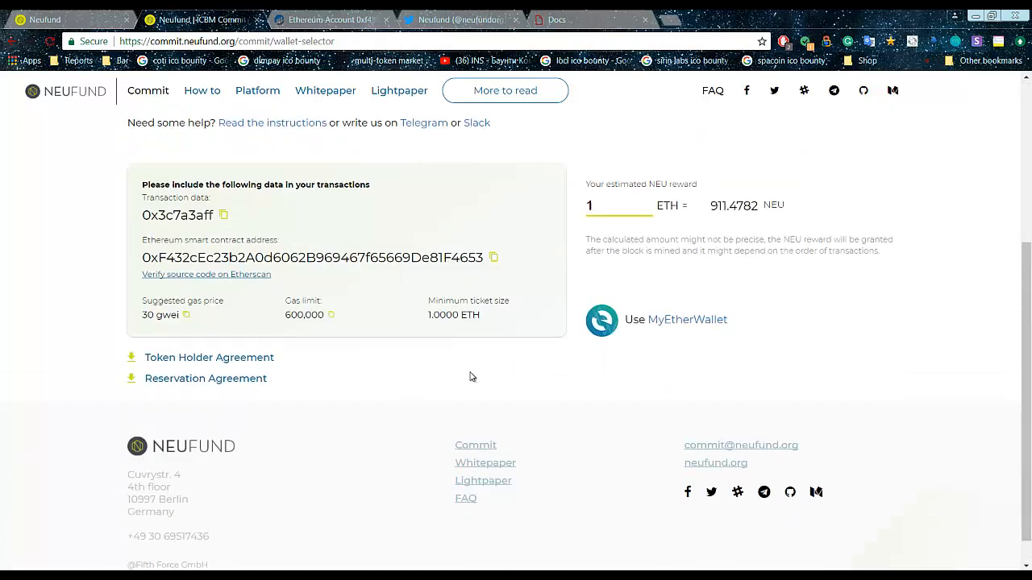
scroll("up", 3)
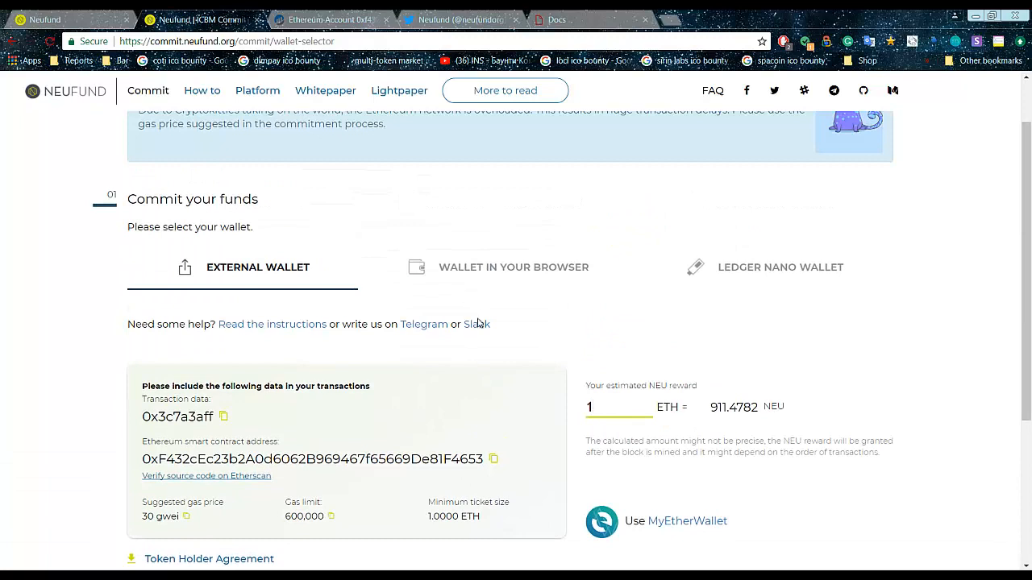
scroll("down", 3)
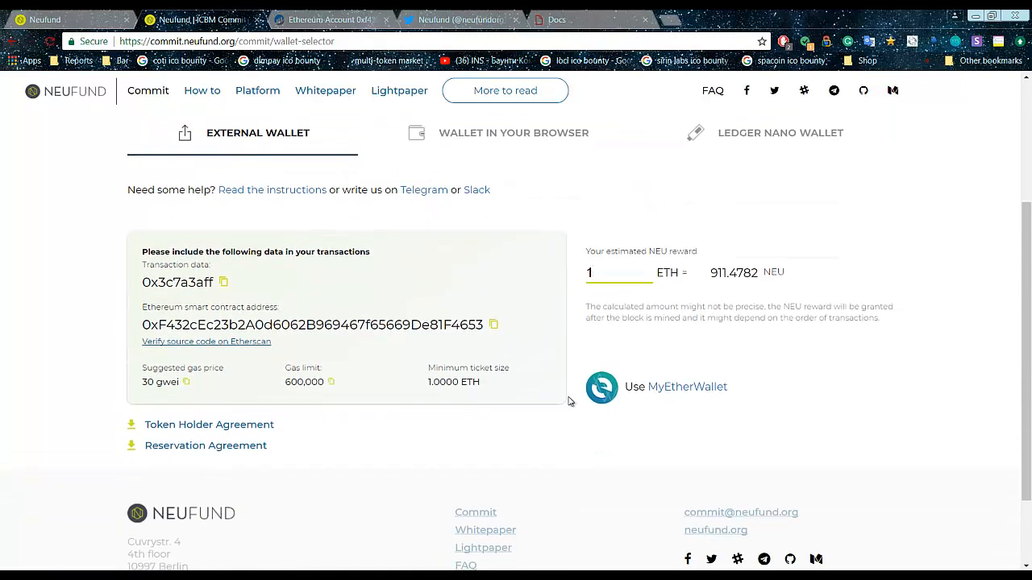
mouse_move(574, 396)
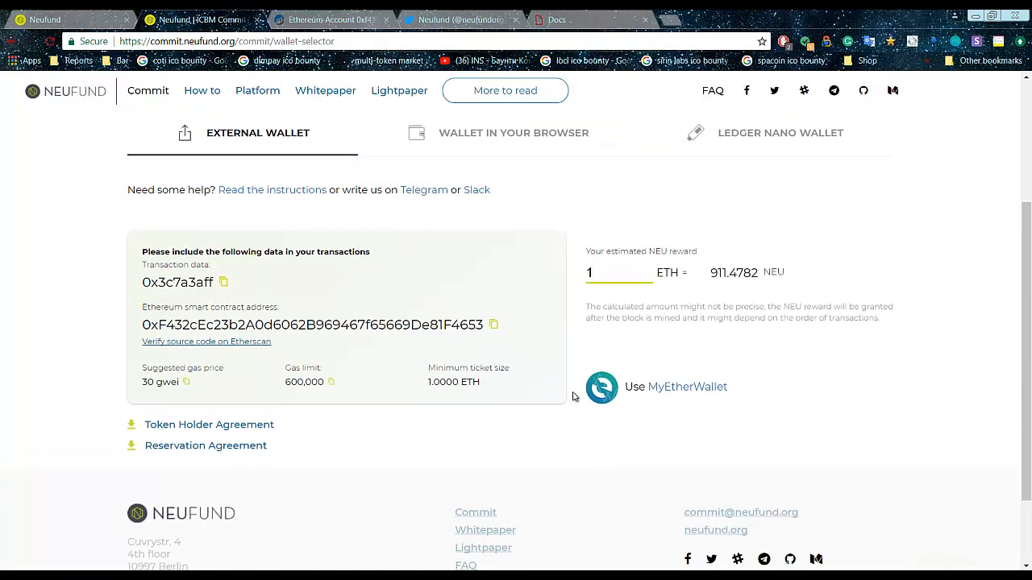
mouse_move(664, 394)
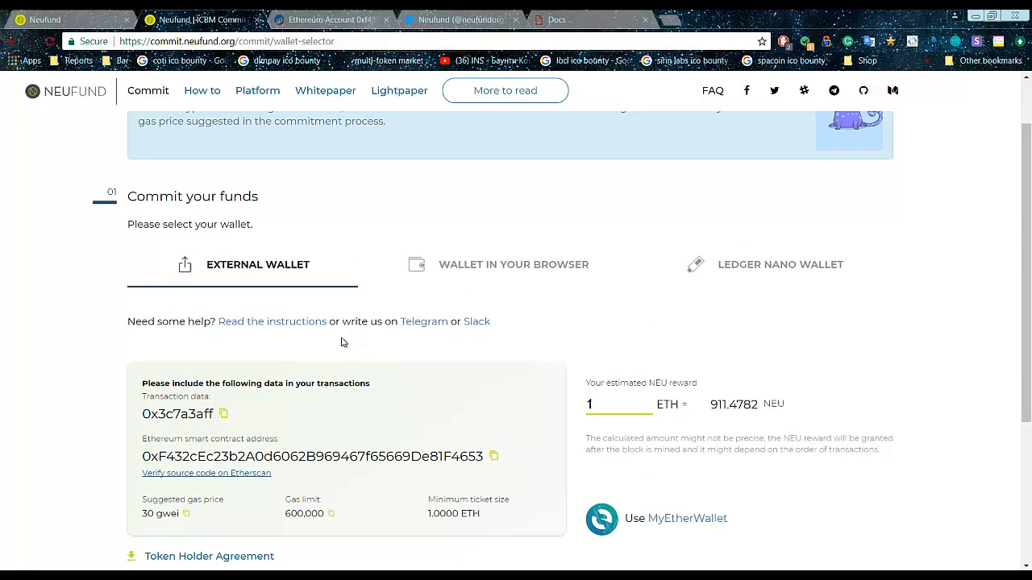
scroll("down", 3)
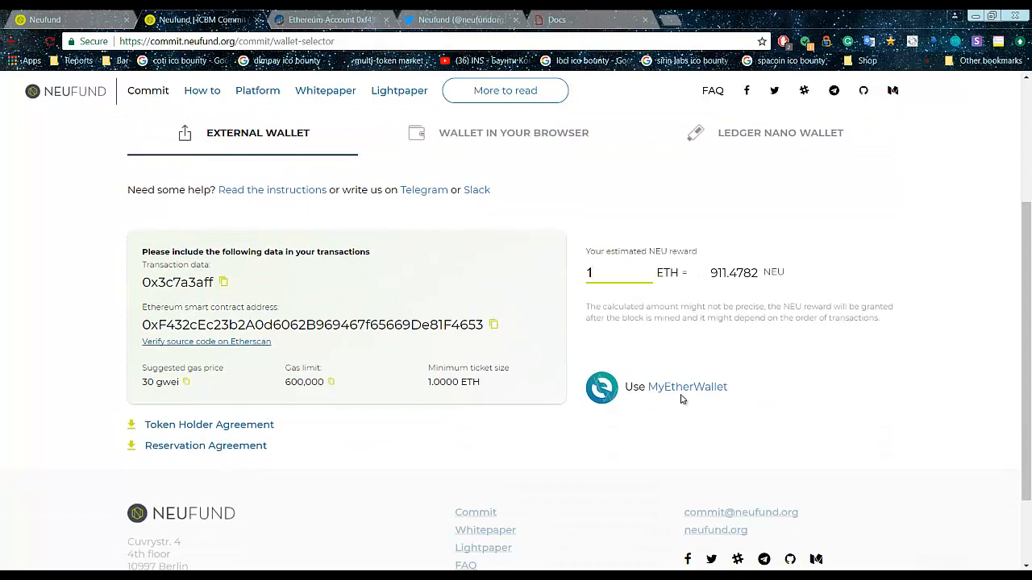
mouse_move(674, 421)
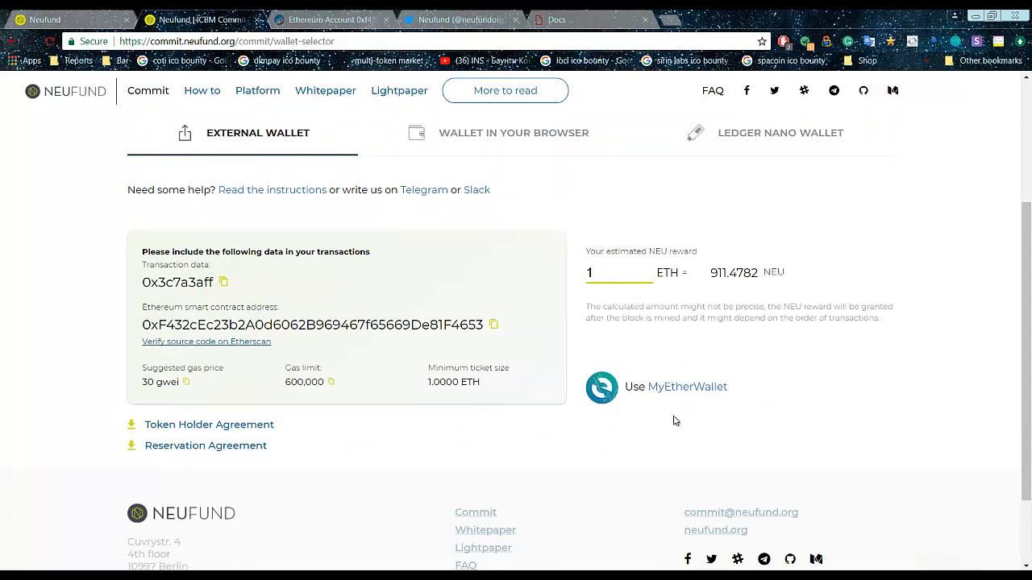
left_click(619, 271)
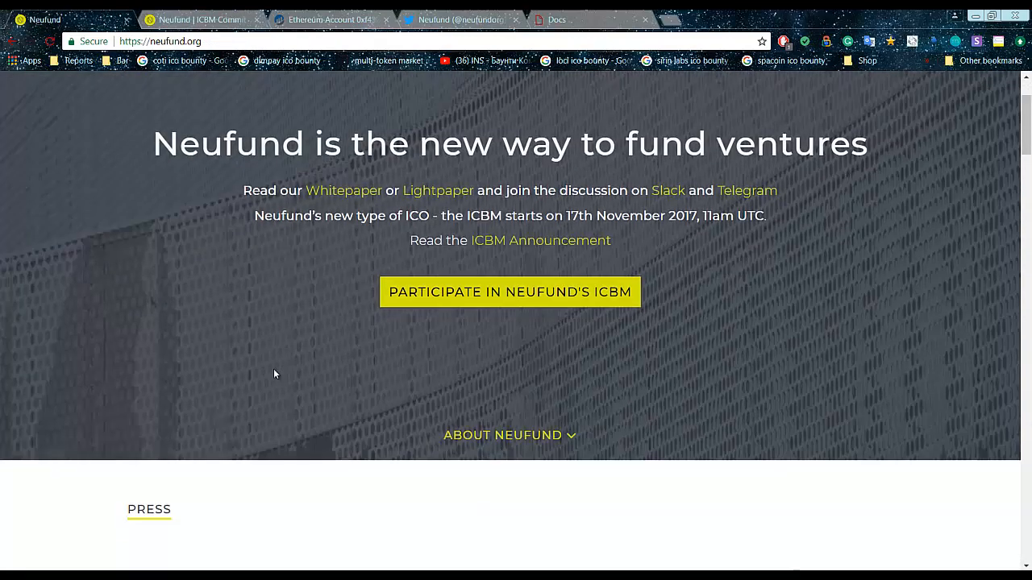
scroll("up", 3)
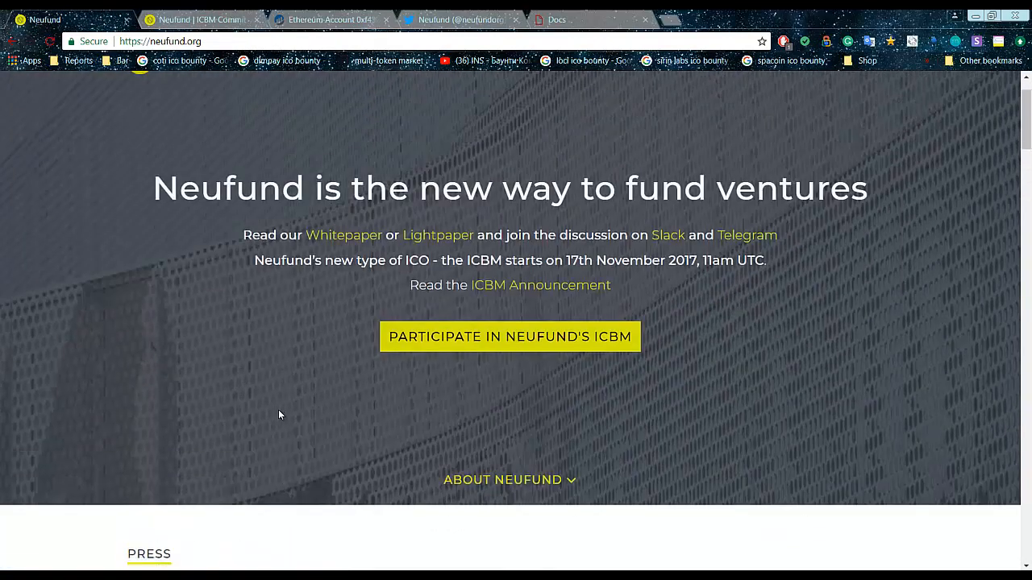
mouse_move(280, 419)
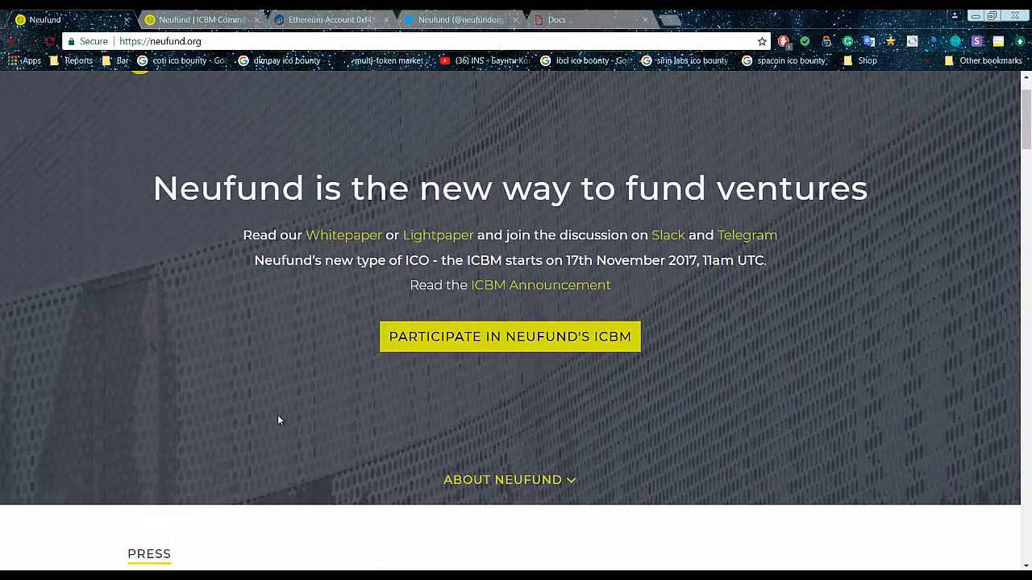
mouse_move(276, 416)
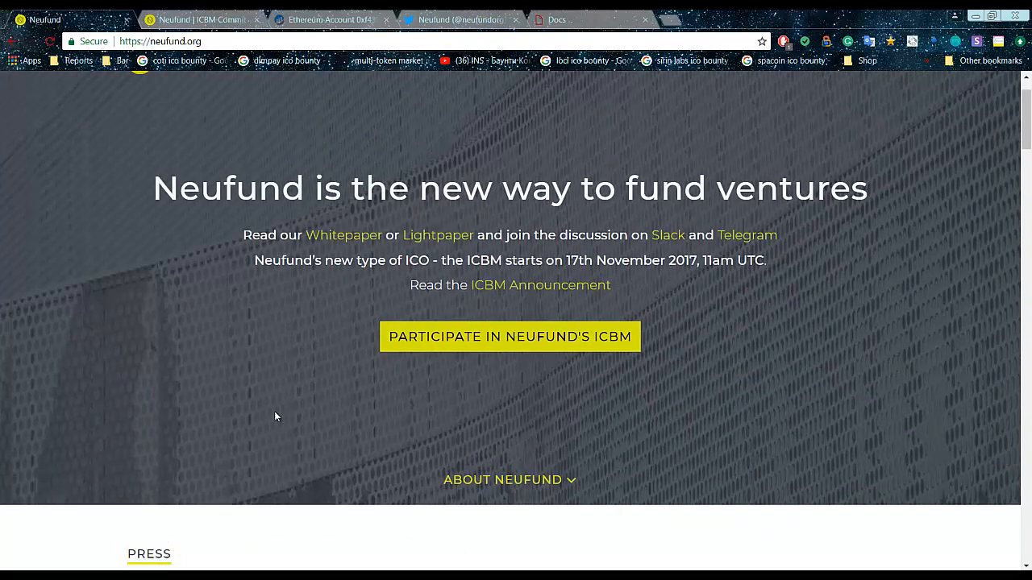
mouse_move(281, 414)
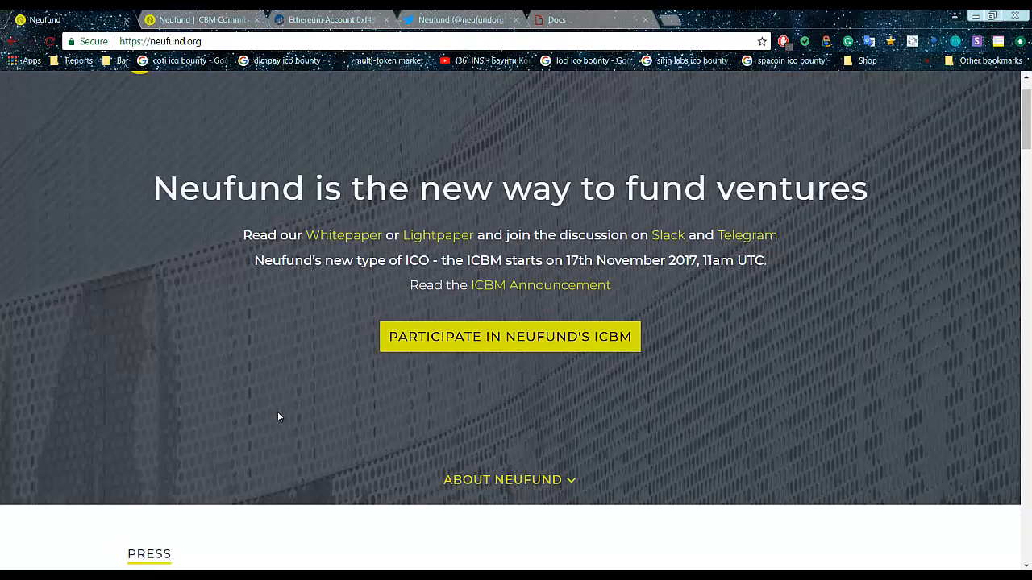
mouse_move(281, 409)
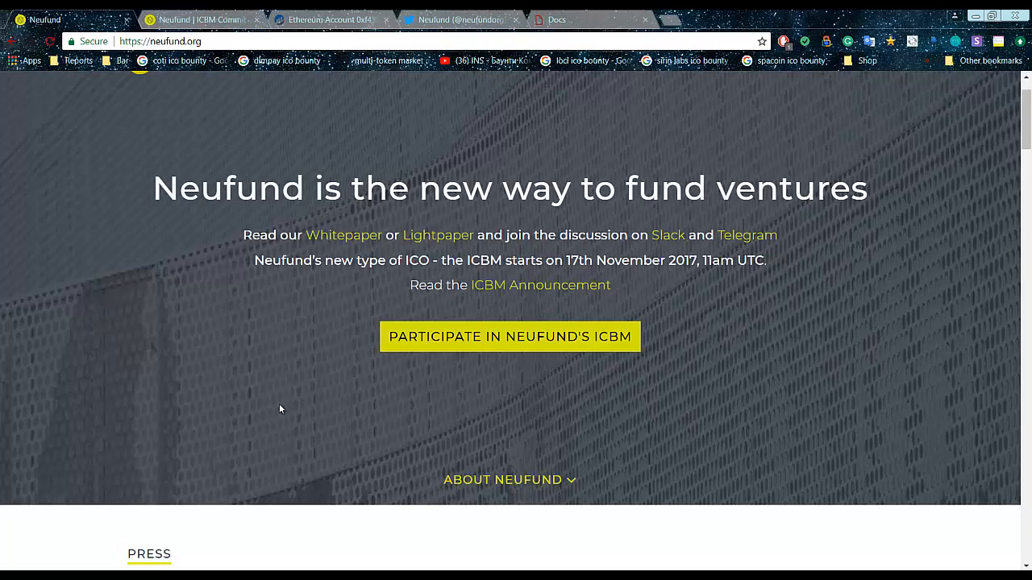
mouse_move(230, 550)
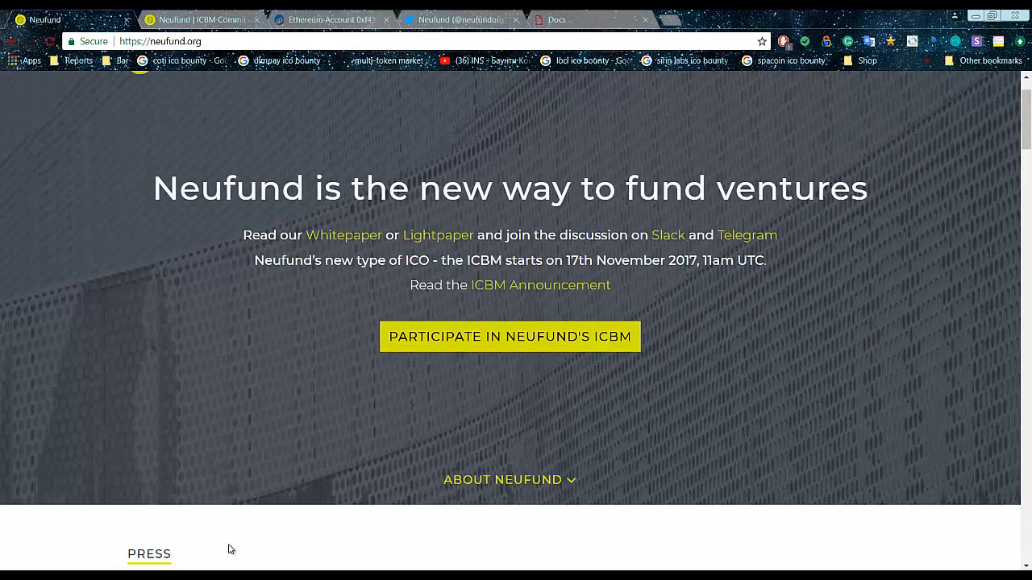